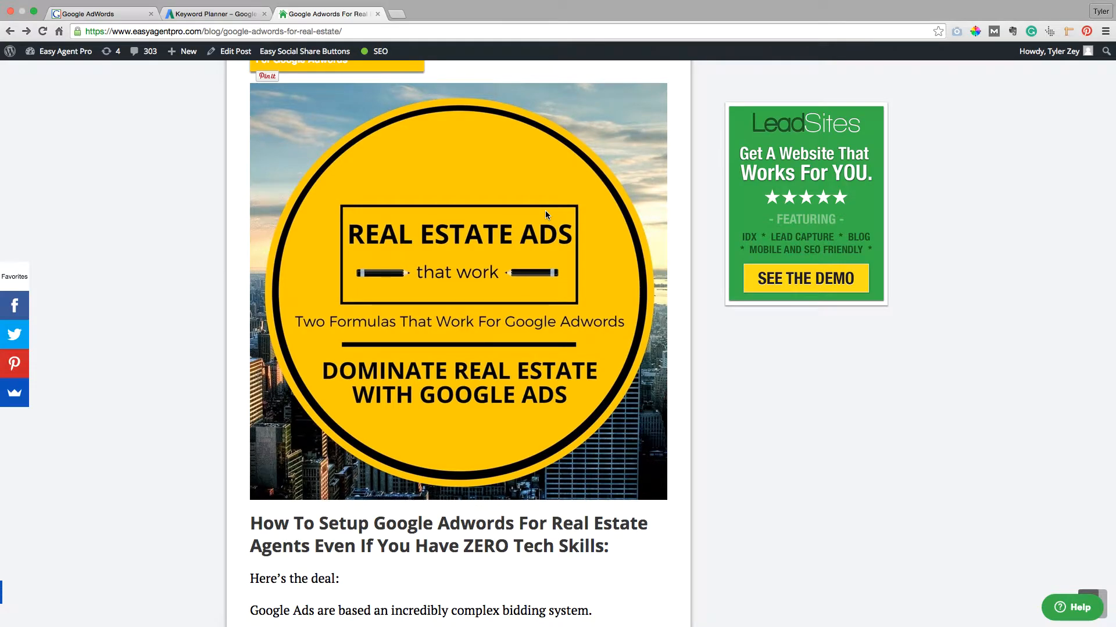
mouse_move(409, 269)
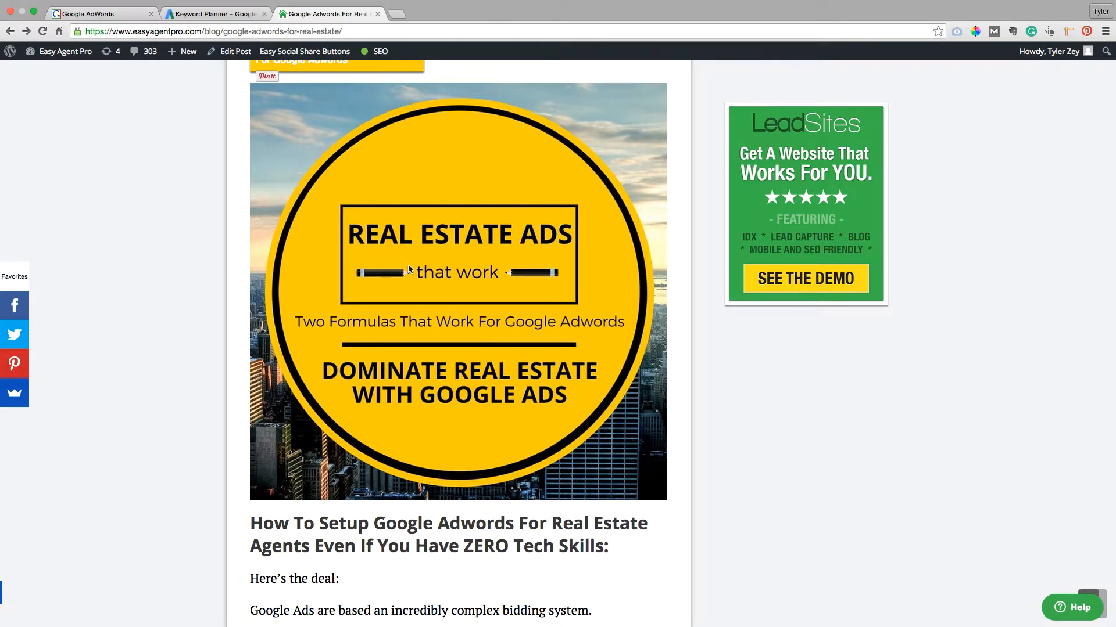
mouse_move(137, 203)
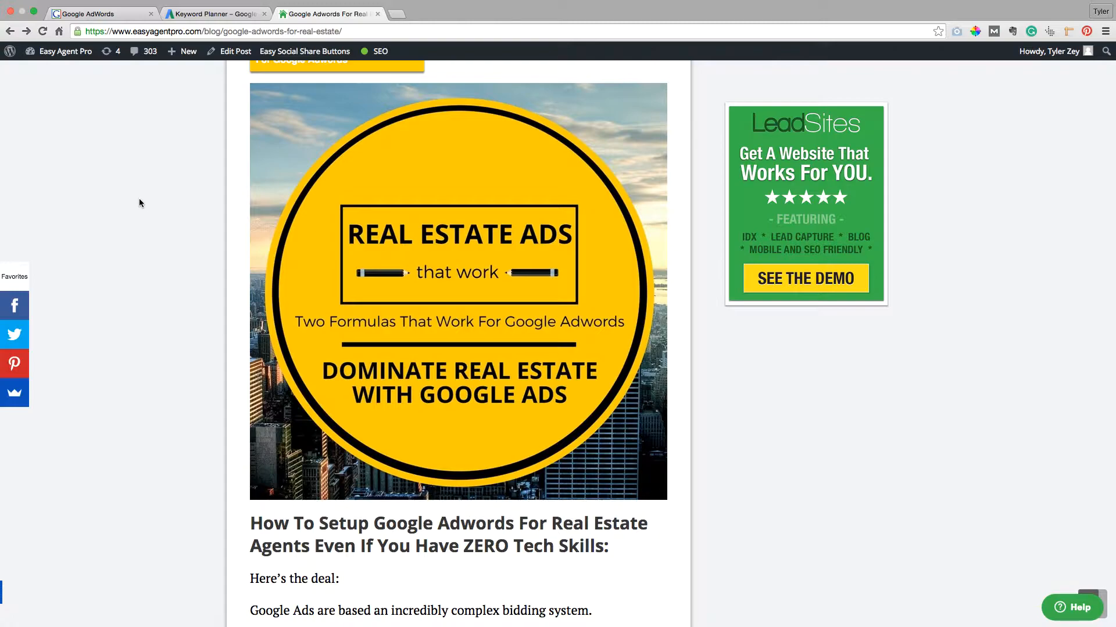
- View the AdWords welcome setup, then switch to the Keyword Planner start page
click(96, 13)
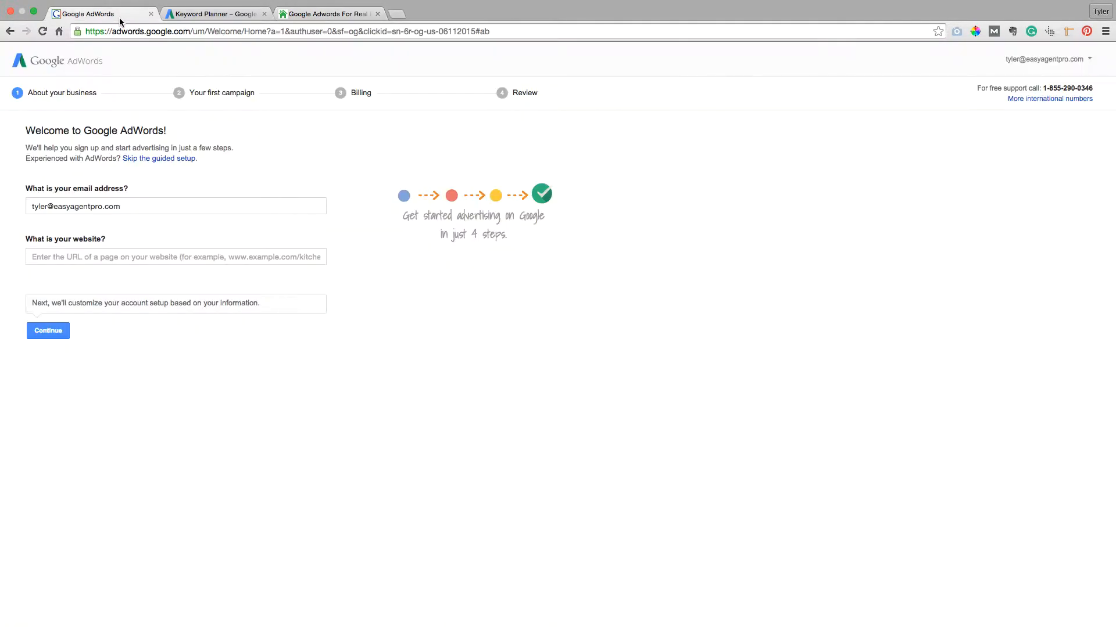
mouse_move(28, 361)
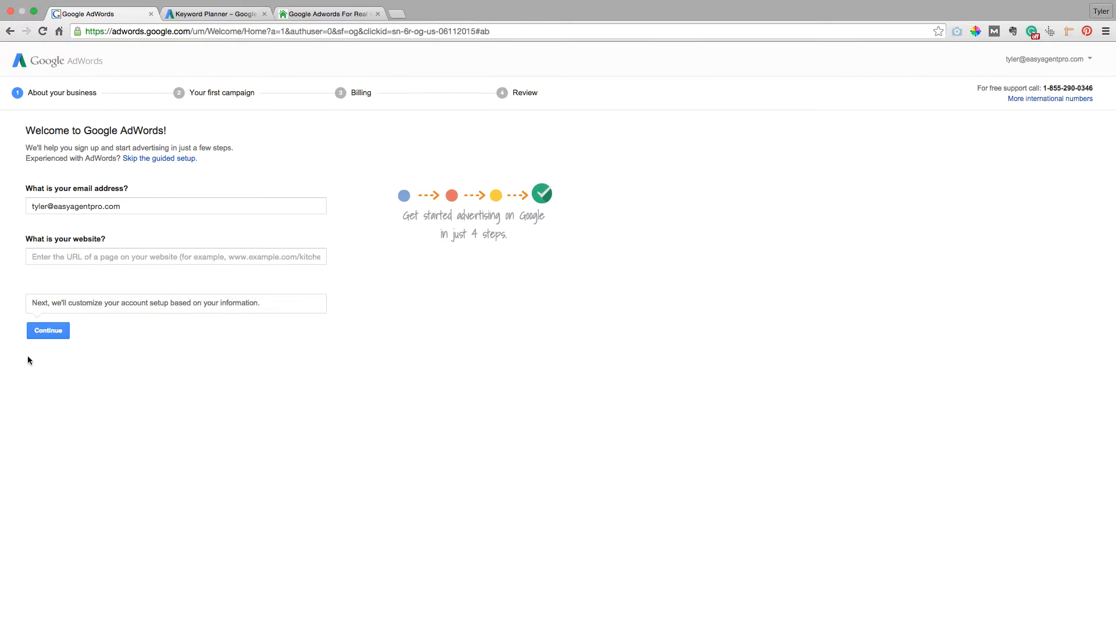
mouse_move(224, 26)
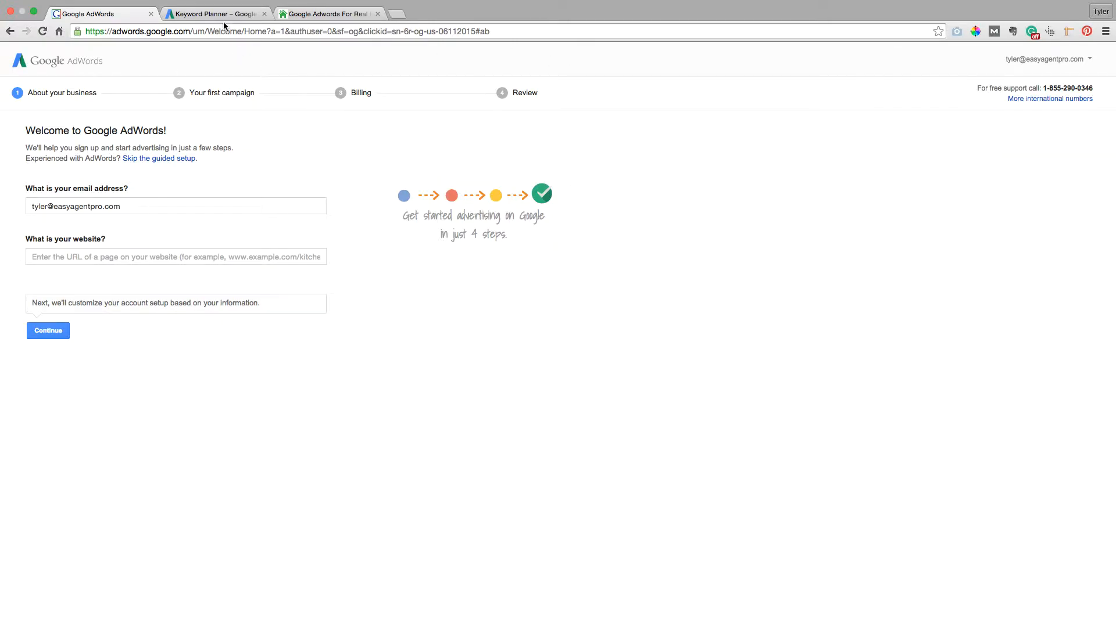
click(214, 13)
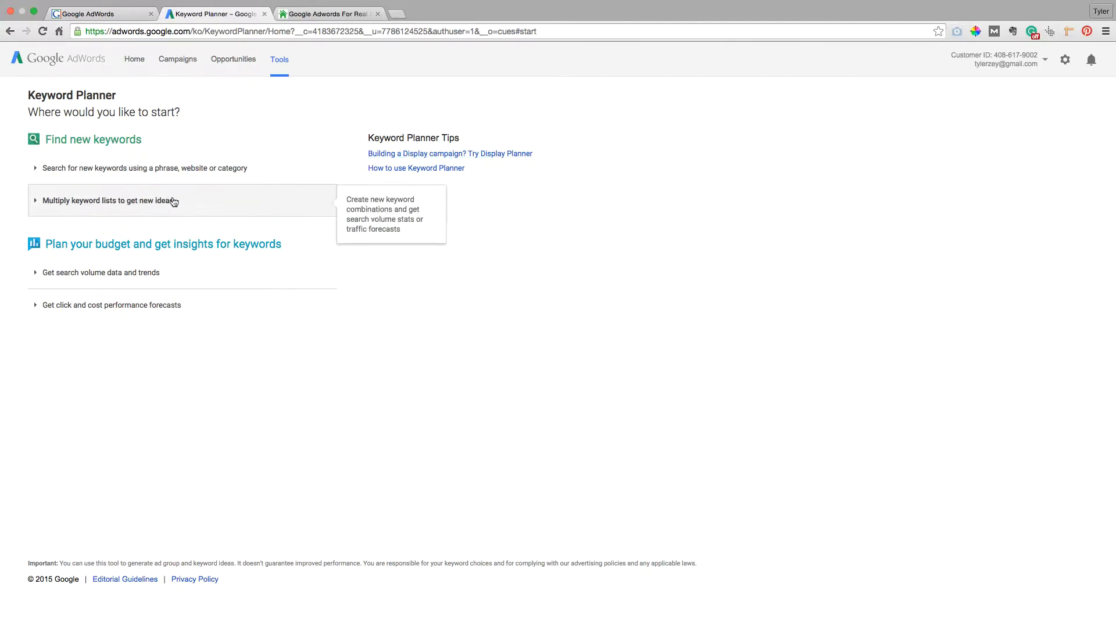
mouse_move(329, 80)
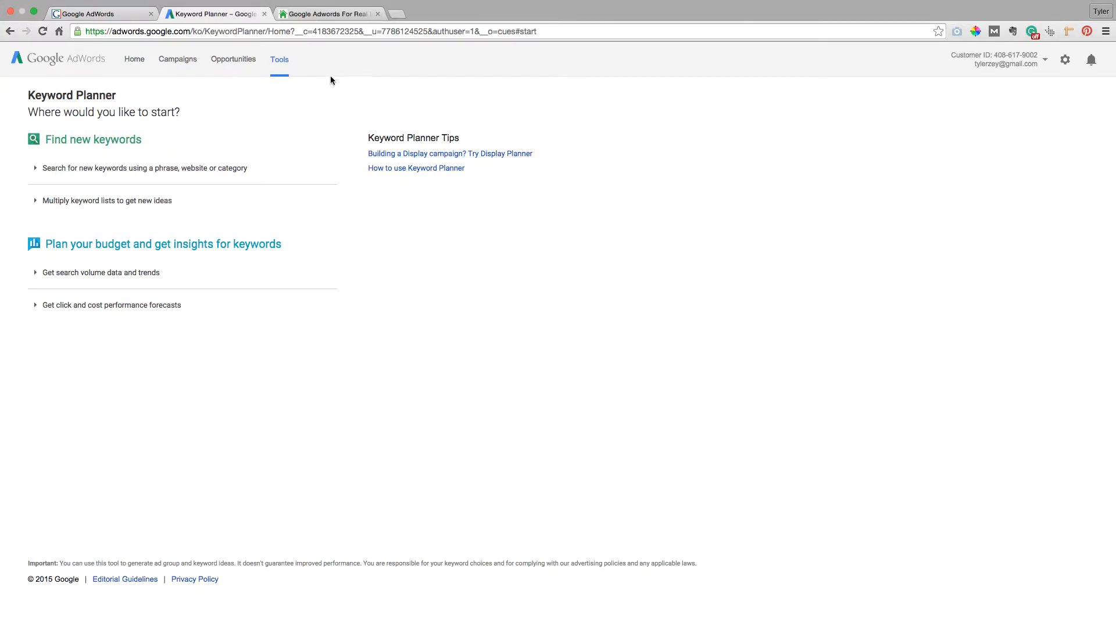
mouse_move(319, 252)
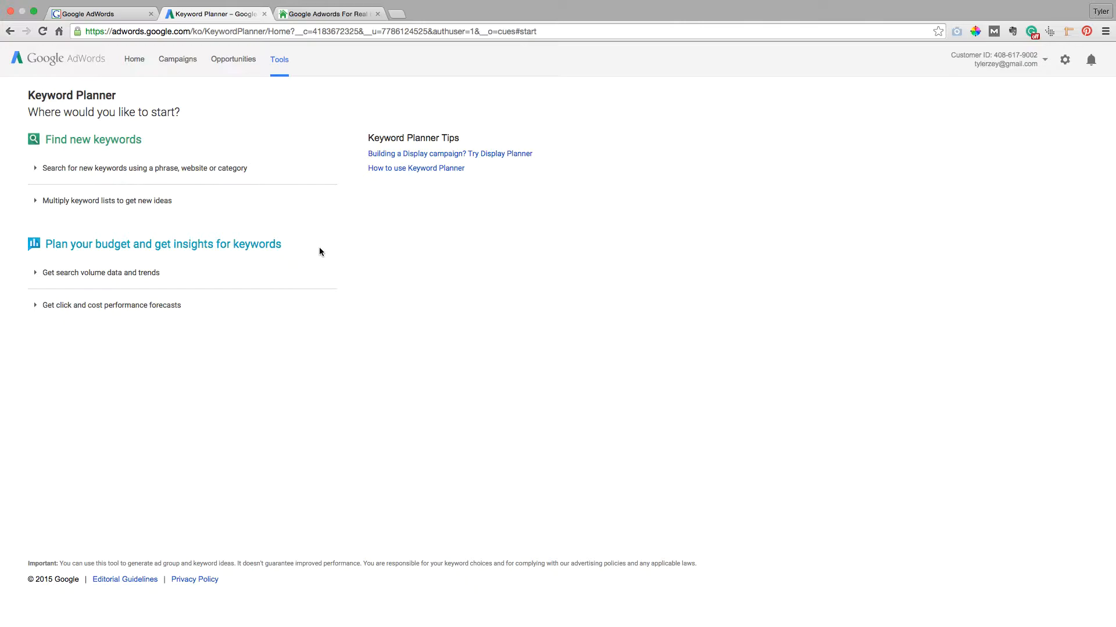
click(328, 13)
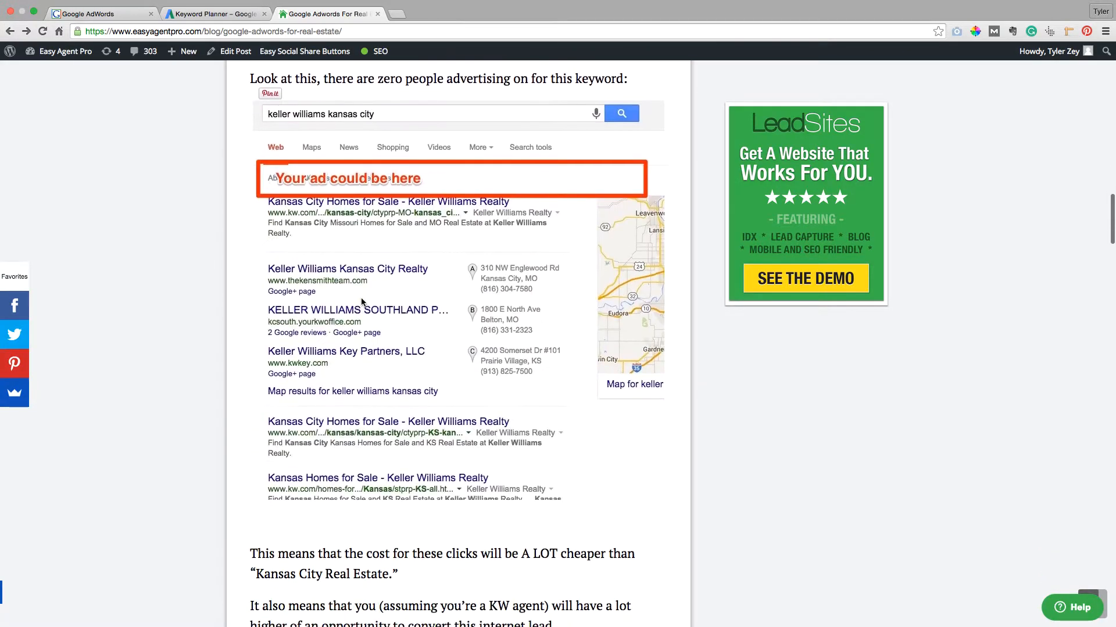
scroll(down, 3)
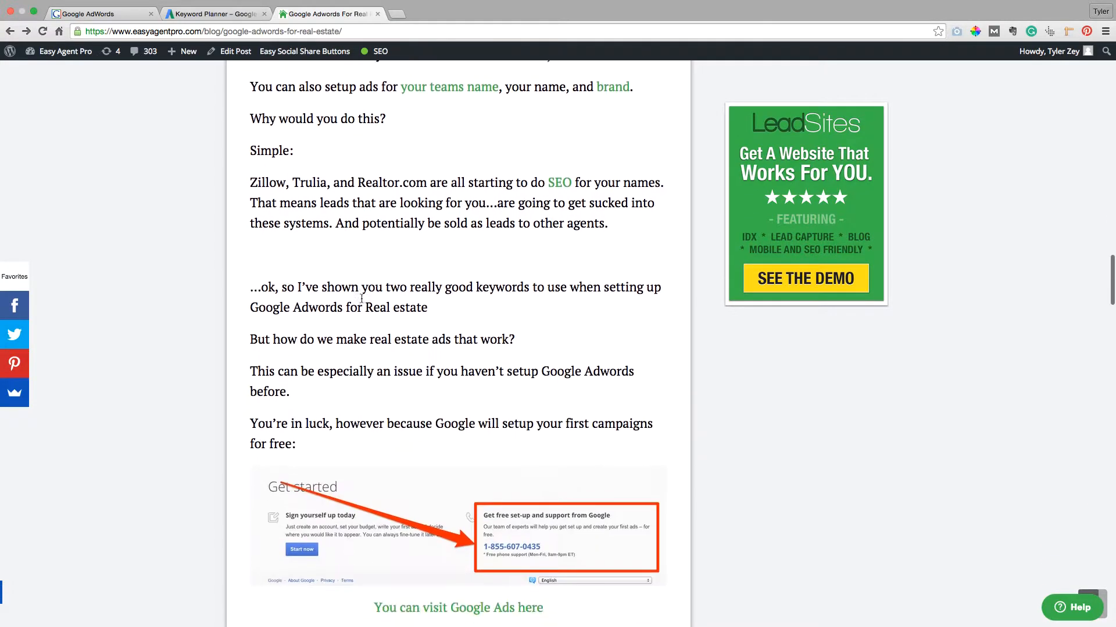
scroll(down, 3)
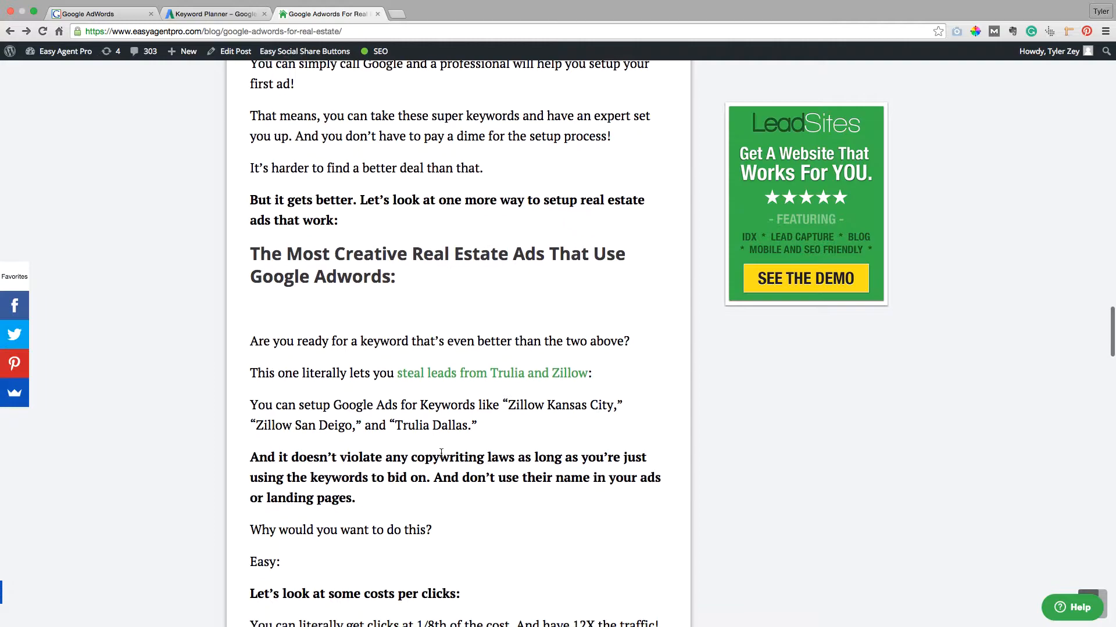
scroll(down, 3)
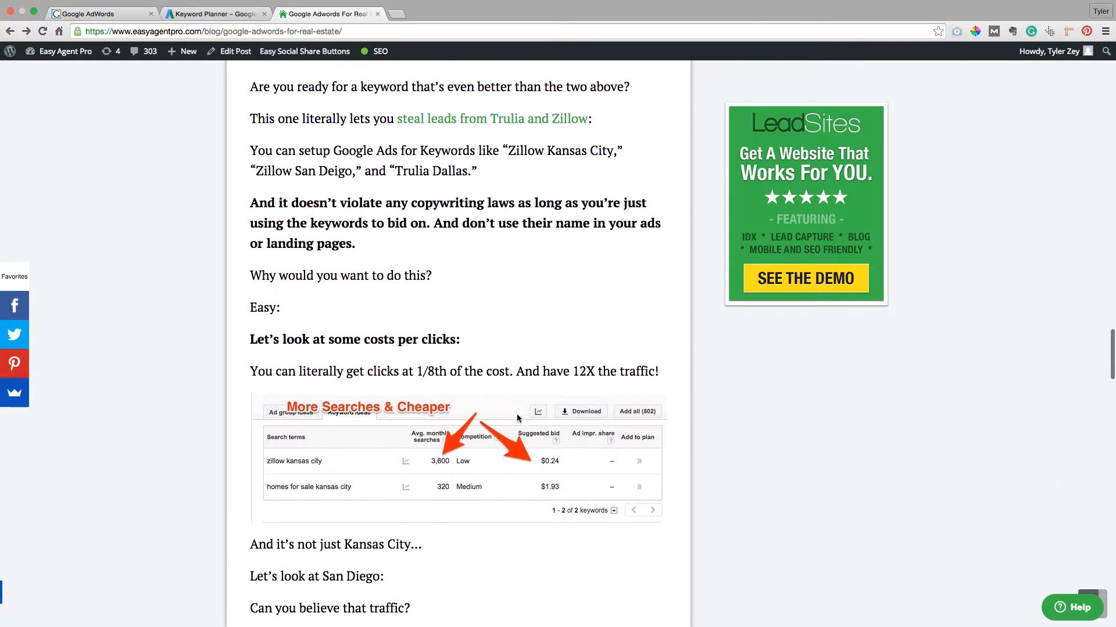
scroll(down, 3)
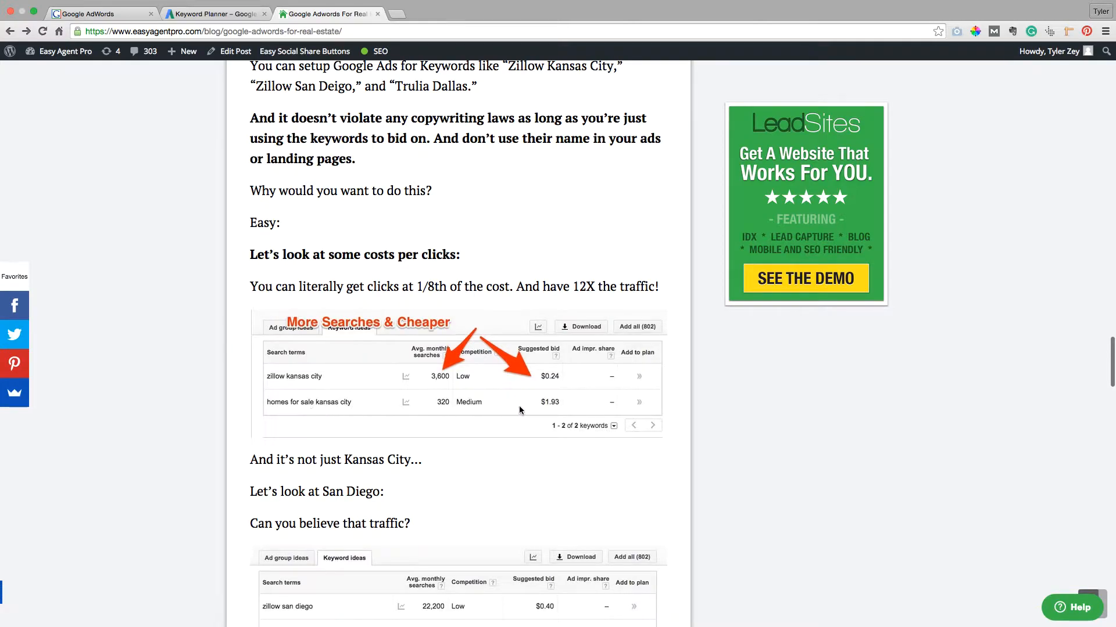
mouse_move(547, 406)
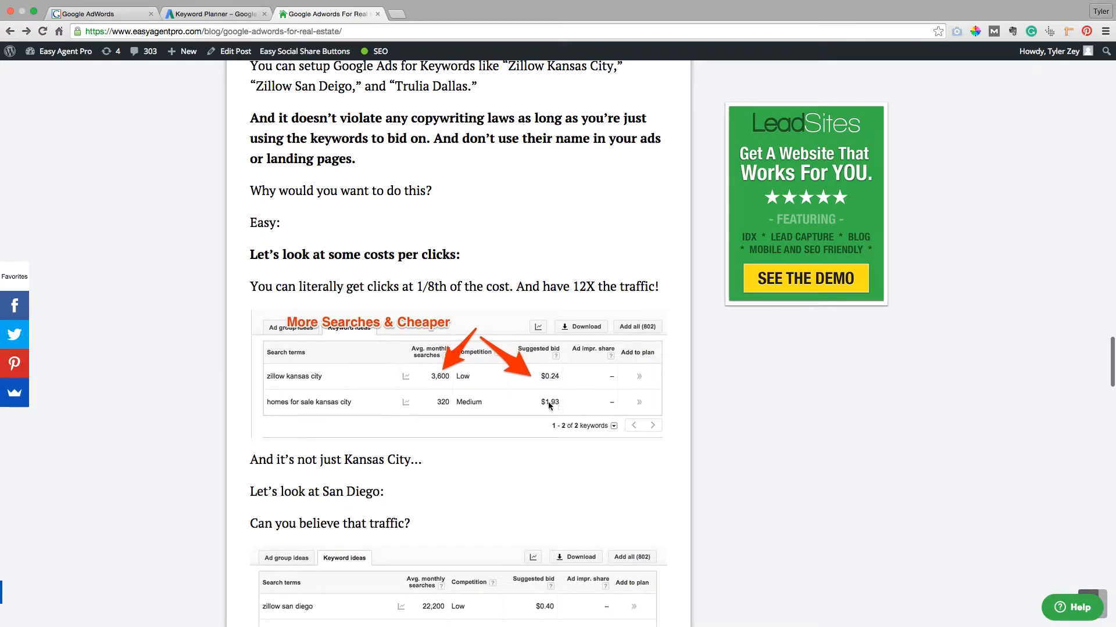
mouse_move(285, 412)
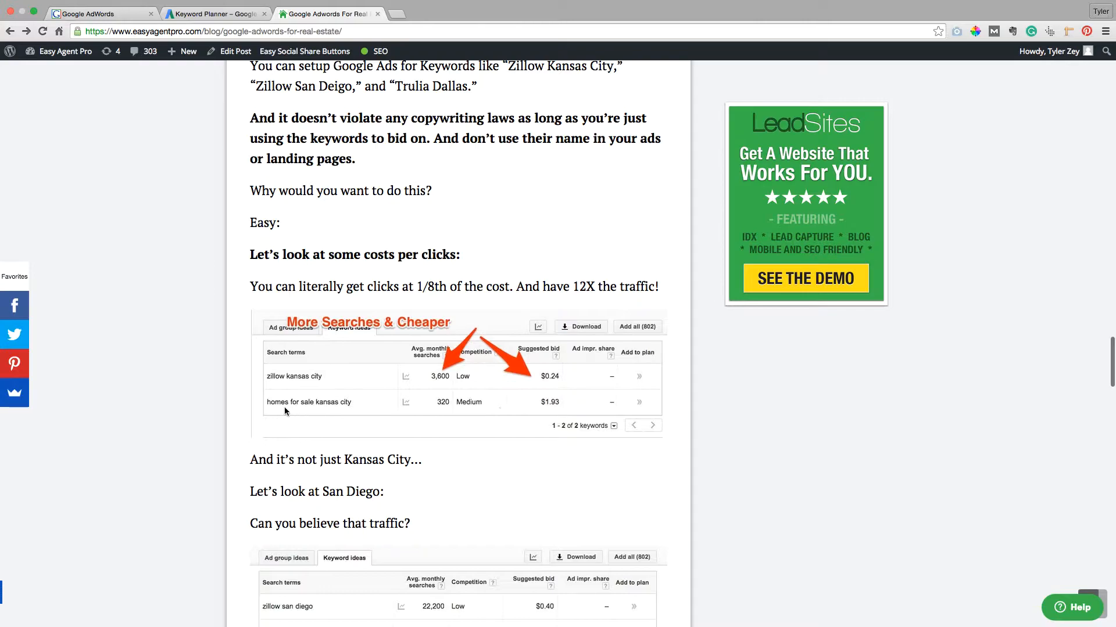
scroll(down, 3)
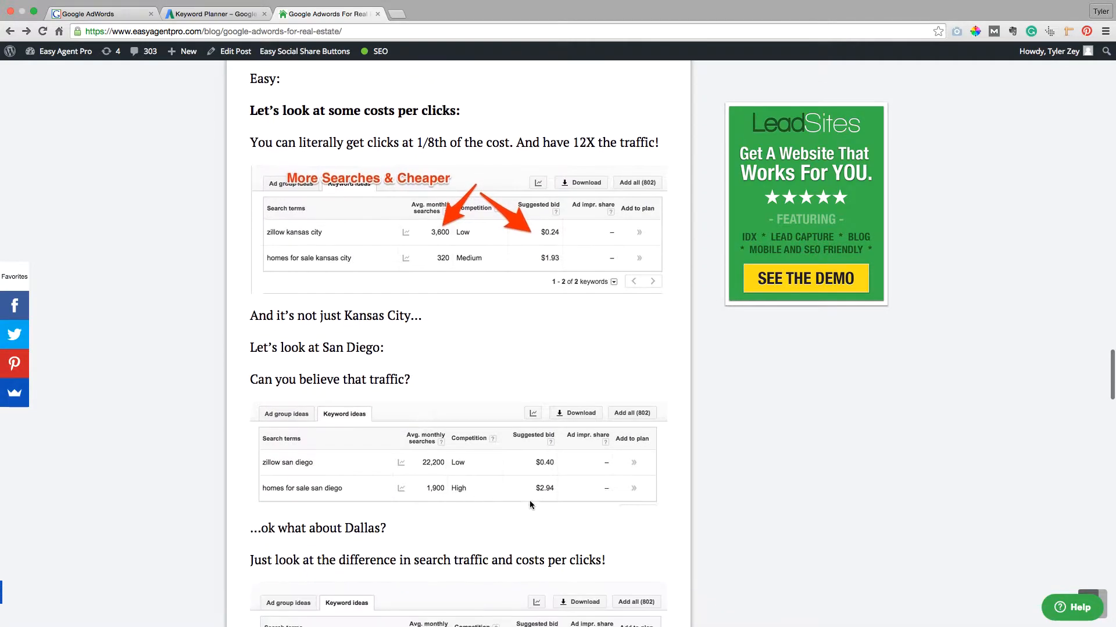
scroll(down, 3)
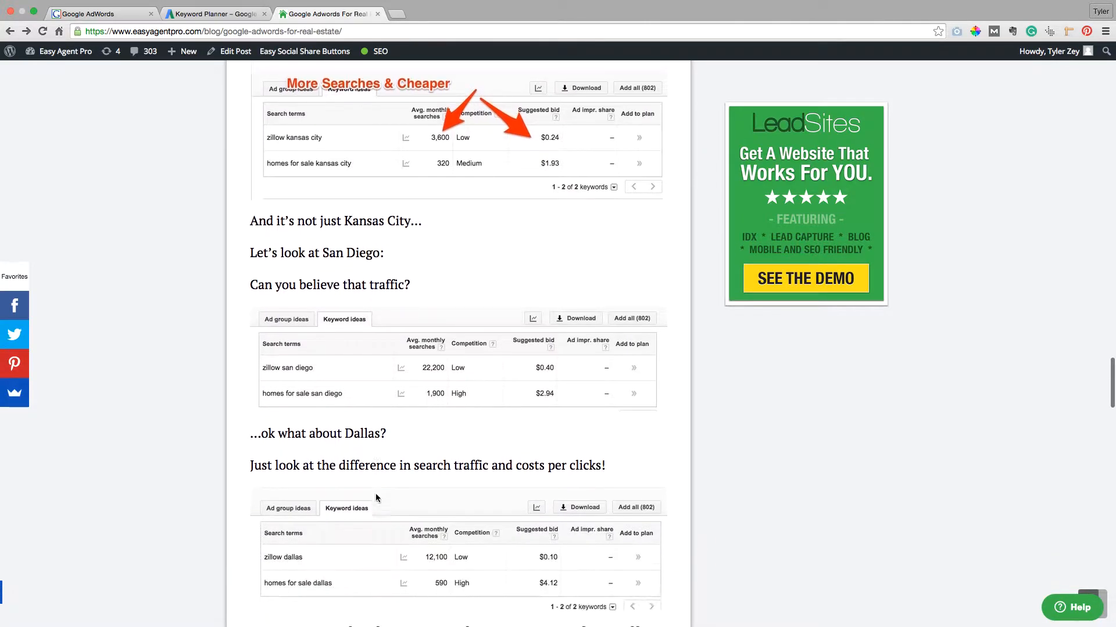
scroll(down, 3)
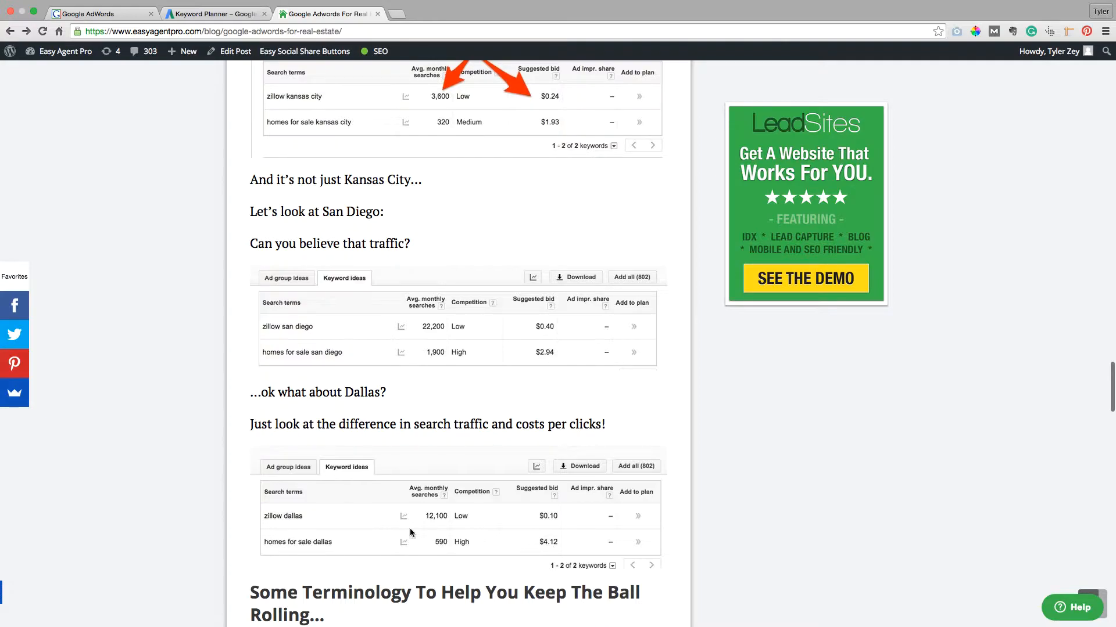
mouse_move(297, 549)
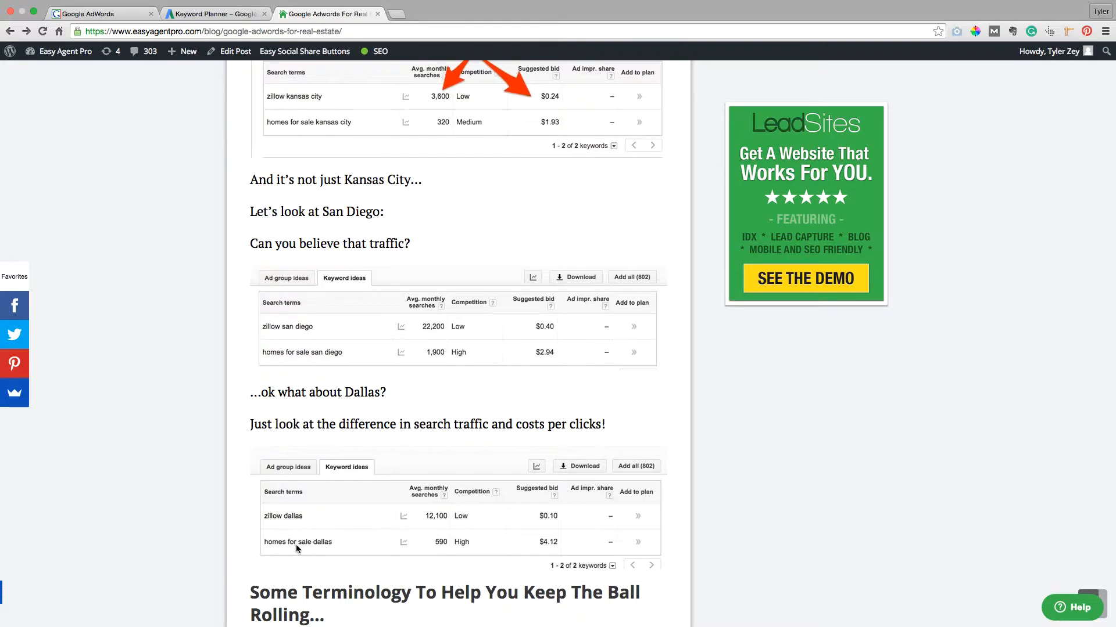
mouse_move(309, 522)
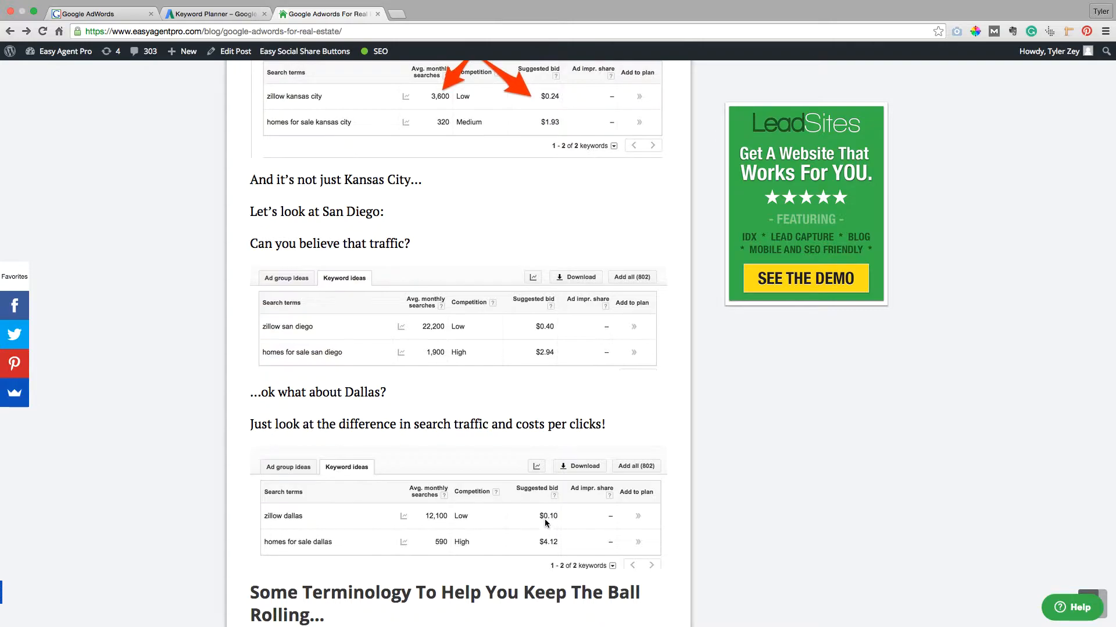
mouse_move(563, 523)
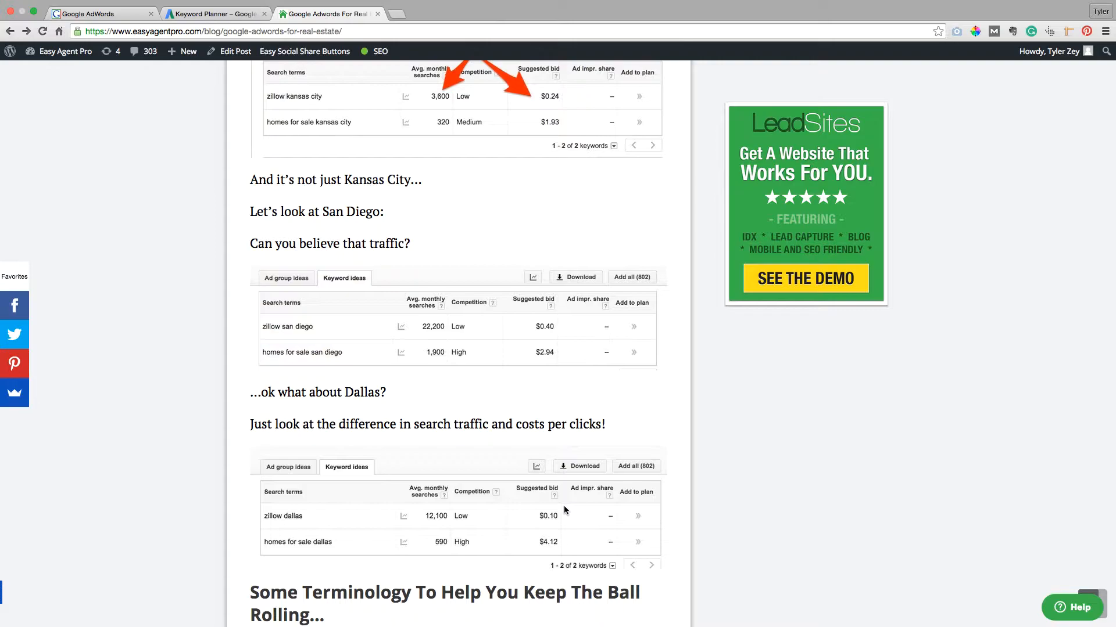
mouse_move(555, 526)
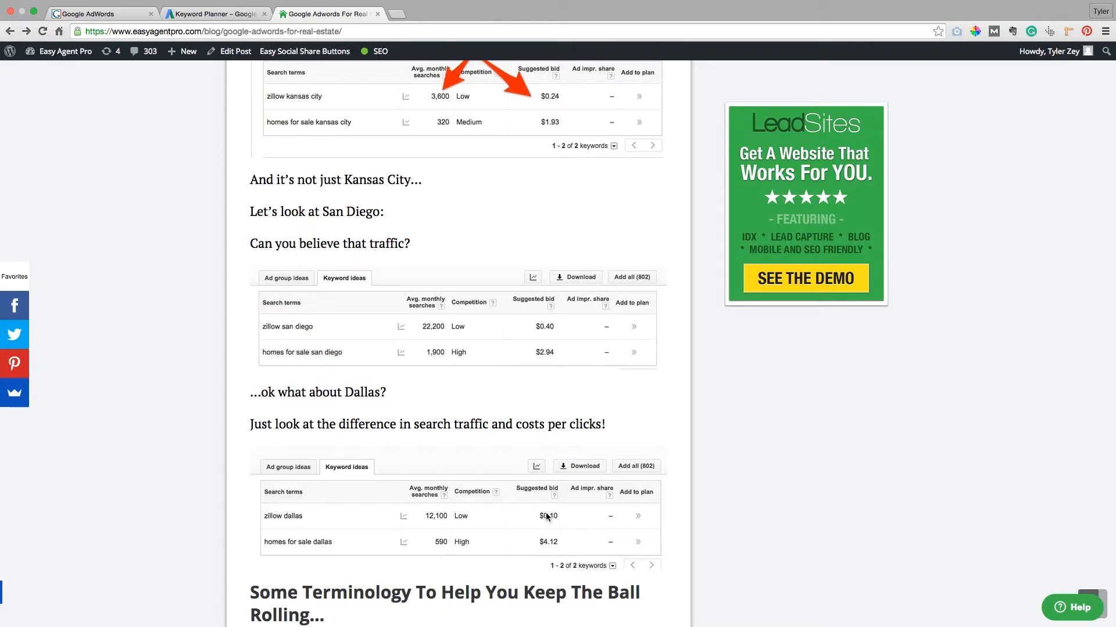
mouse_move(434, 525)
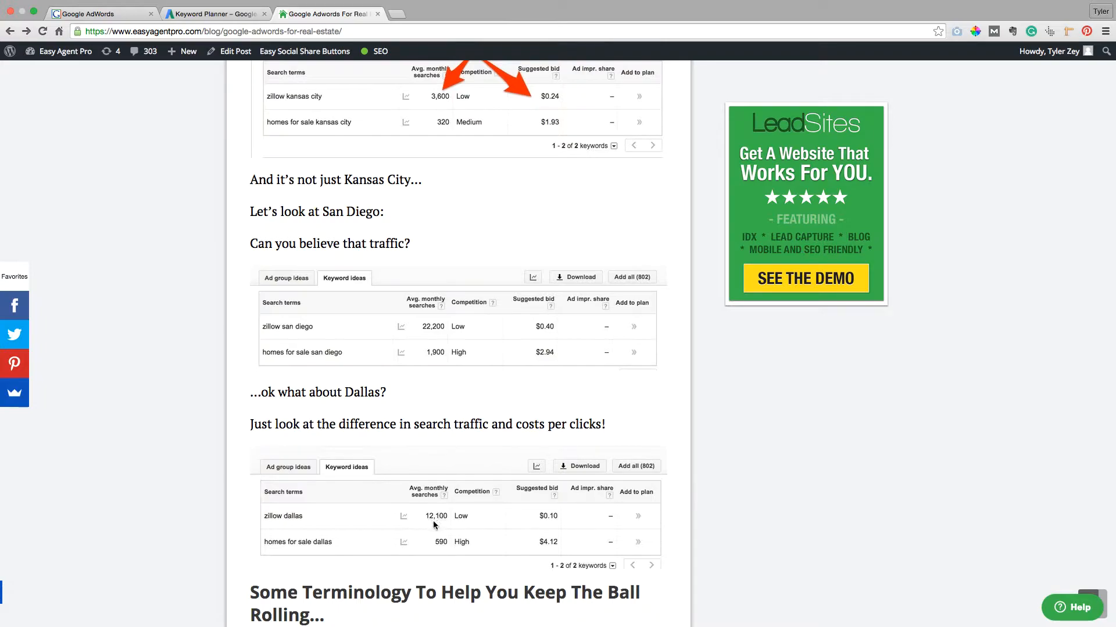
mouse_move(542, 542)
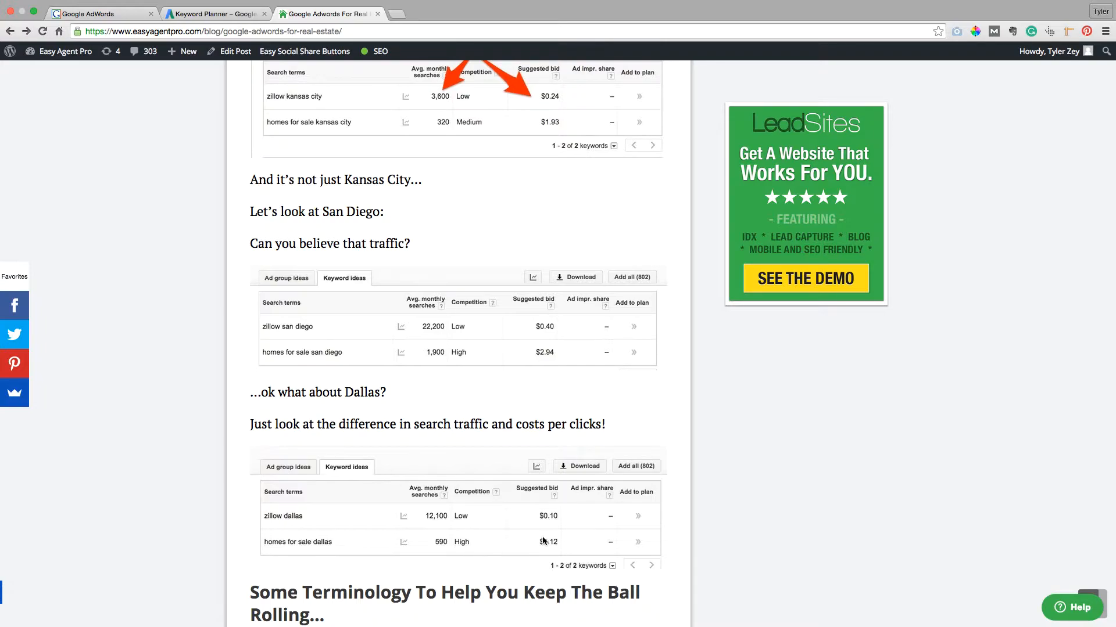
mouse_move(452, 560)
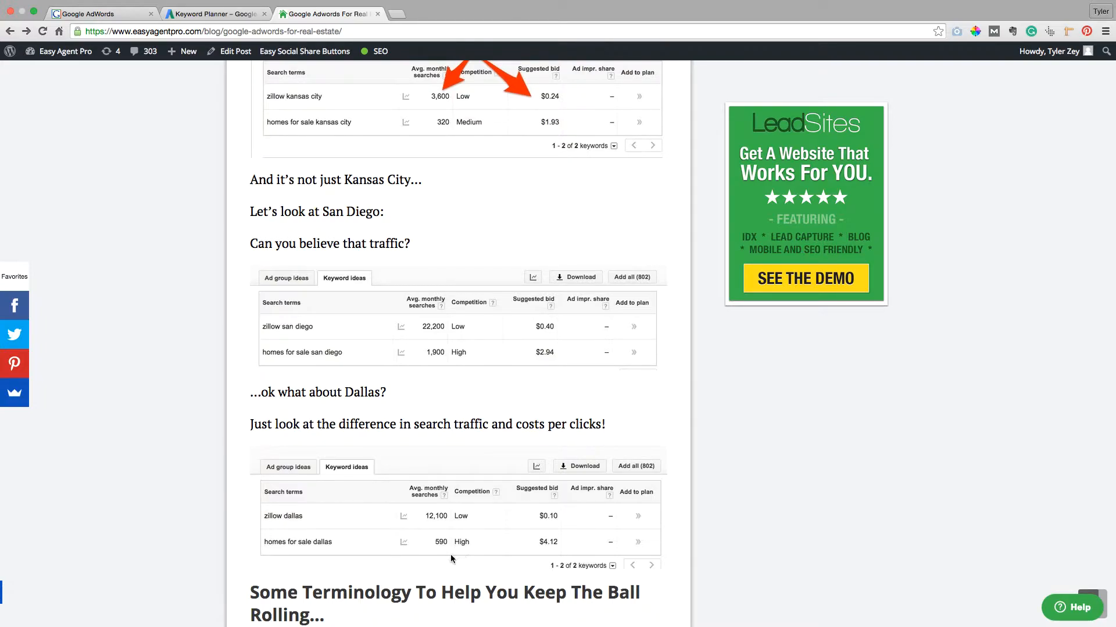
mouse_move(387, 469)
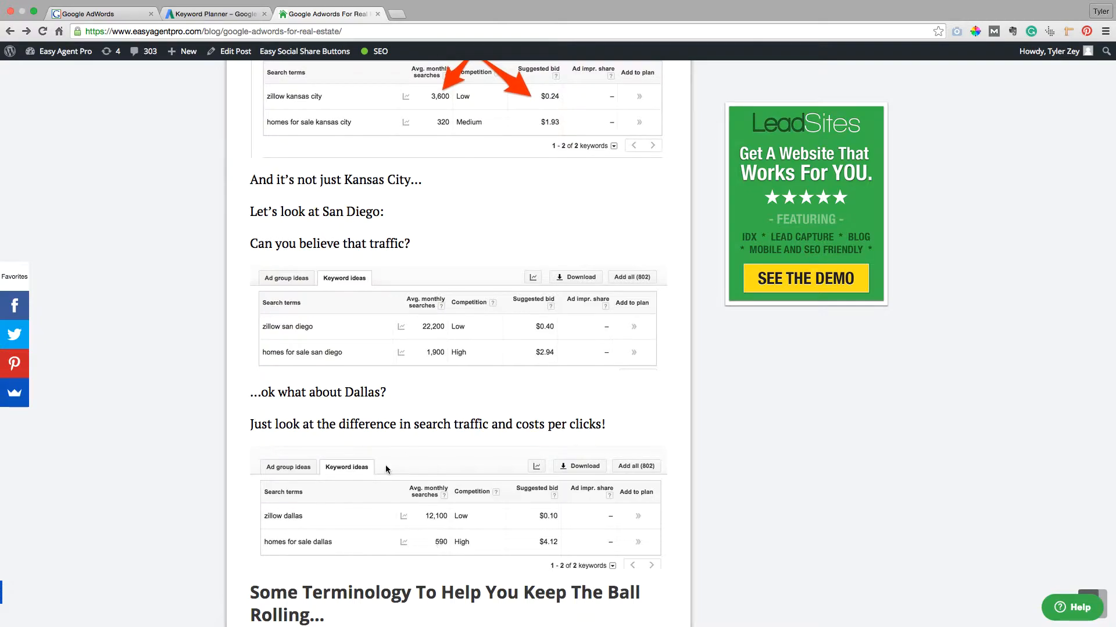
mouse_move(370, 411)
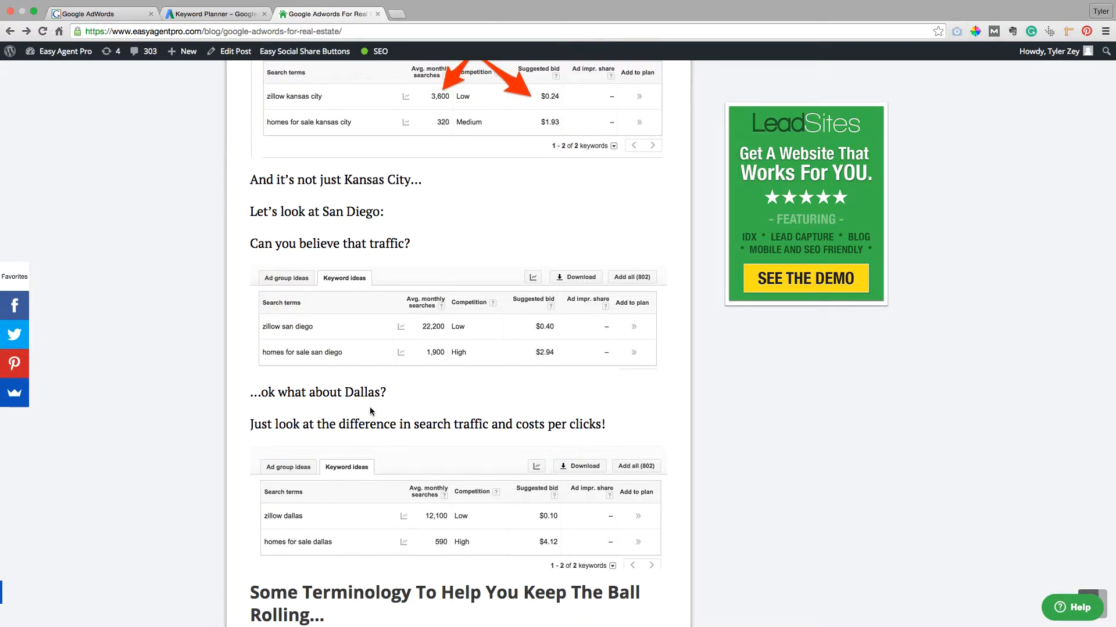
scroll(down, 3)
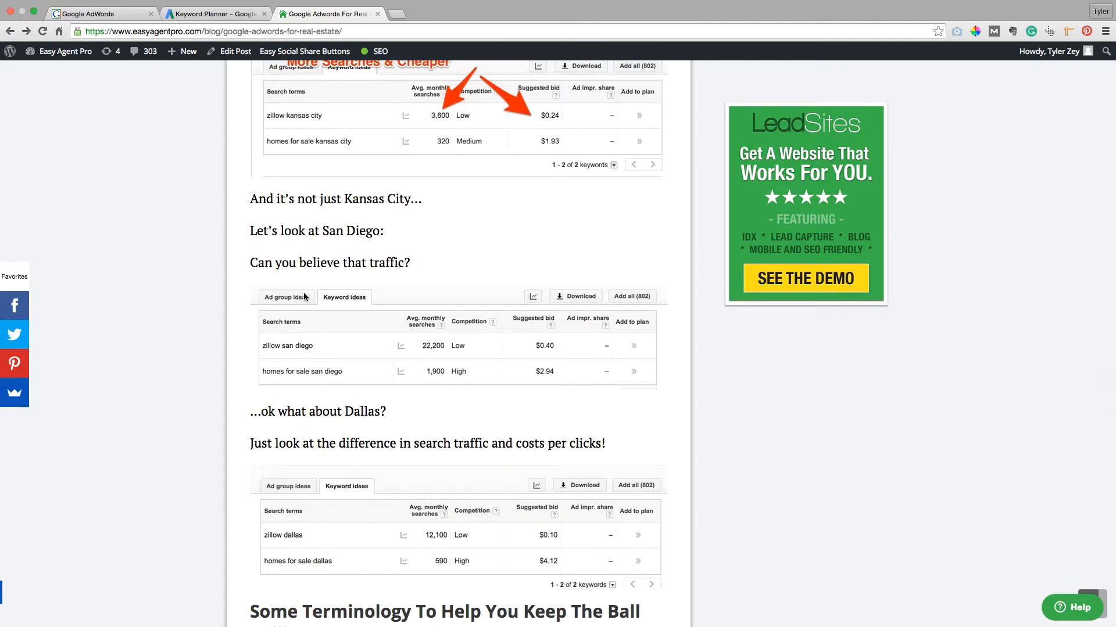
mouse_move(162, 119)
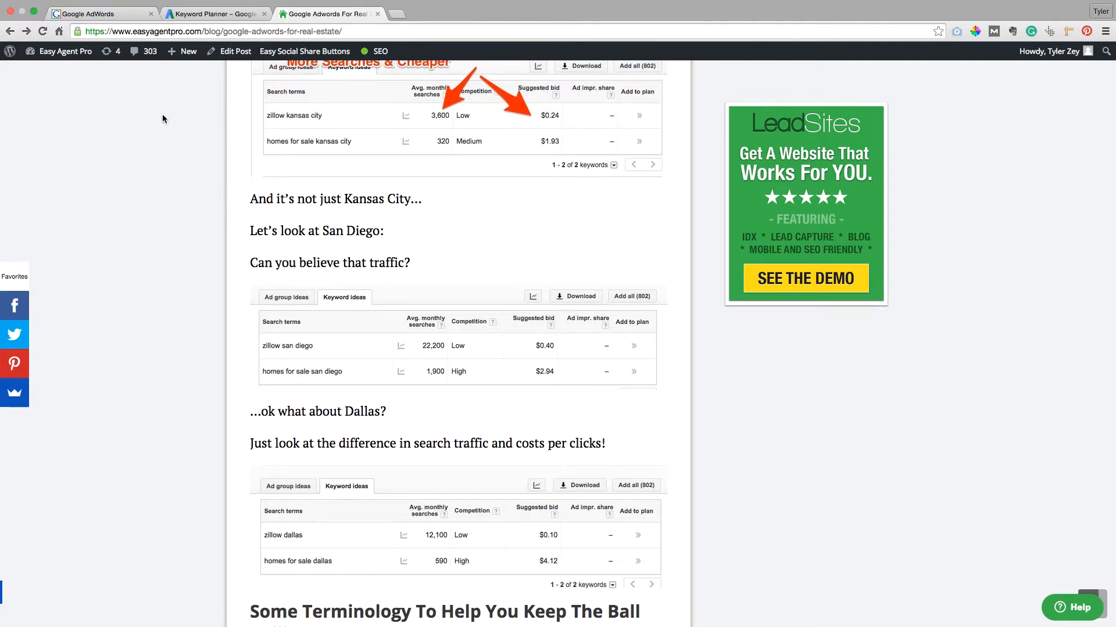
- Return briefly to the AdWords sign-up page, then search Google for 'google adwords'
click(92, 14)
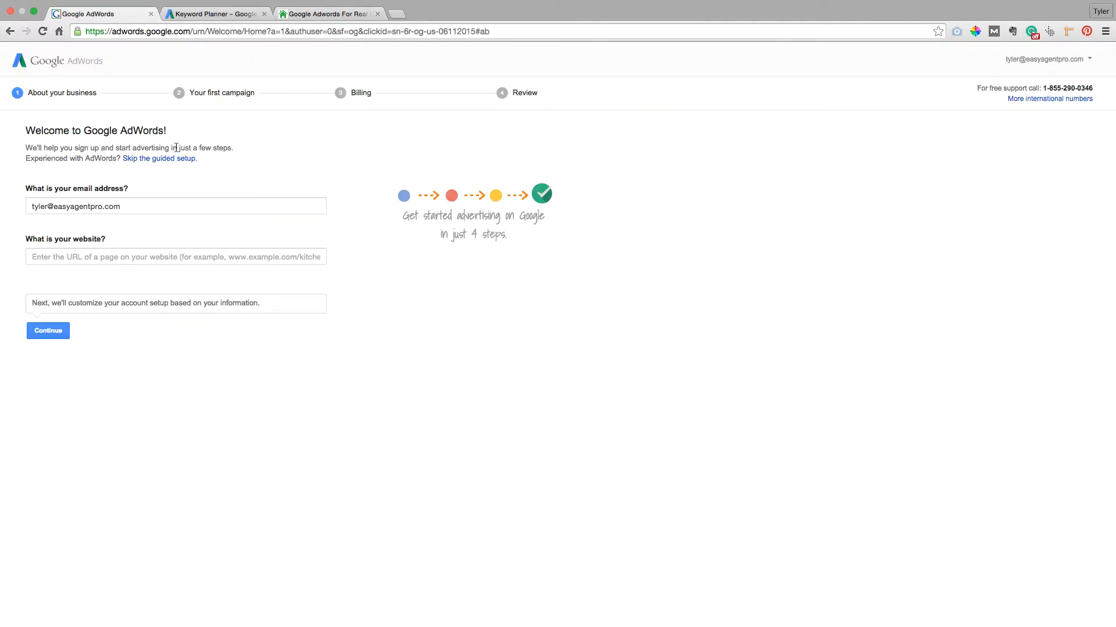
mouse_move(75, 65)
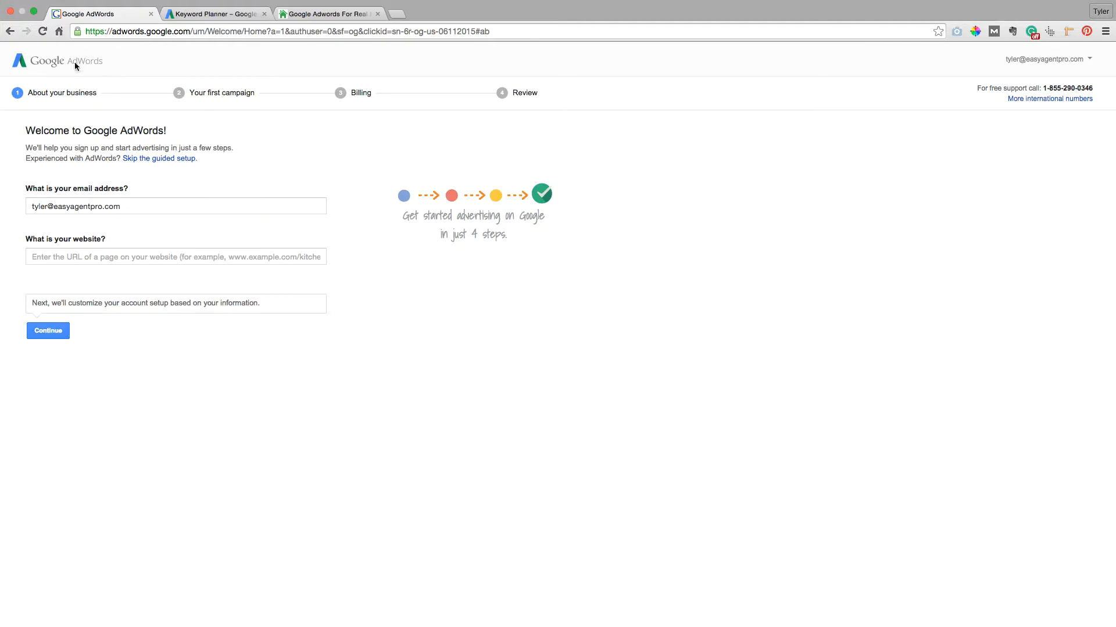
mouse_move(167, 44)
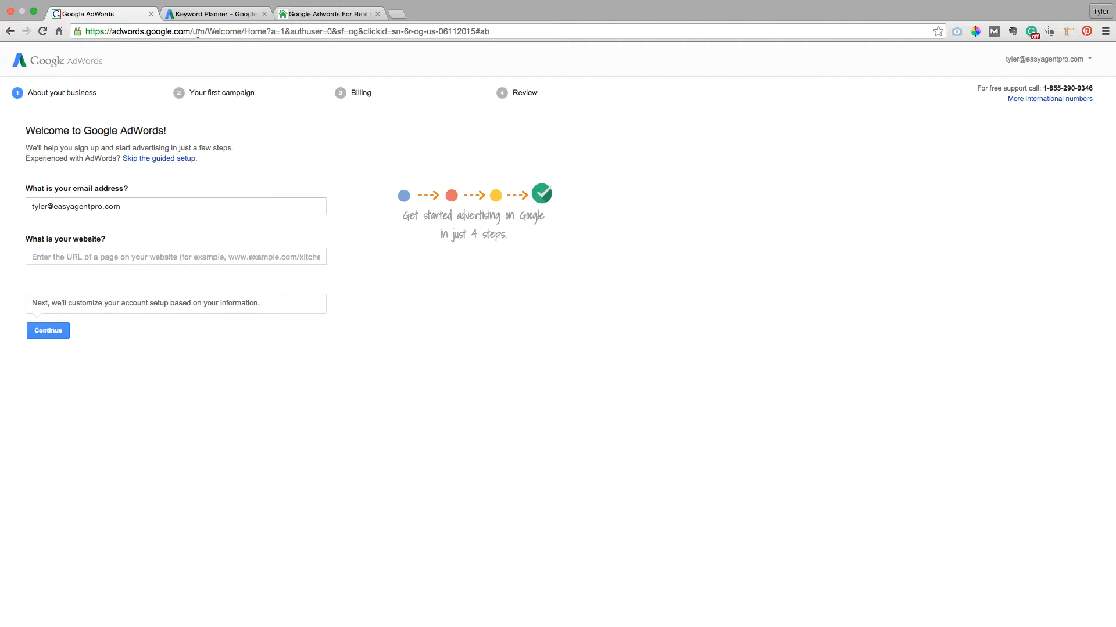
mouse_move(149, 91)
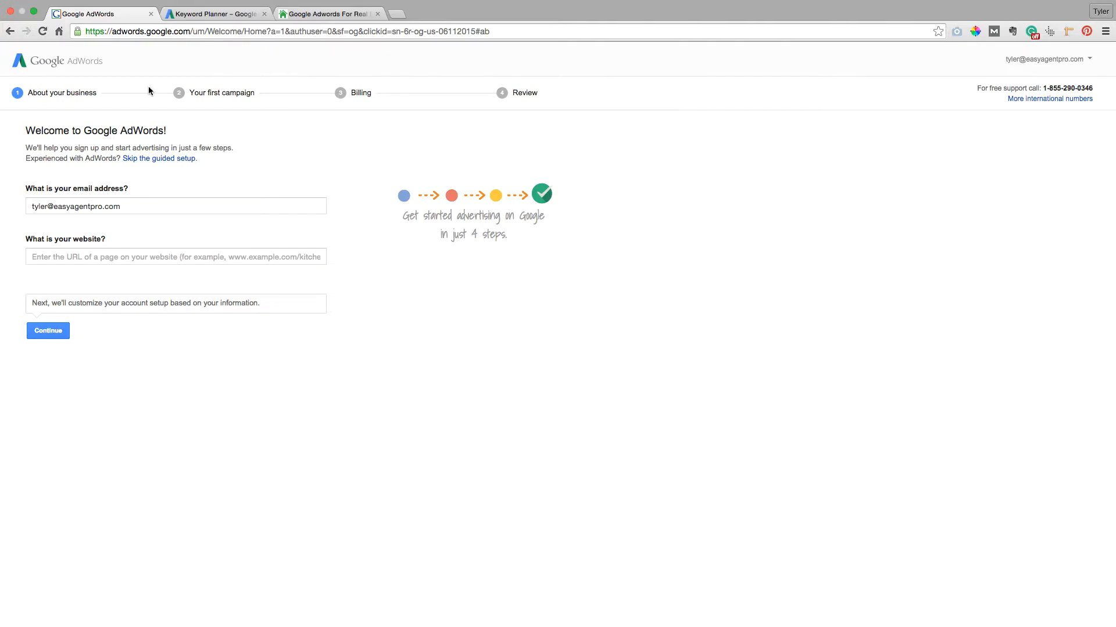
text(google ad)
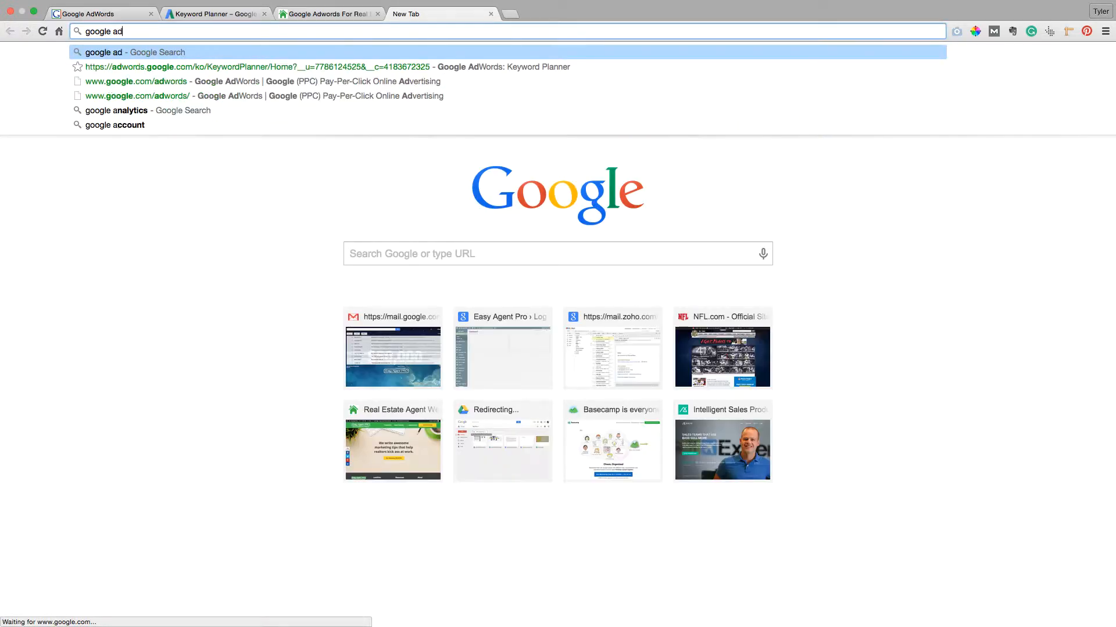
key(Return)
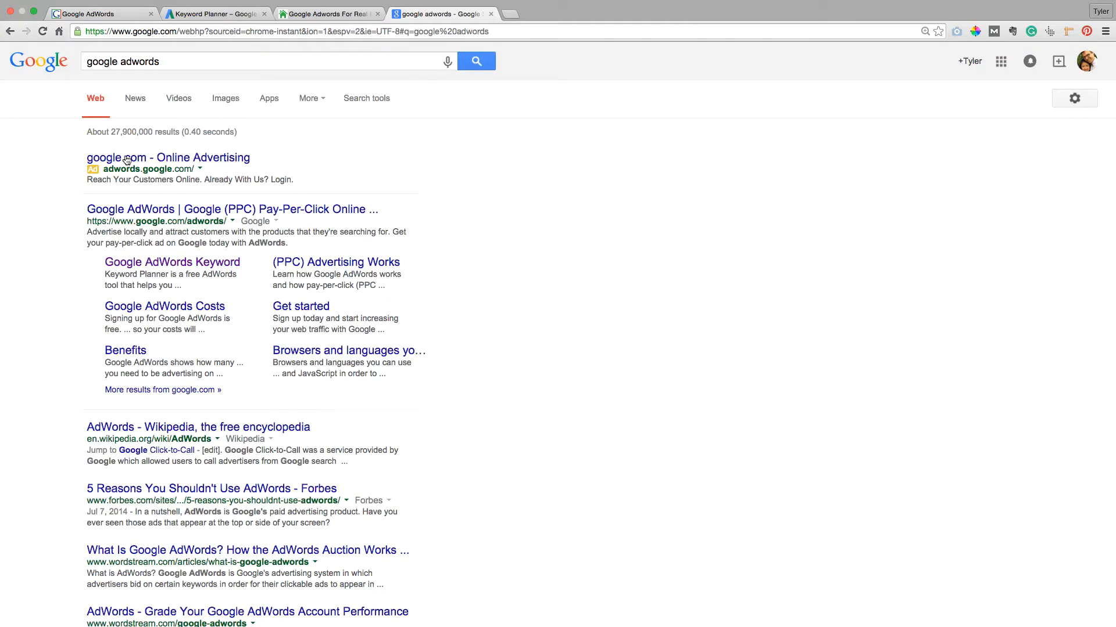
mouse_move(229, 171)
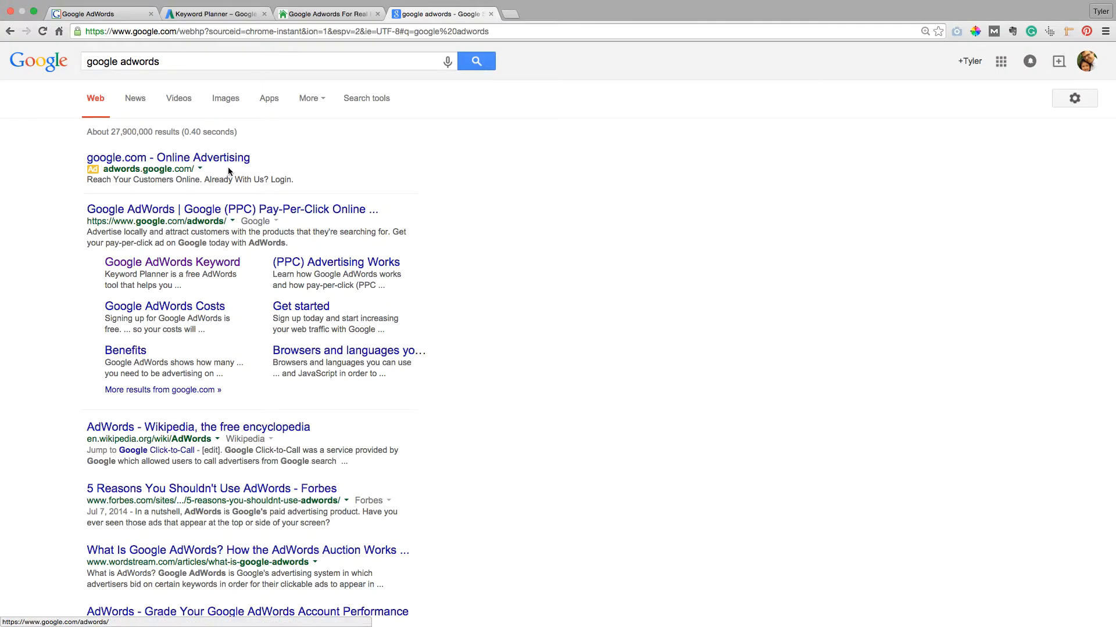
- Enter easyagentpro.com as the business website and continue
click(167, 158)
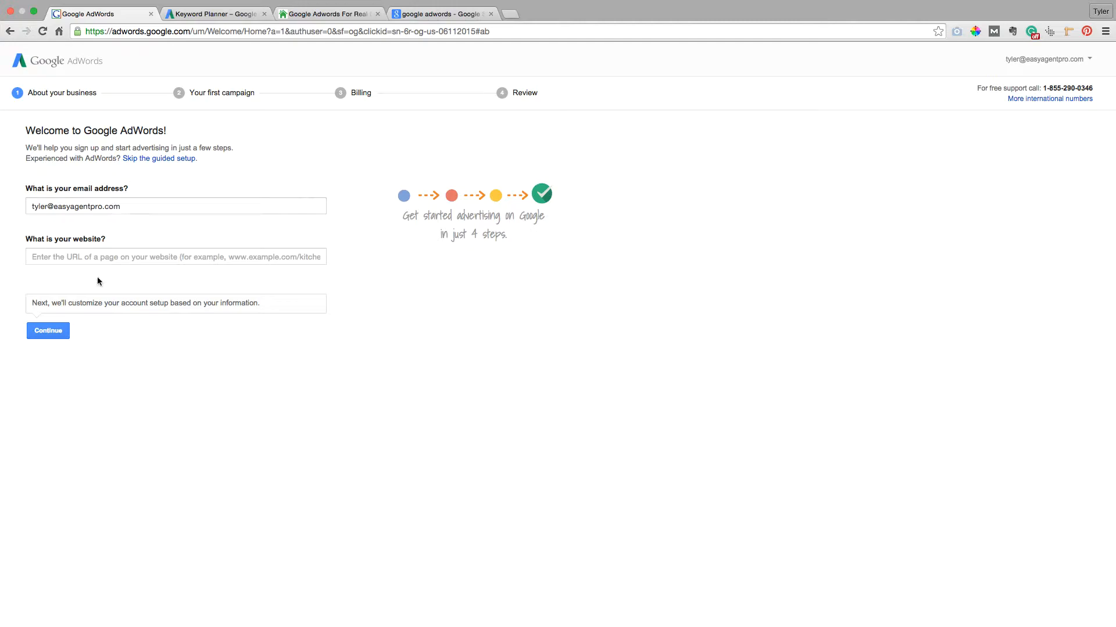
mouse_move(945, 103)
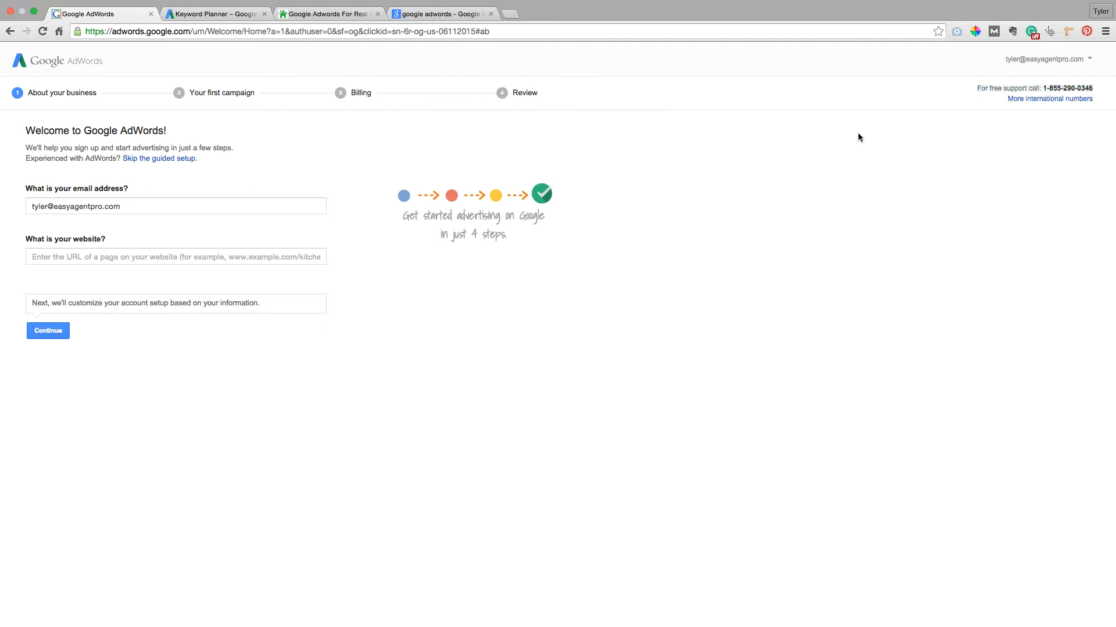
click(175, 257)
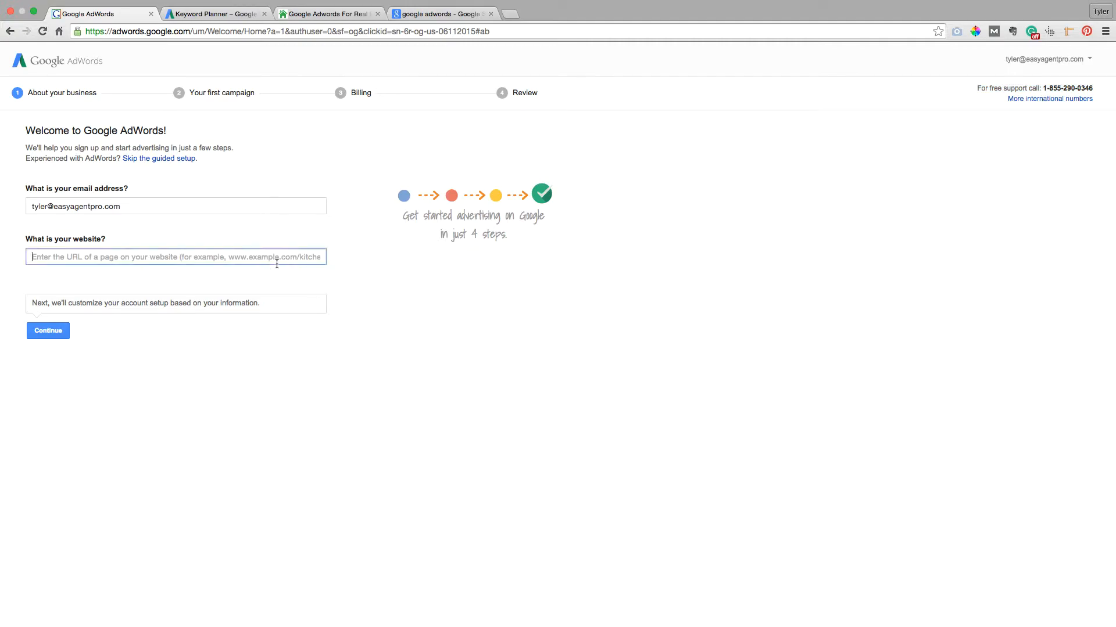
text(easyagentpr)
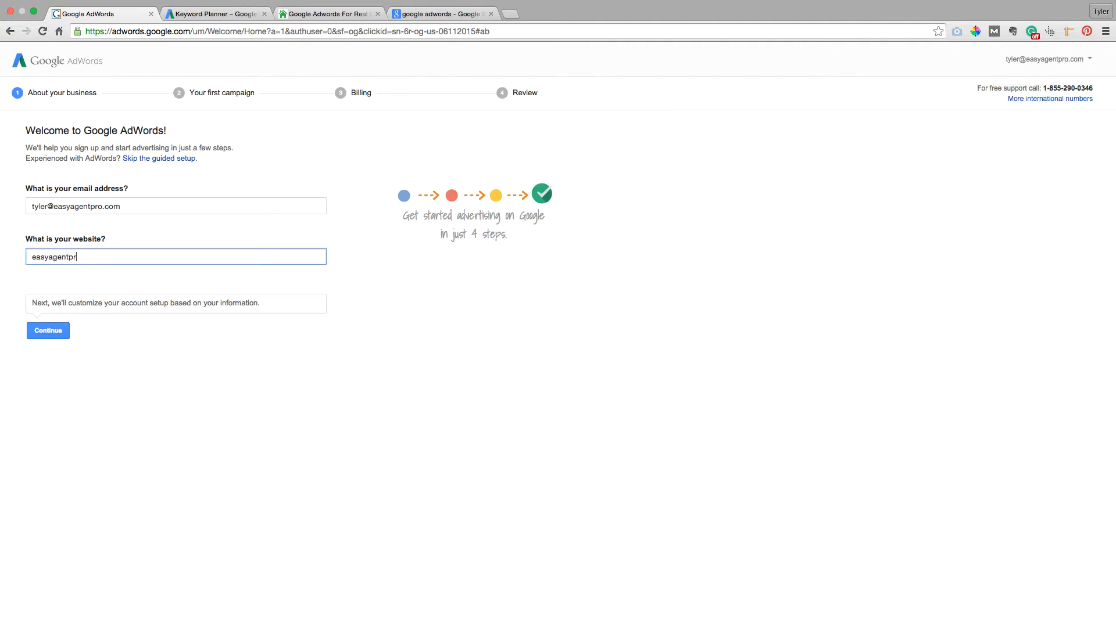
text(o.com)
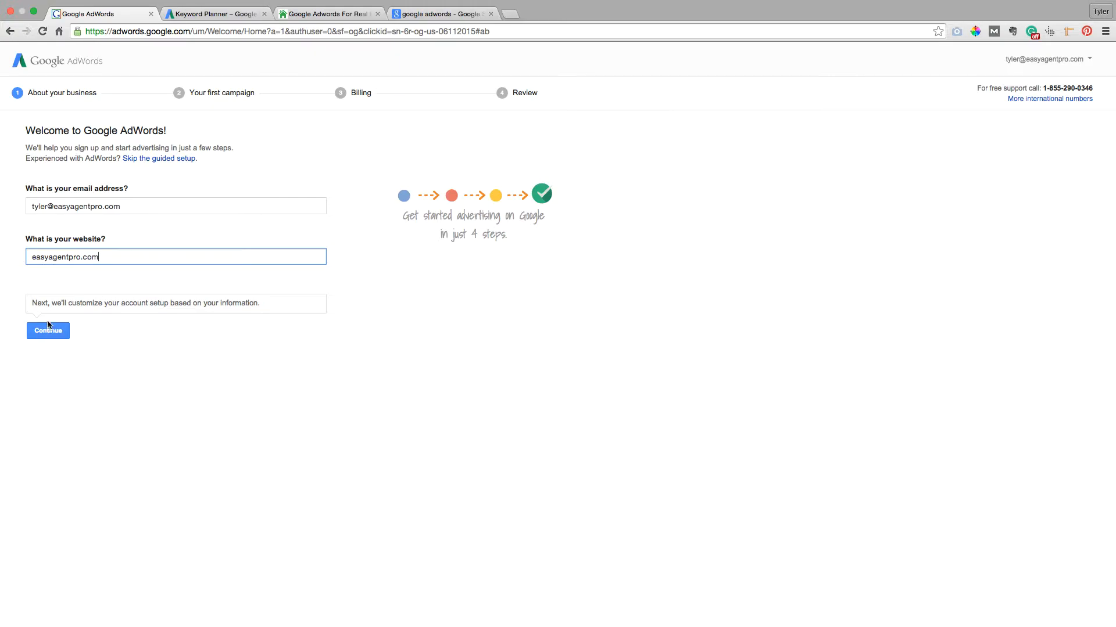
click(48, 330)
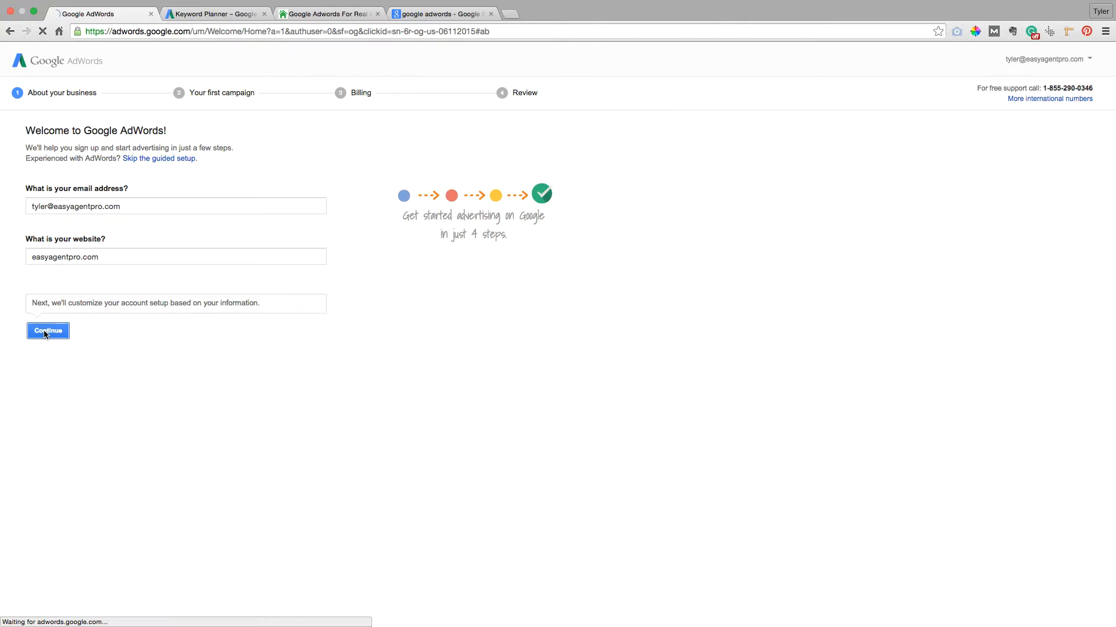
- Save a $20.00 daily budget and add Dallas, Texas as the target location
click(48, 331)
text(2)
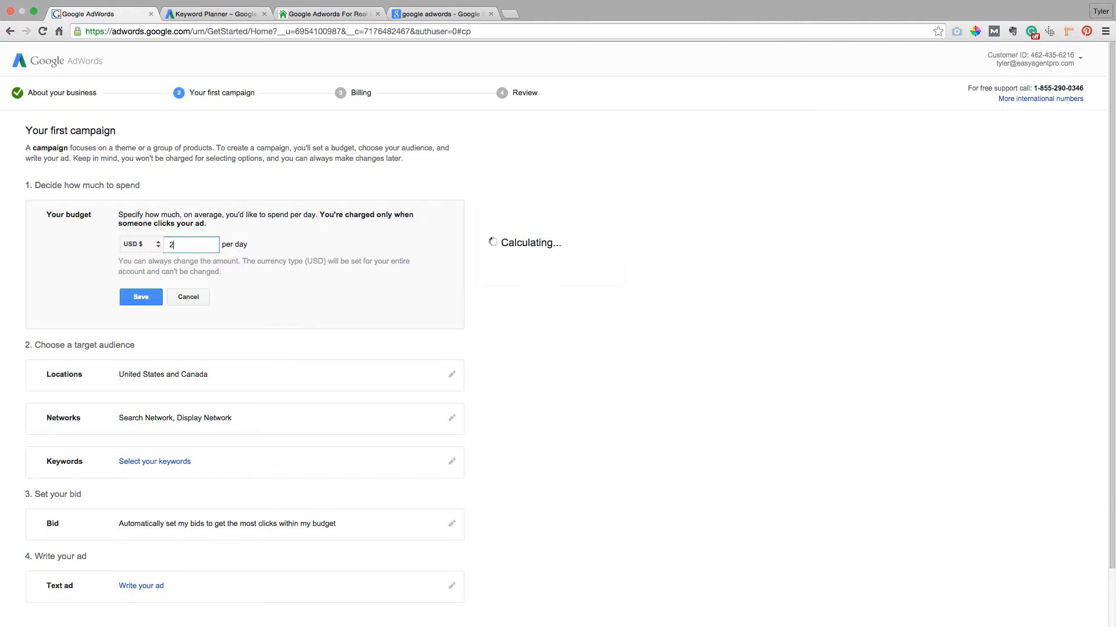
click(140, 297)
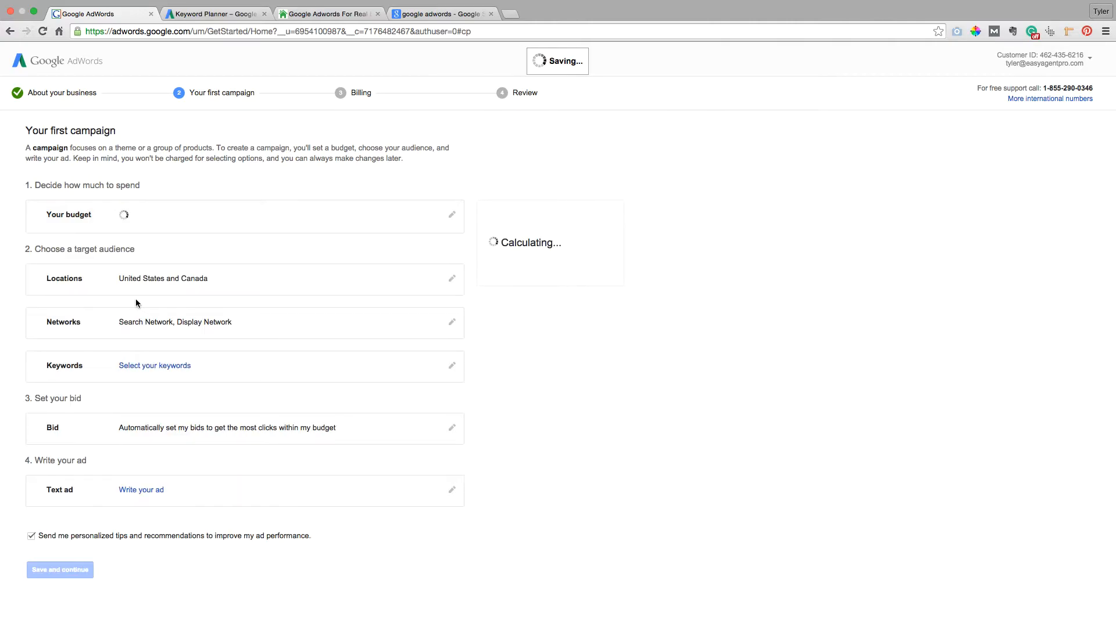
click(452, 278)
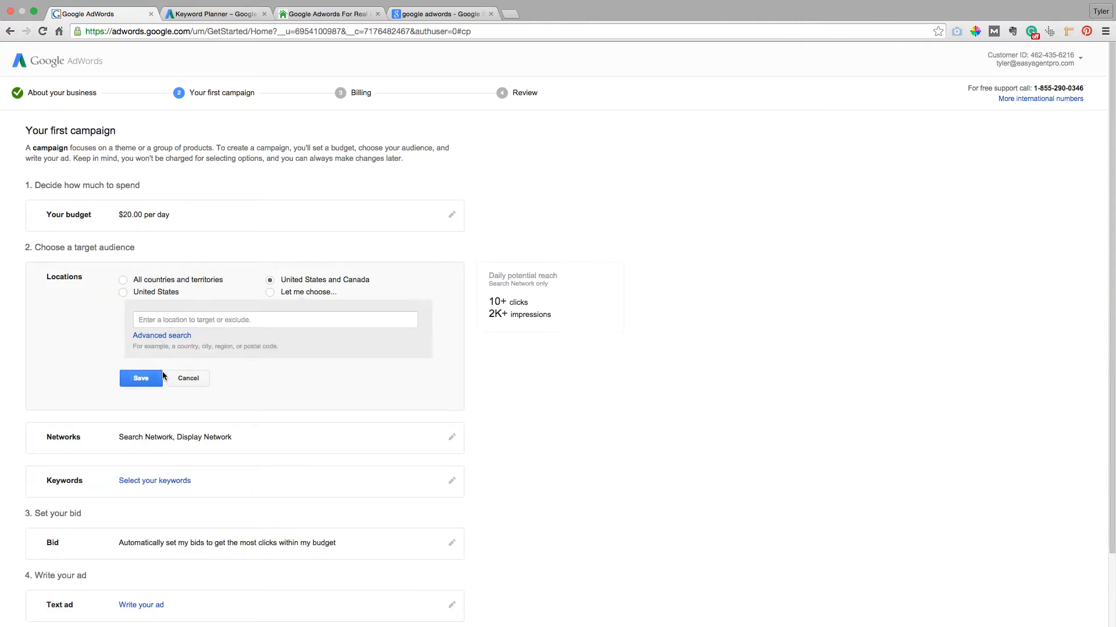
mouse_move(221, 289)
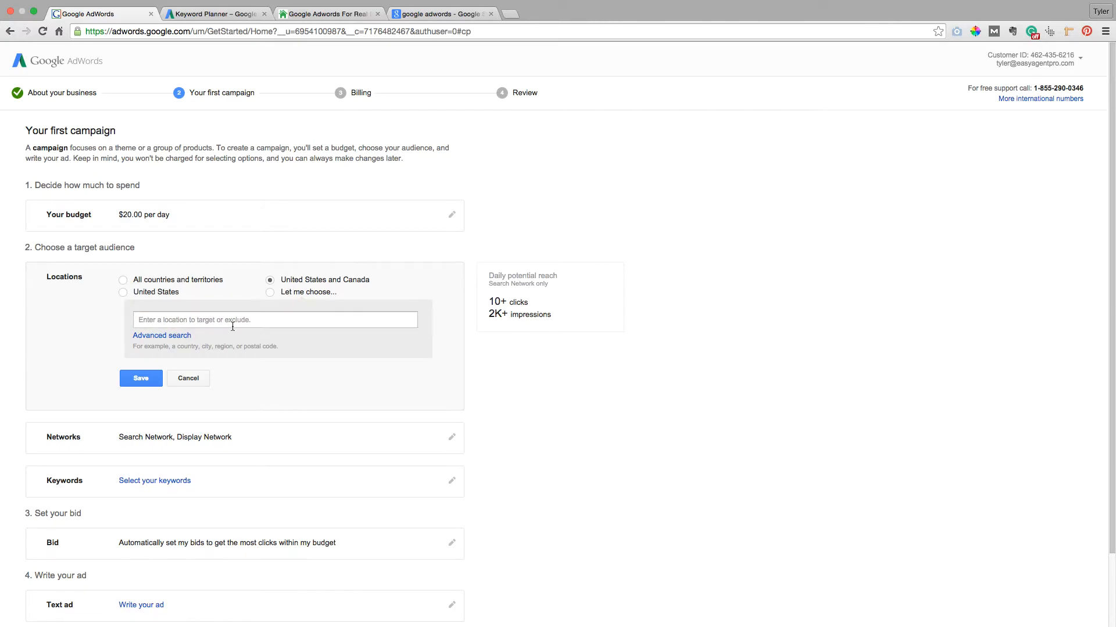
text(sa)
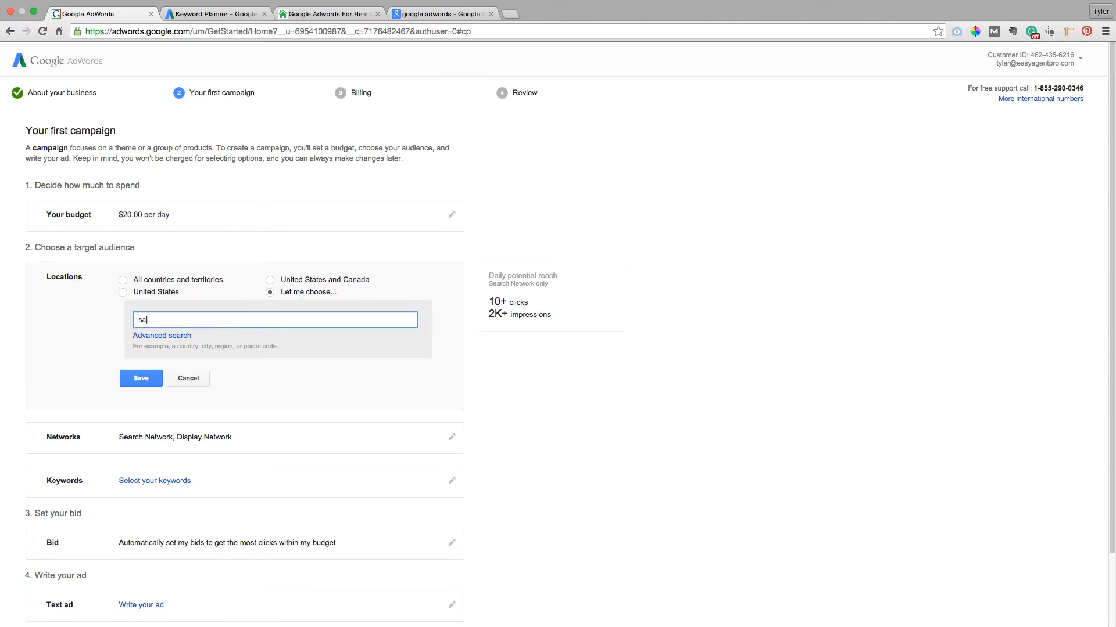
text(dallas)
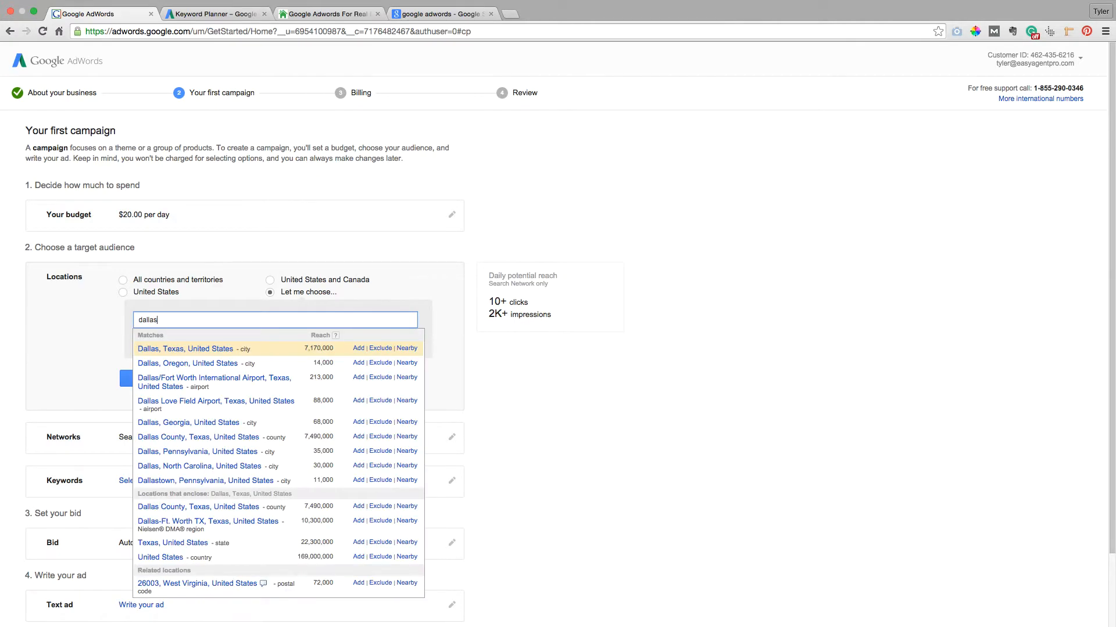
click(358, 348)
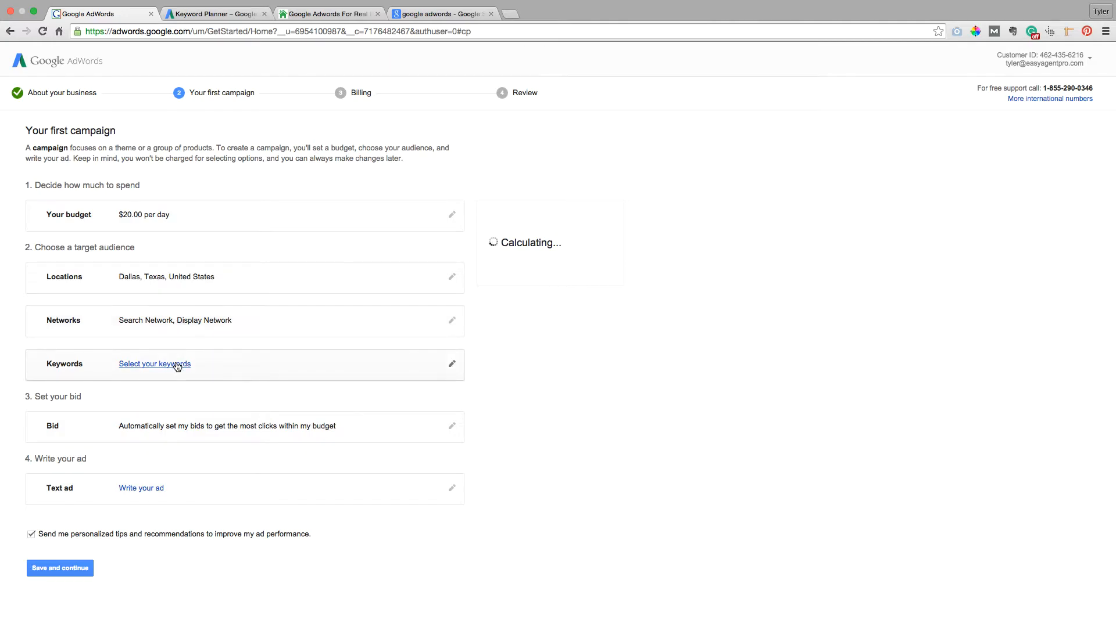
- Bring up suggested keywords, then view the blog's Keller Williams search with no ads
click(154, 364)
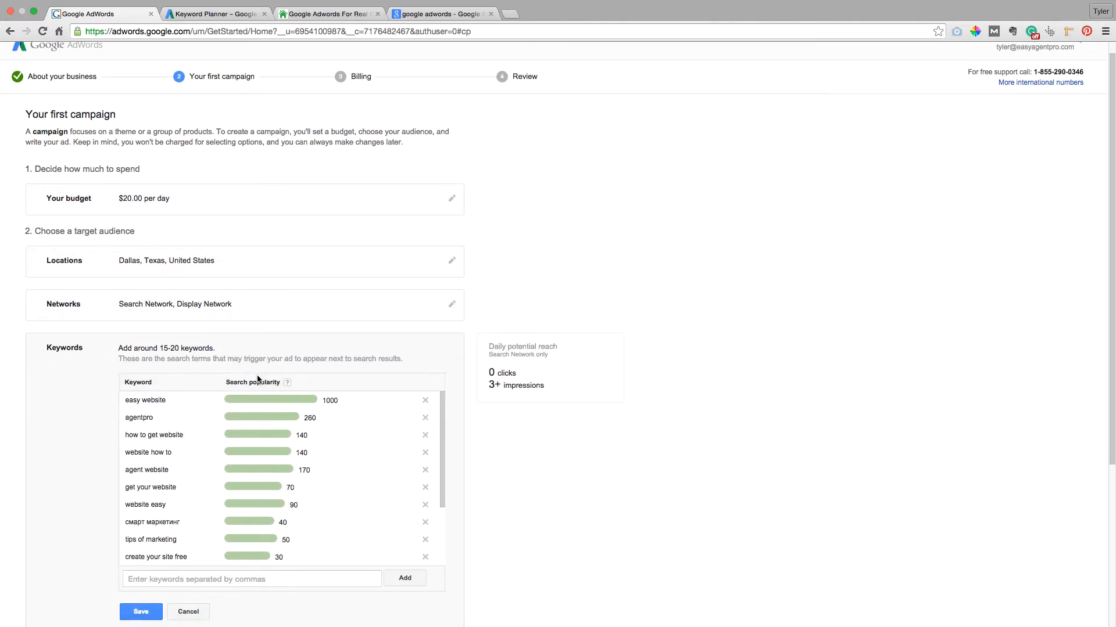
scroll(down, 3)
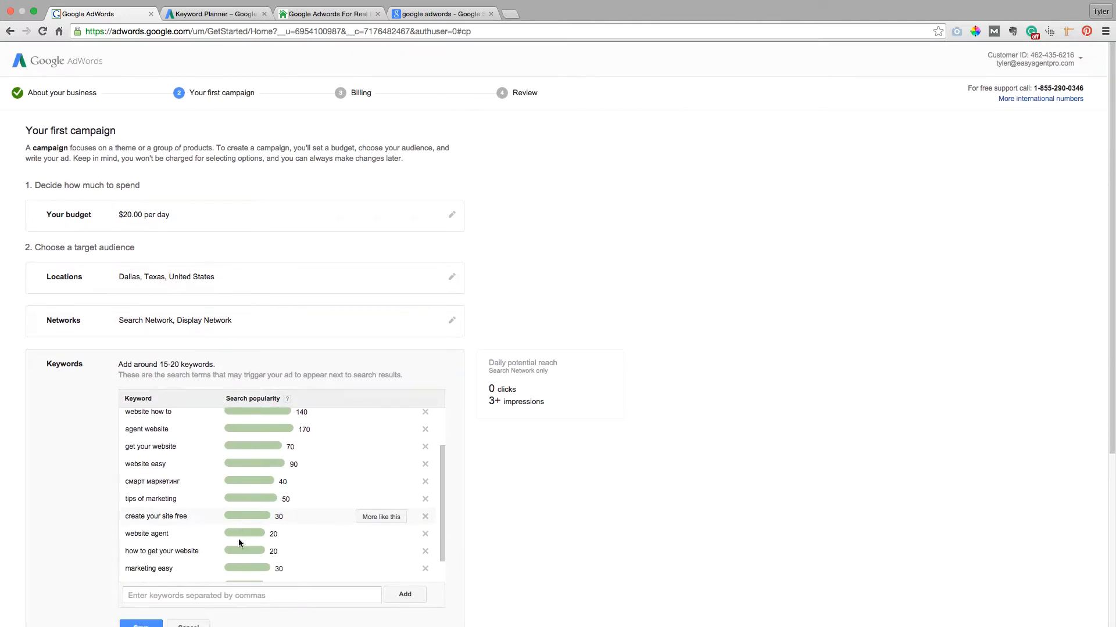
scroll(down, 3)
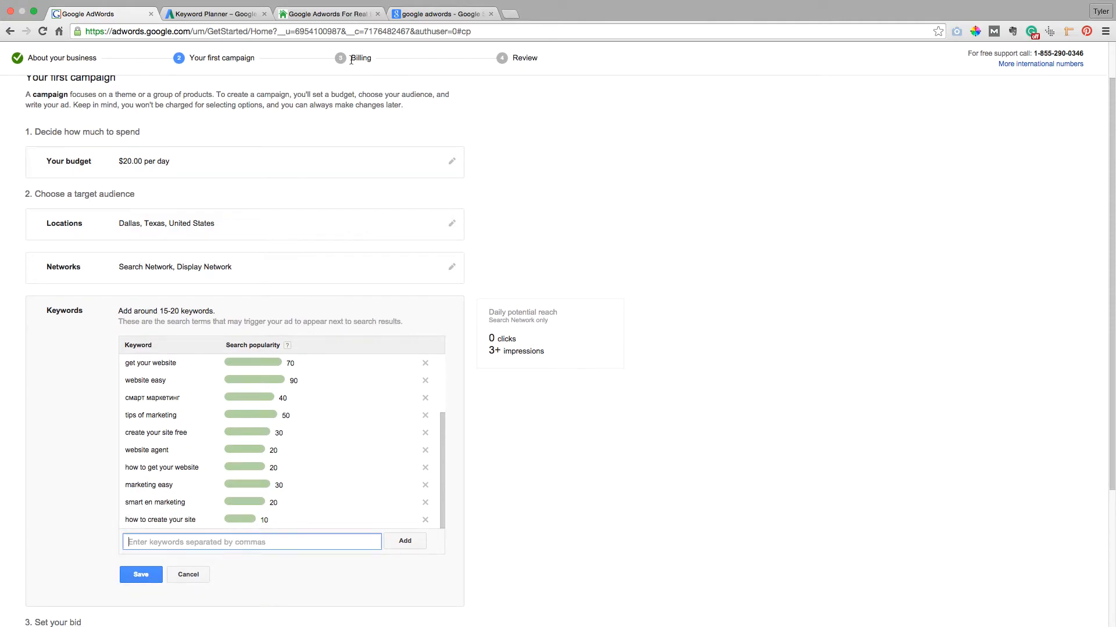
click(327, 14)
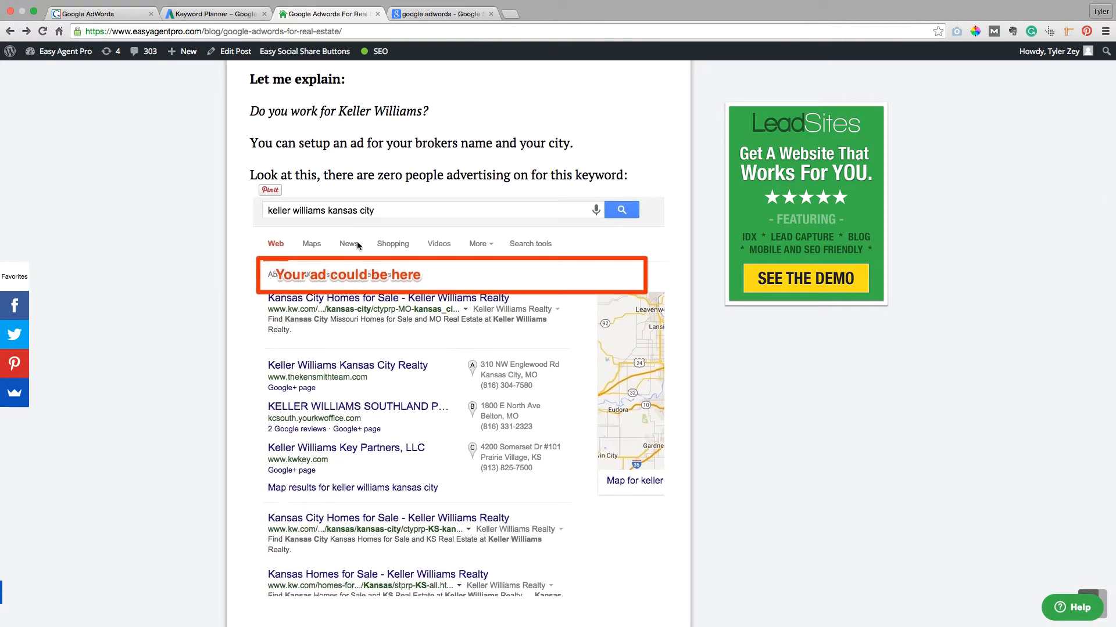
- Type 'keller williams dallas' into the AdWords keyword entry field
click(99, 13)
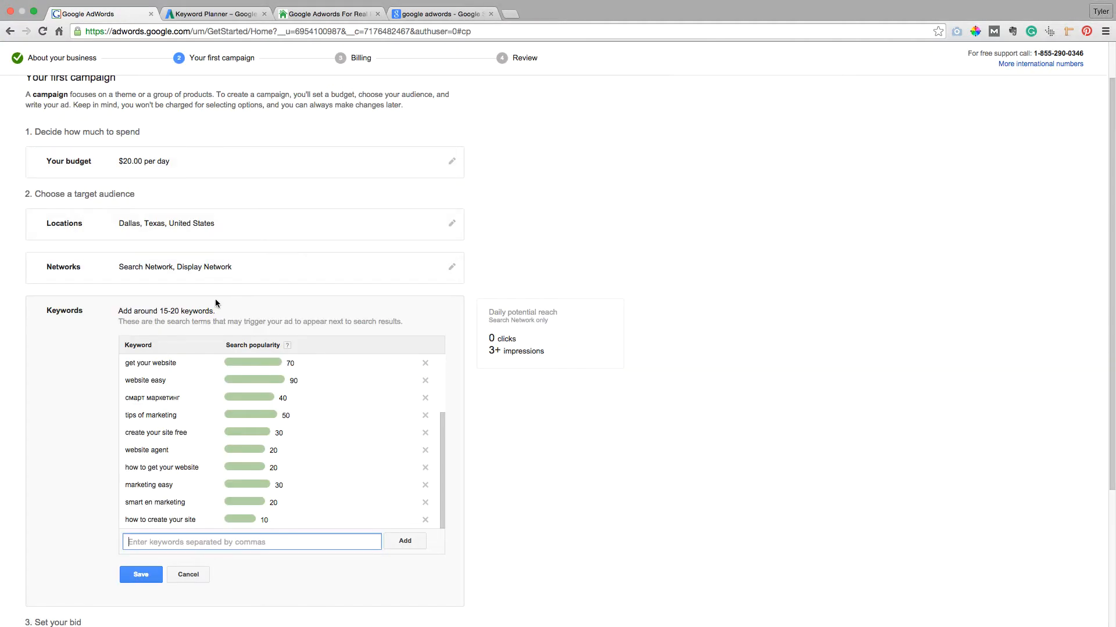
text(keller)
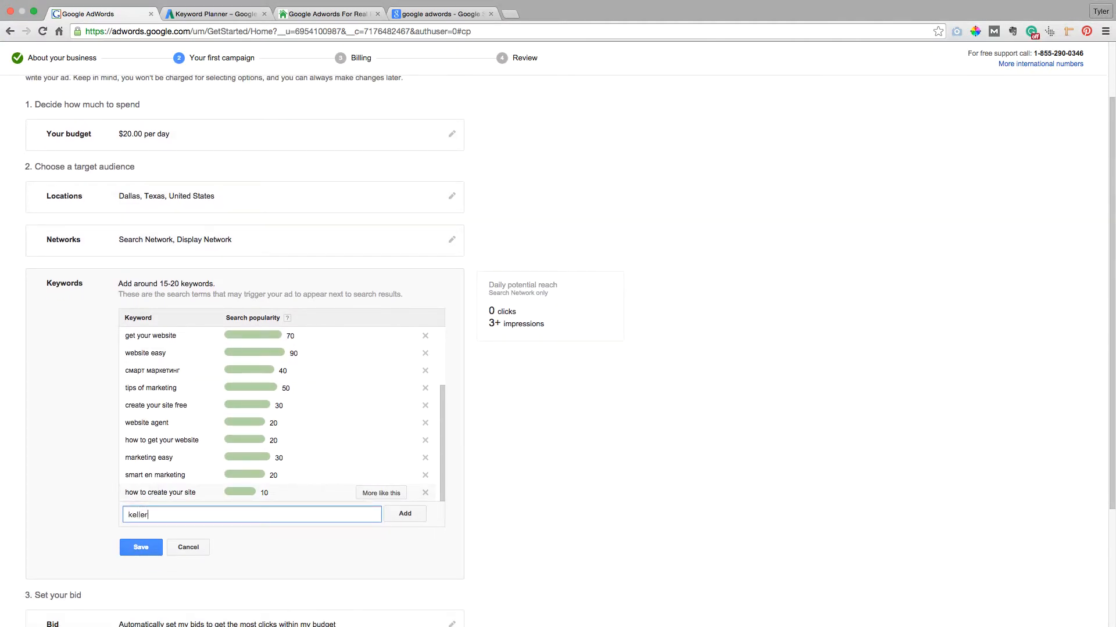
text(will)
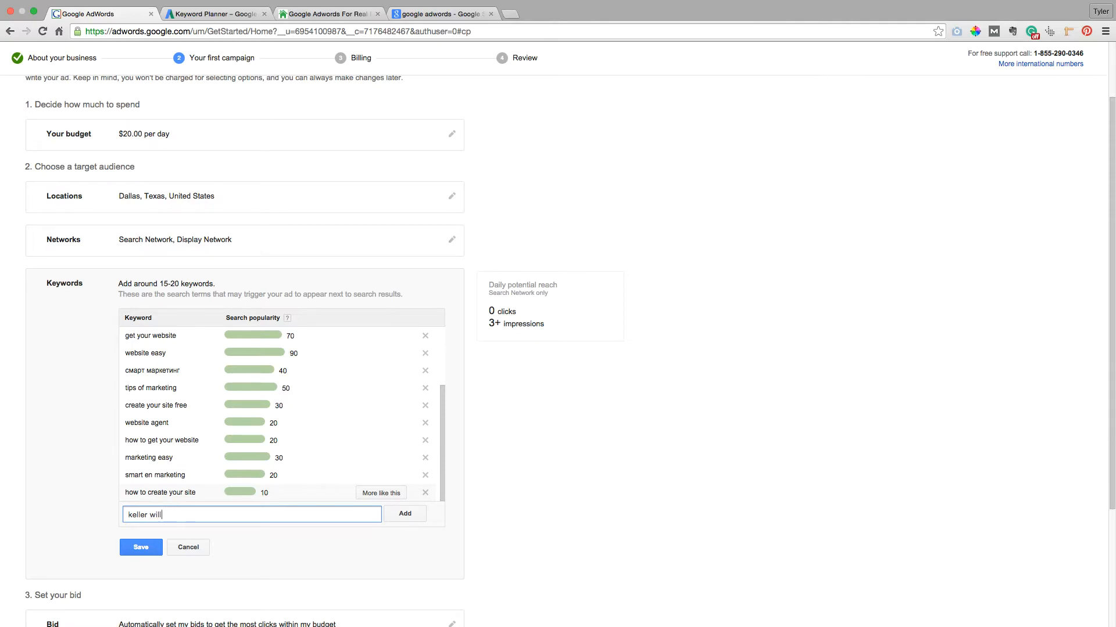
text(iams)
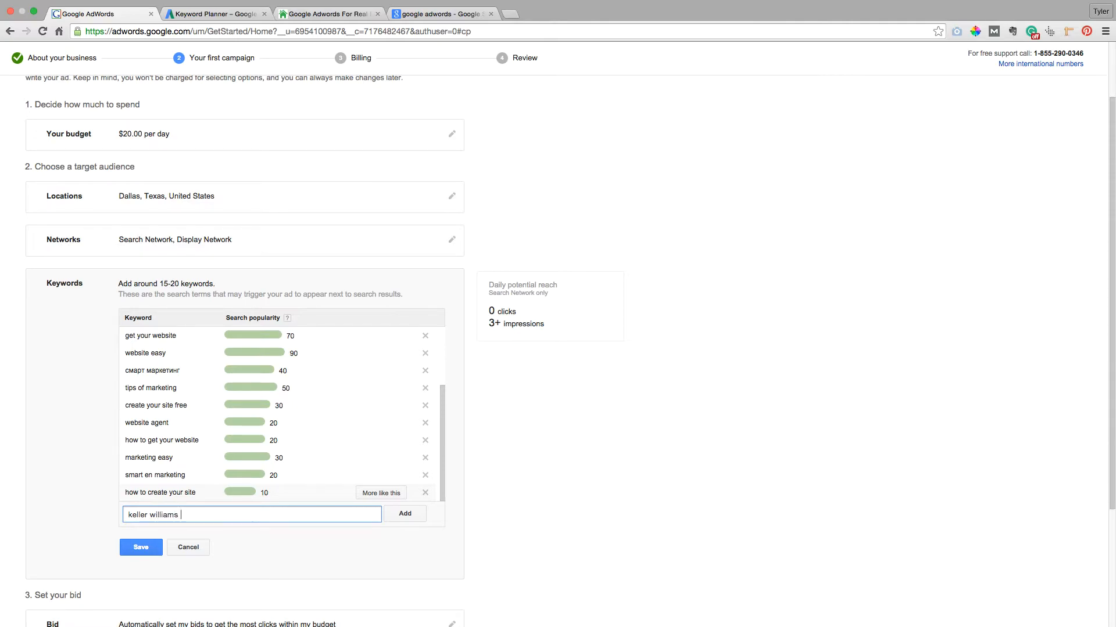
text(dallas)
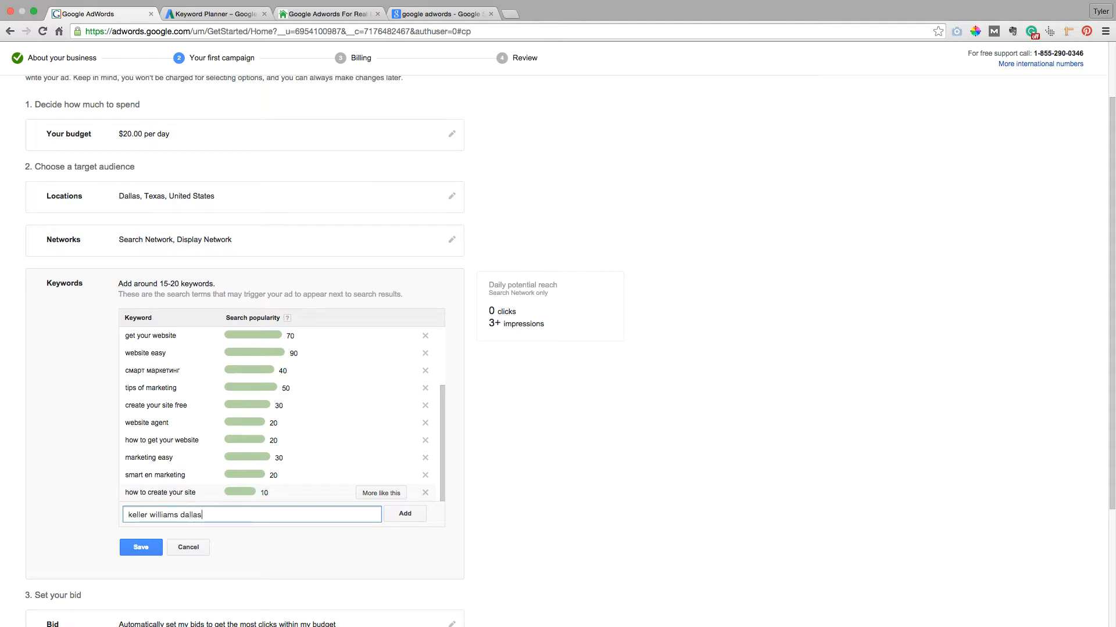
- Revisit the blog's Keller Williams broker-name search example
click(327, 25)
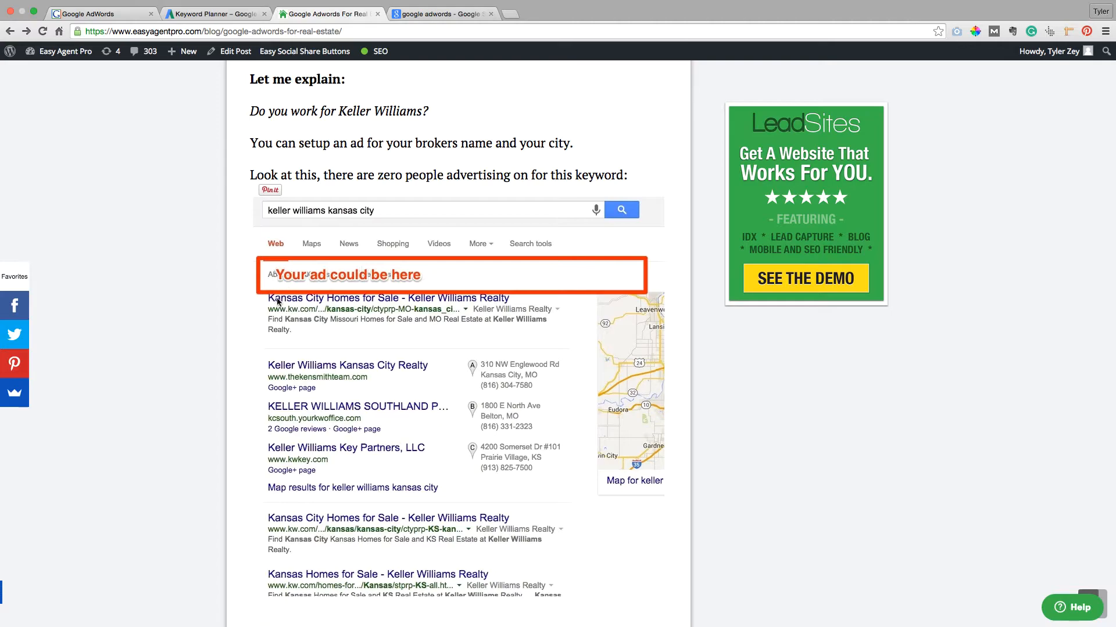
click(380, 52)
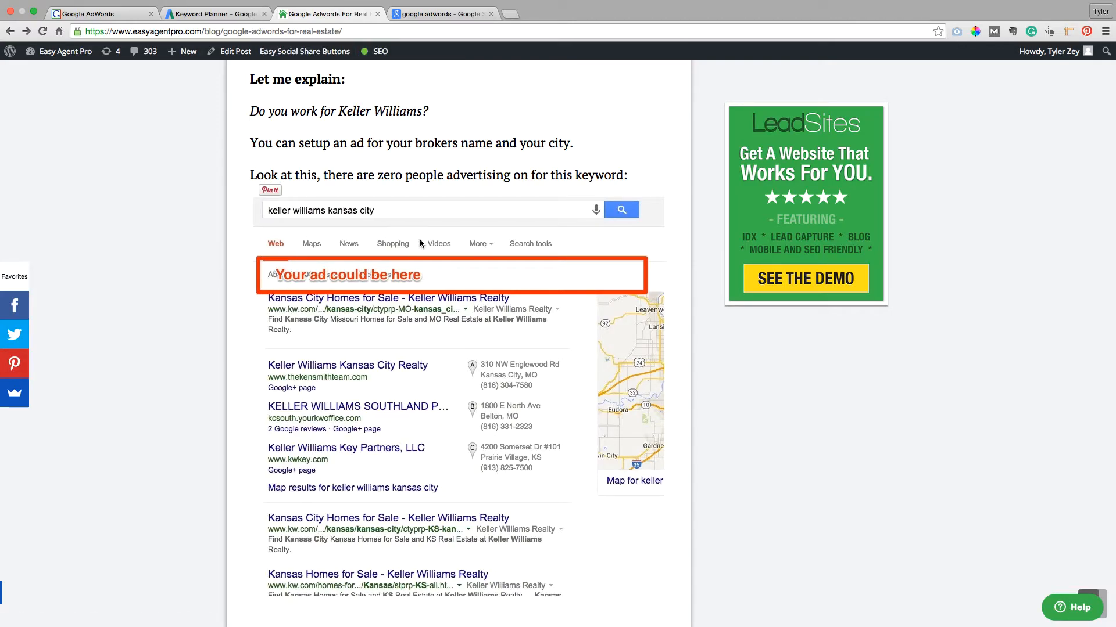
scroll(down, 3)
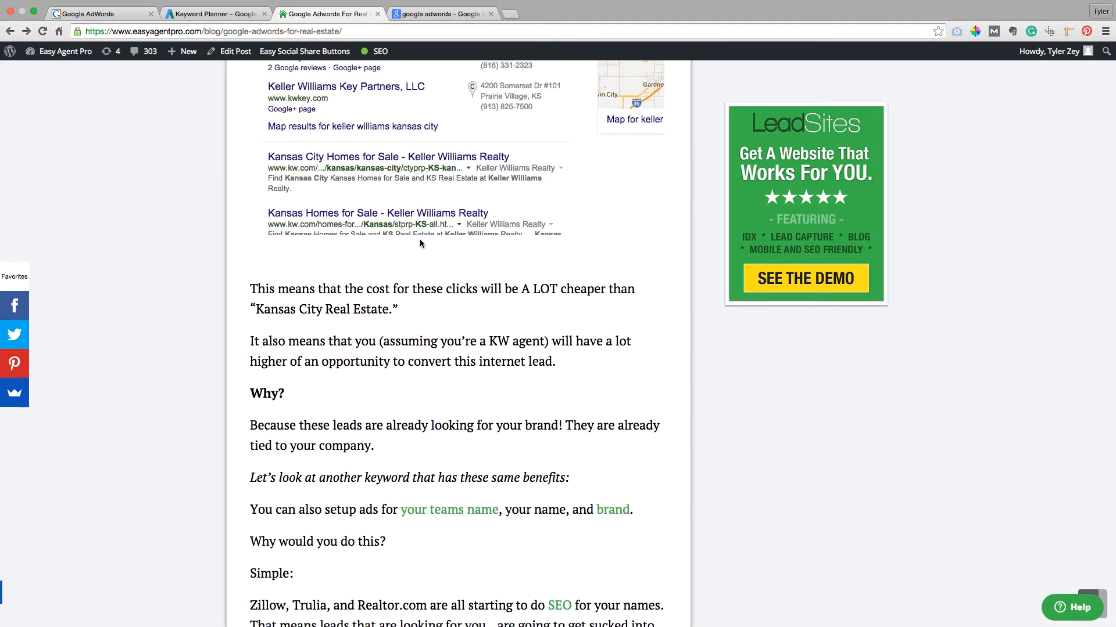
scroll(up, 3)
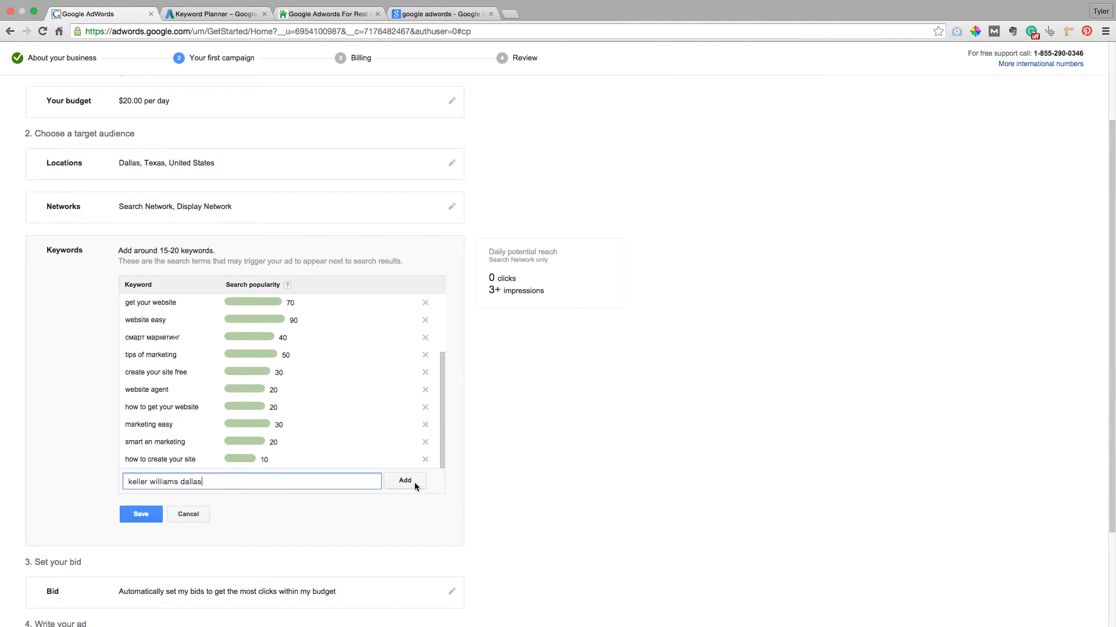
- Add keller williams dallas and zillow dallas to the keyword list and save it
click(405, 481)
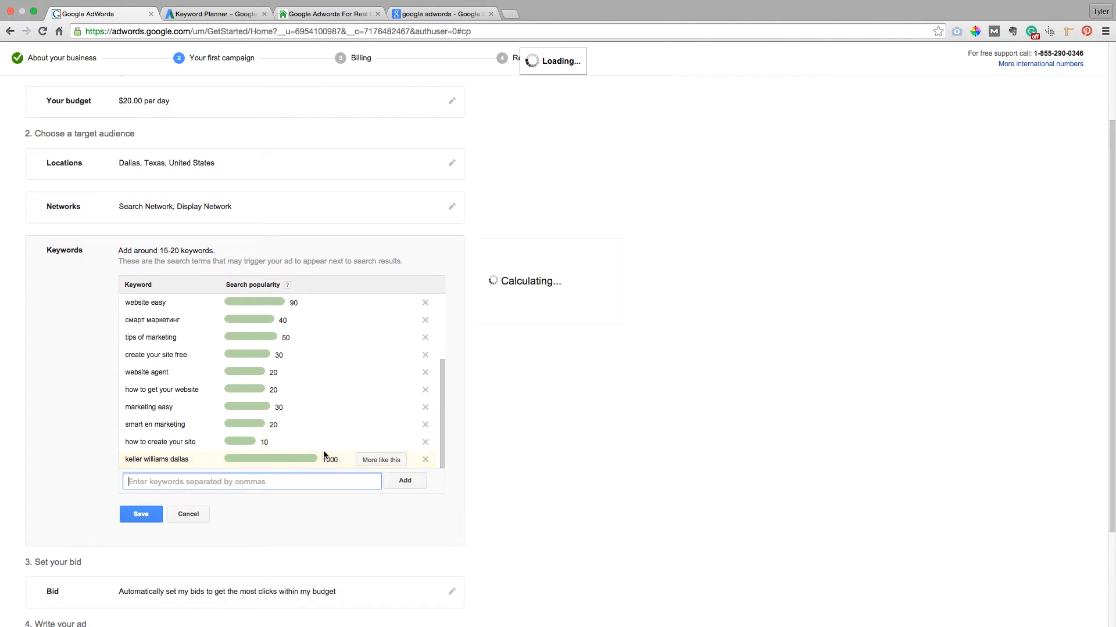
text(zillow)
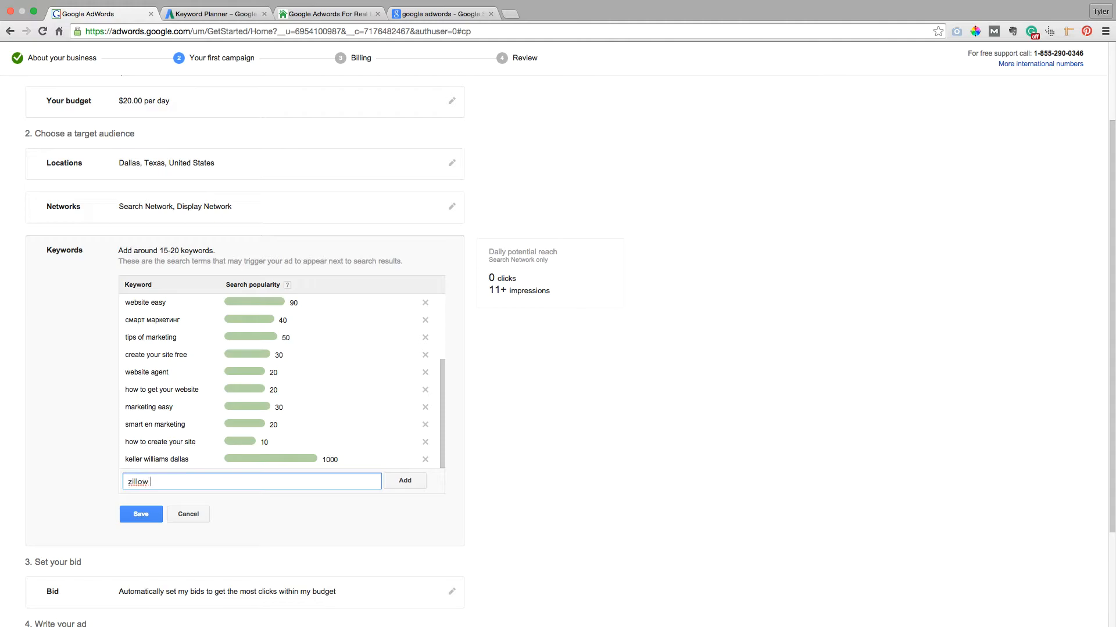
click(404, 480)
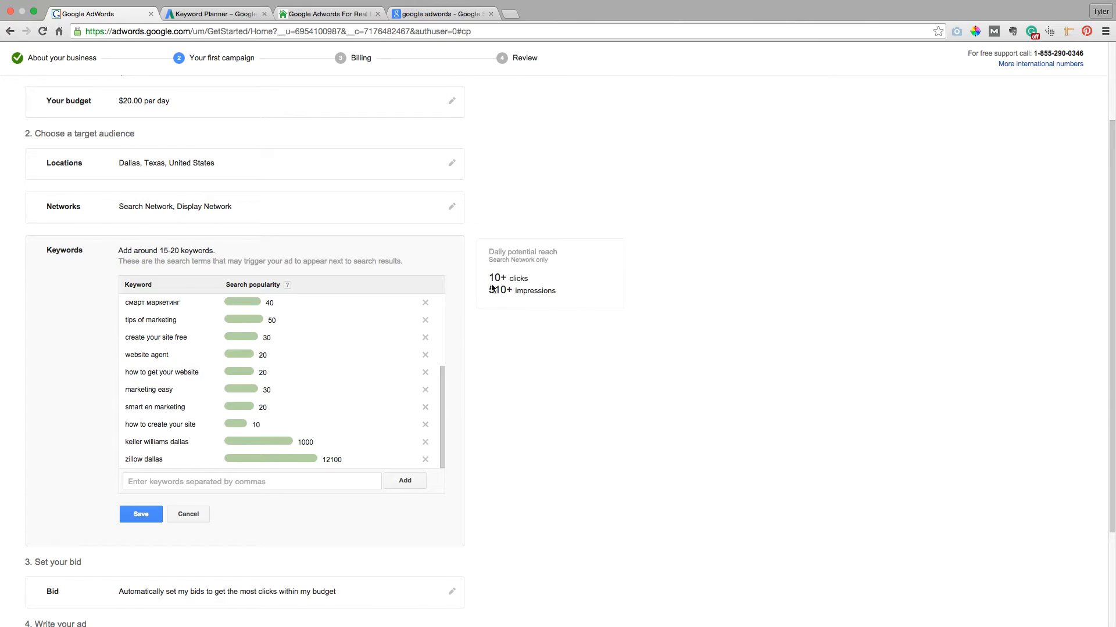
scroll(down, 3)
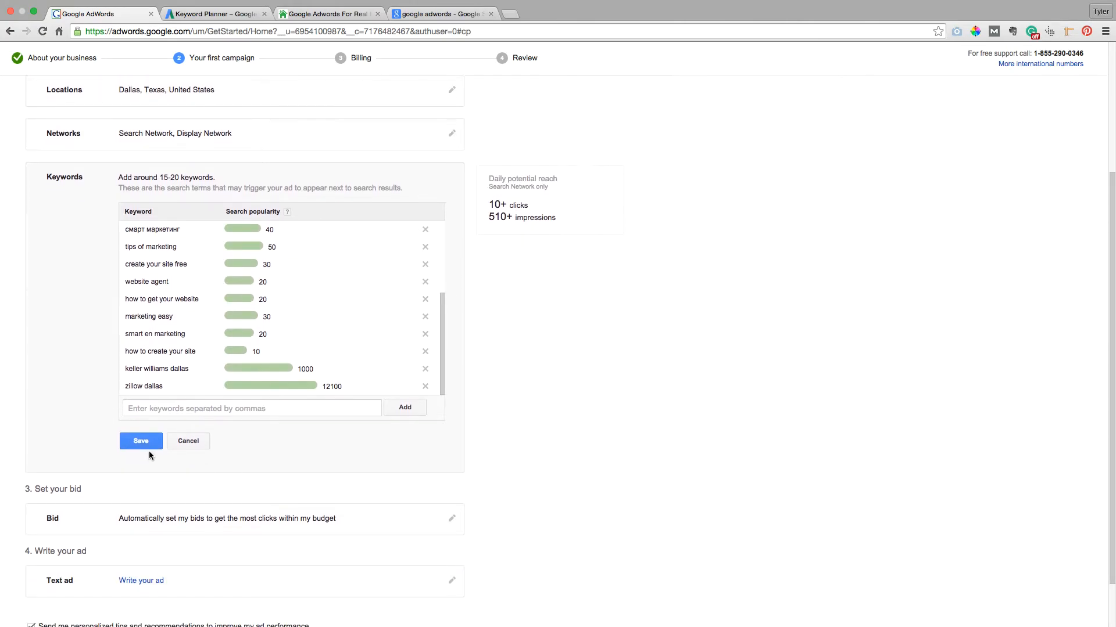
click(140, 440)
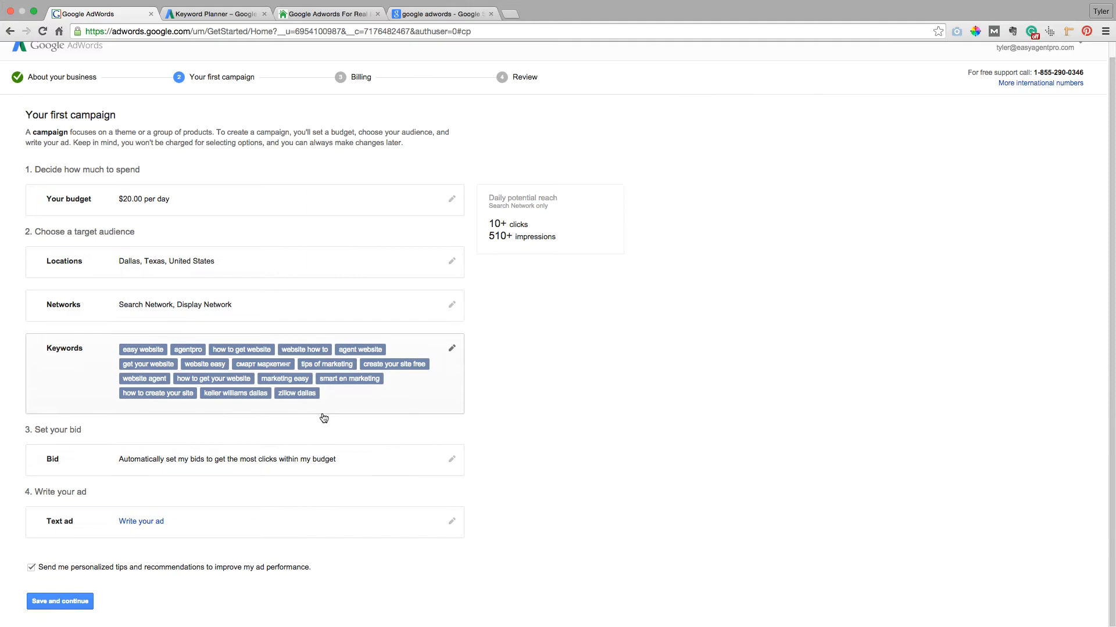
mouse_move(208, 397)
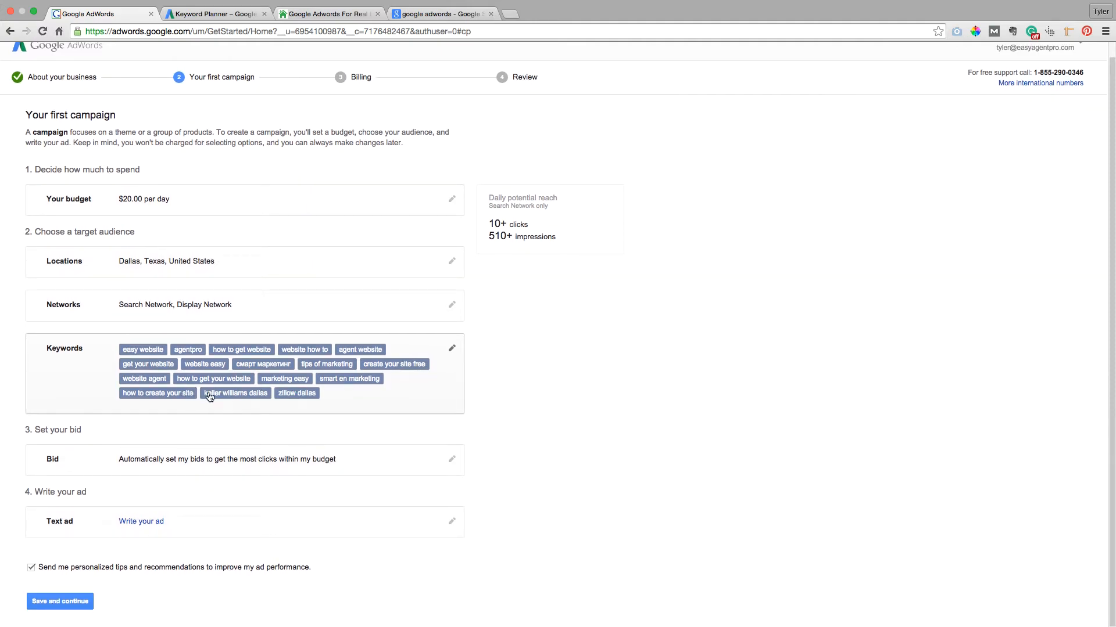
click(451, 348)
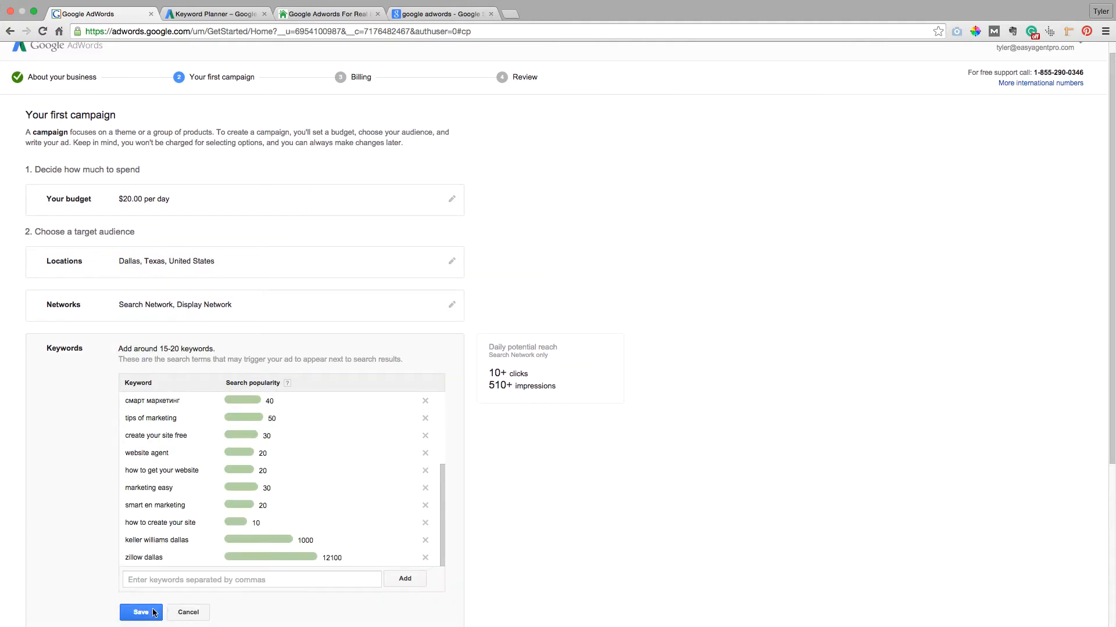
click(140, 612)
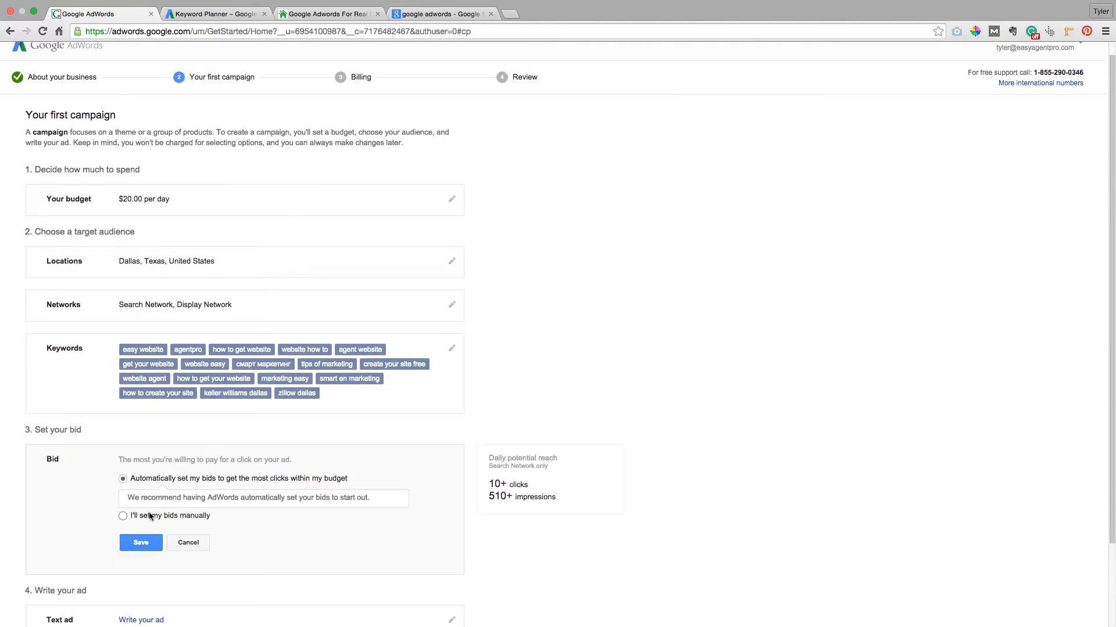
- Keep automatic bidding and start writing the text ad
click(123, 516)
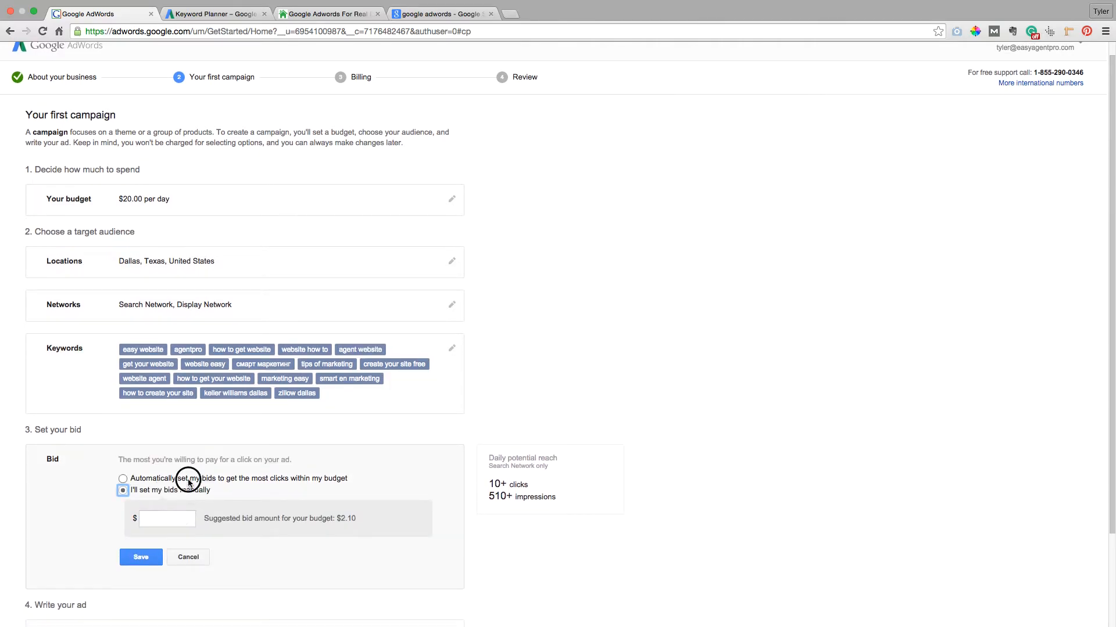
click(140, 557)
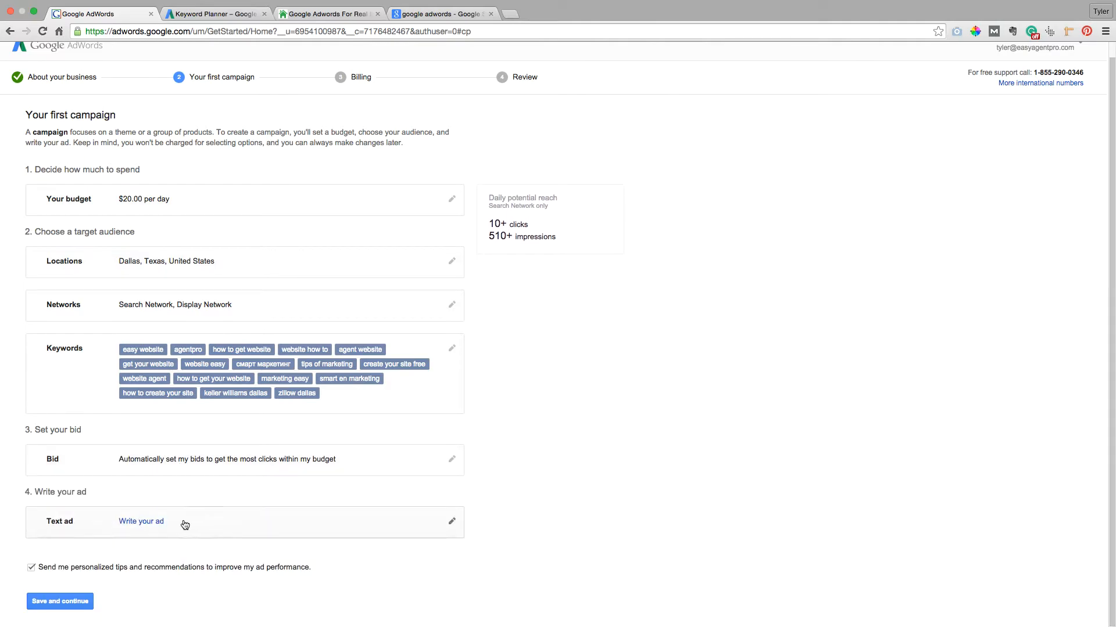
click(141, 521)
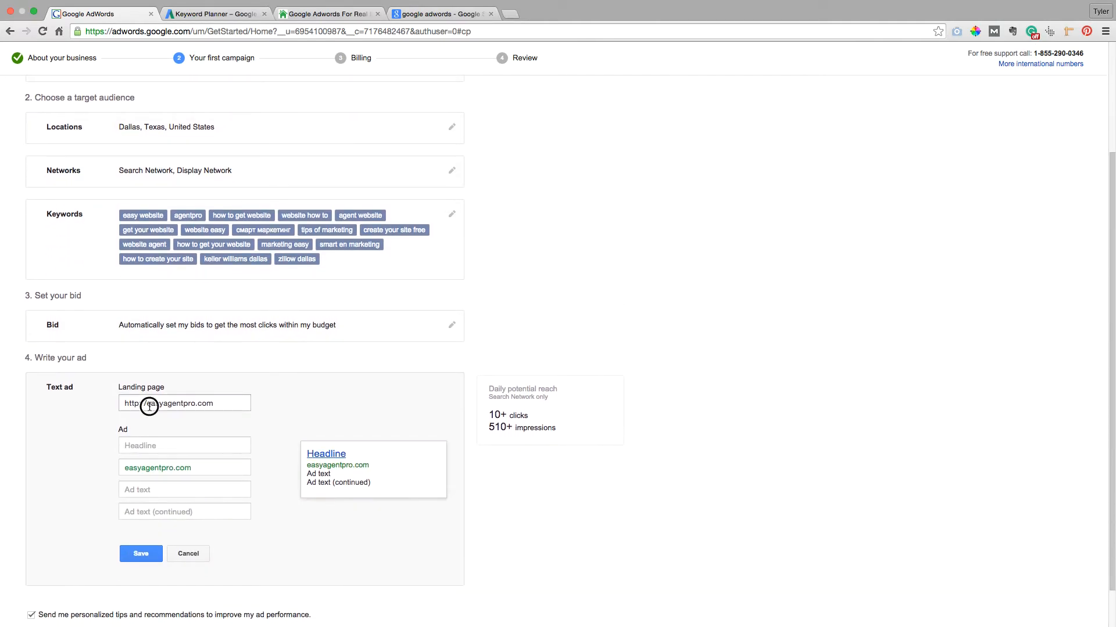
- Give the ad the headline 'Top KW Agent In Dallas'
click(183, 402)
text(www.)
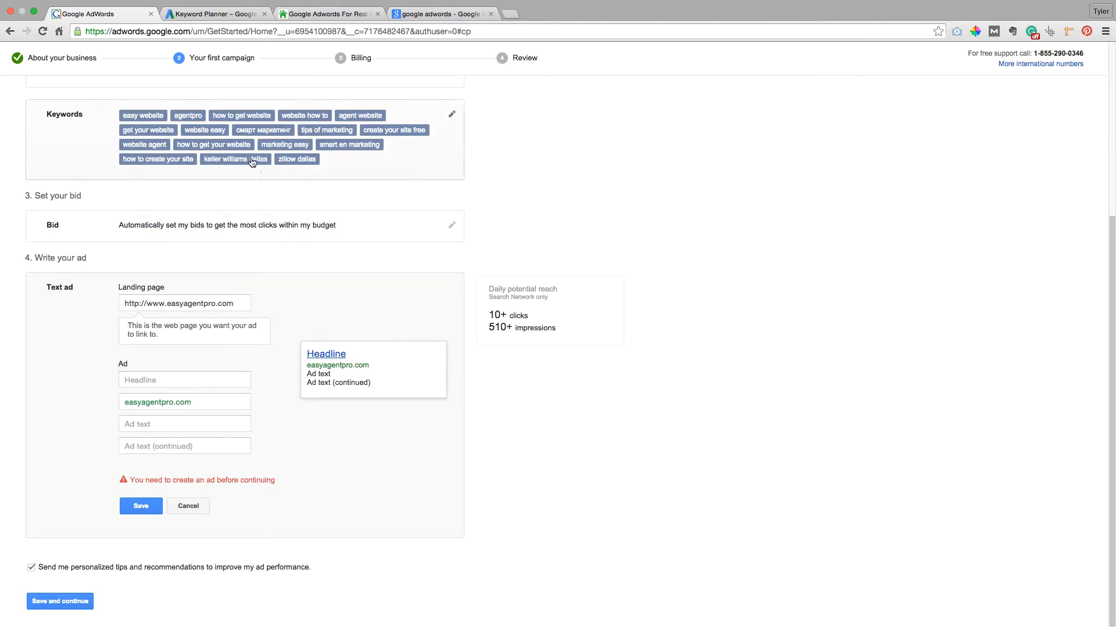
click(184, 379)
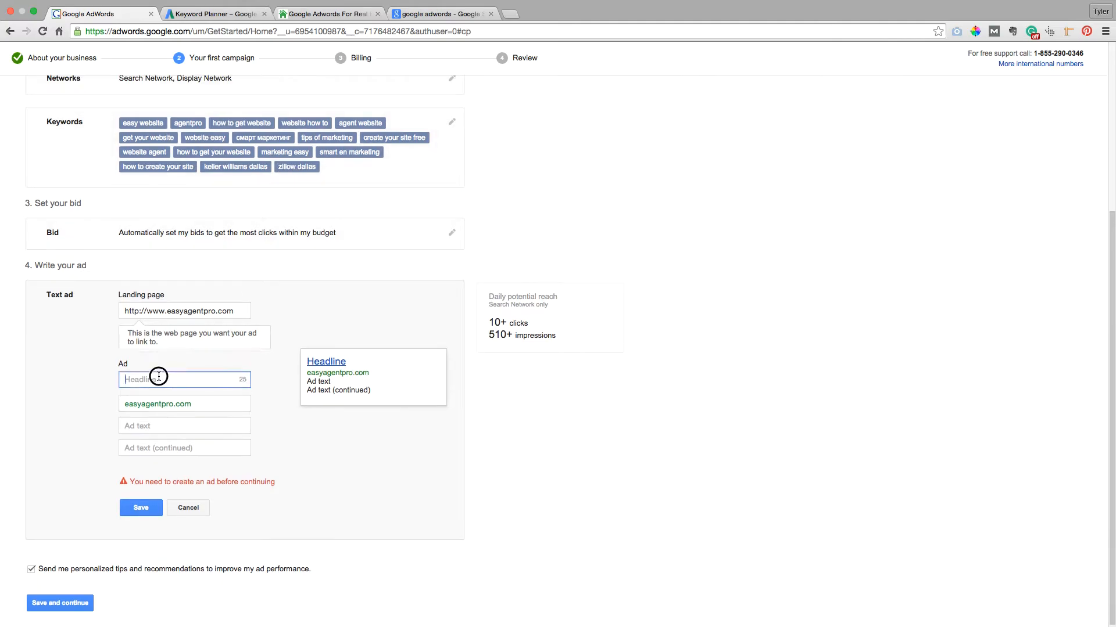
click(184, 378)
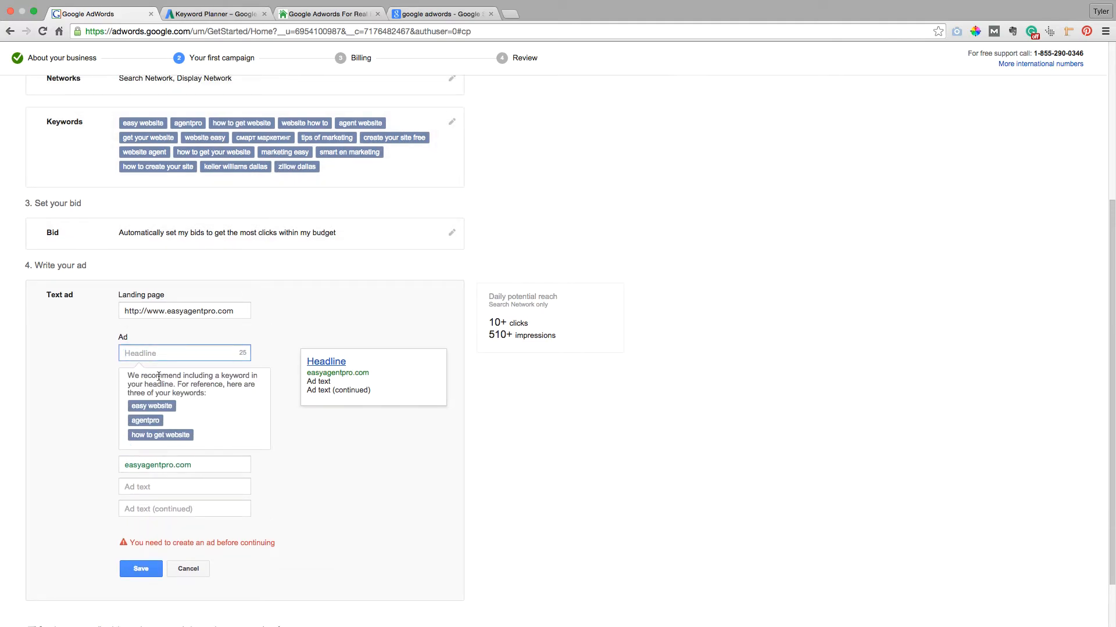
text(Keller W)
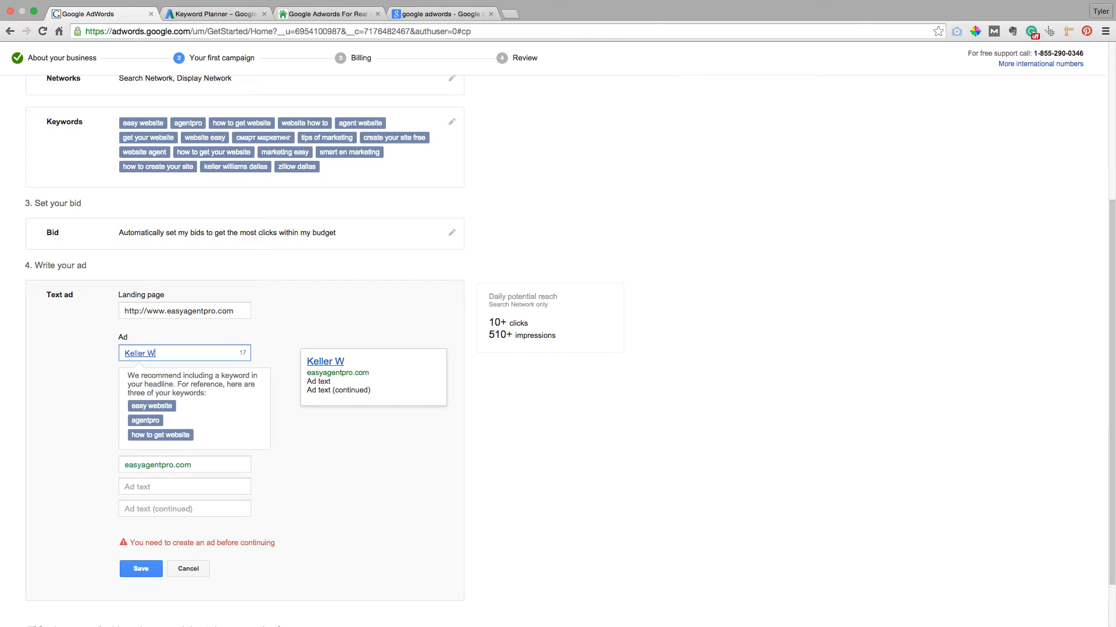
text(Wi)
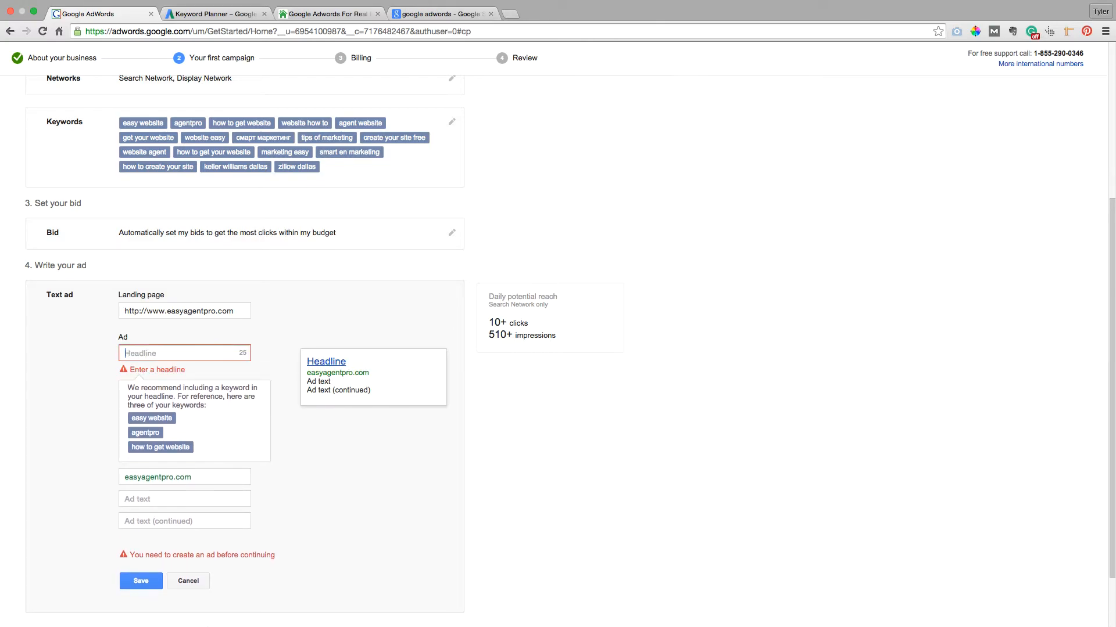
text(Top KW)
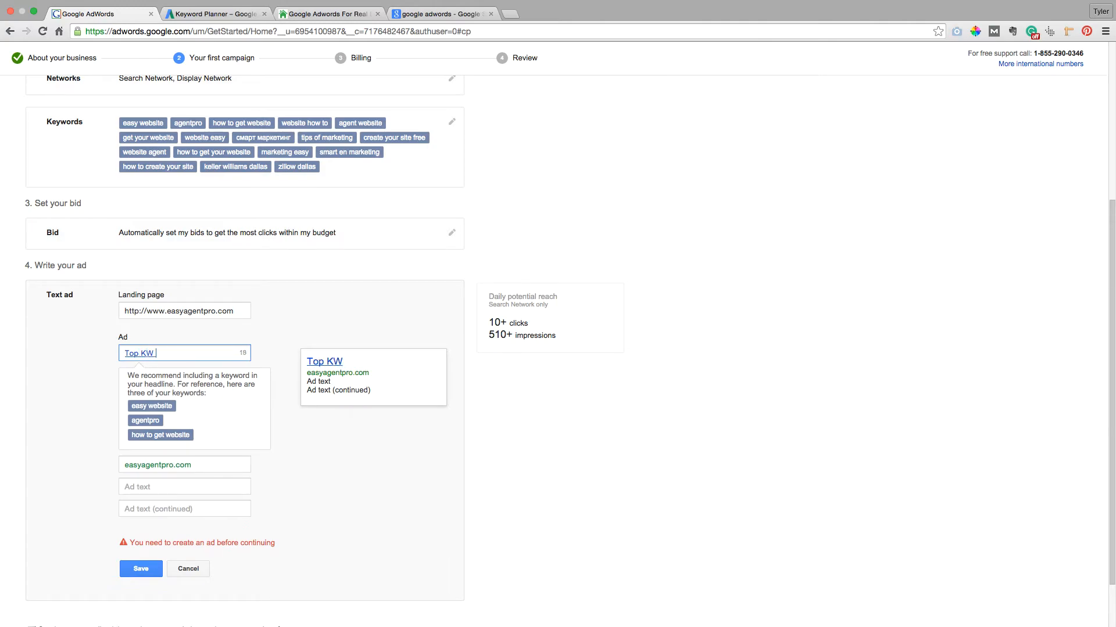
text(Agent In Dallas)
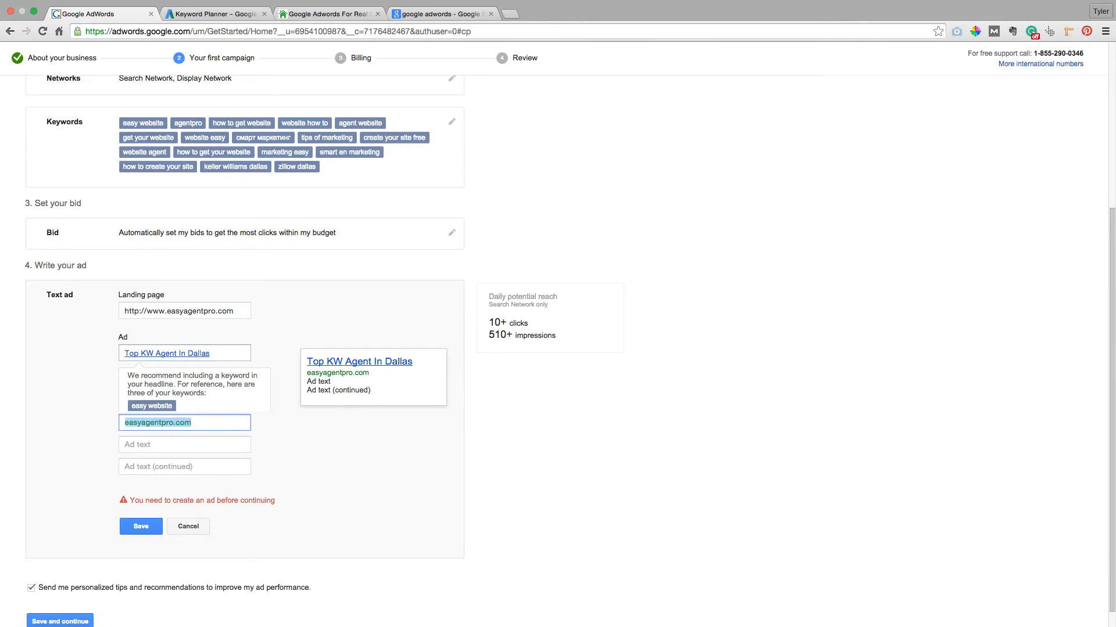
- Prefix the display URL with www and enter ad text 'Want to work with the best?'
text(w)
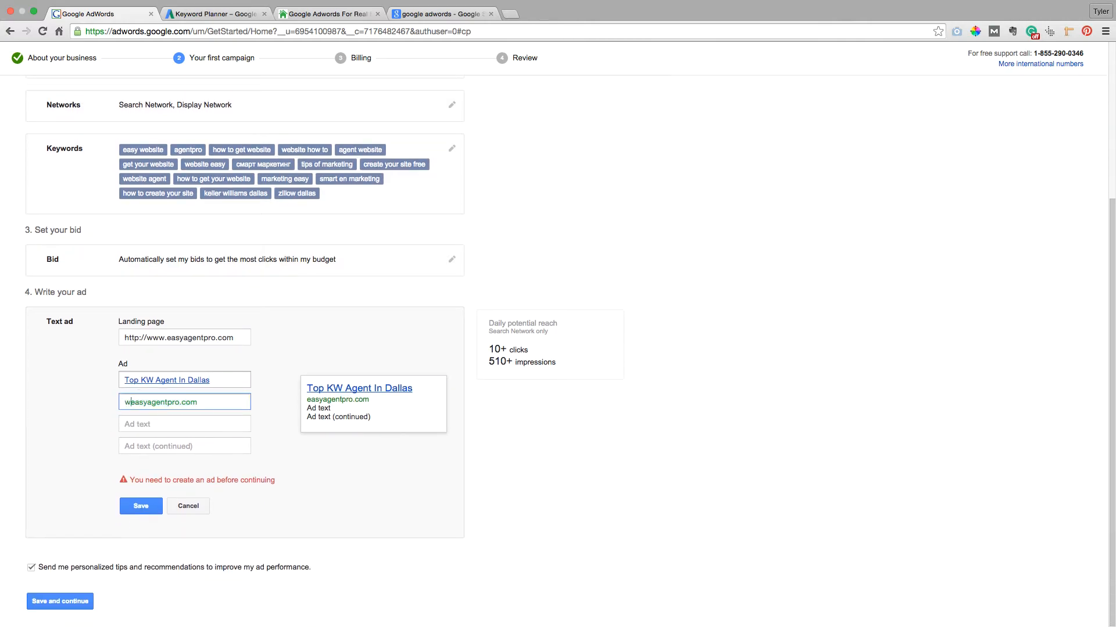
click(184, 424)
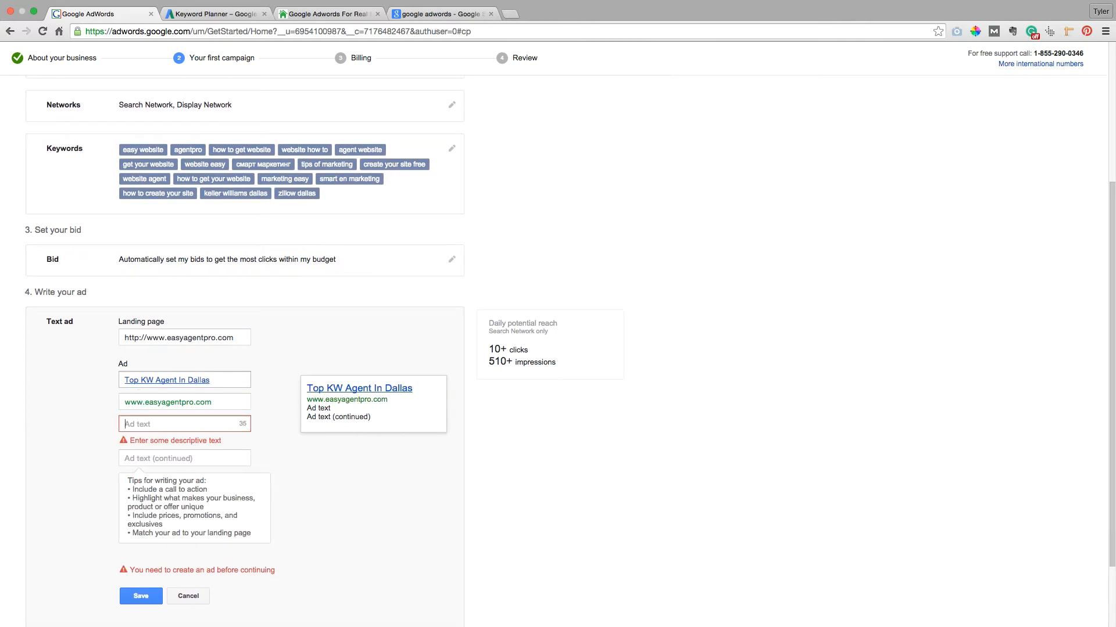
text(Want to work)
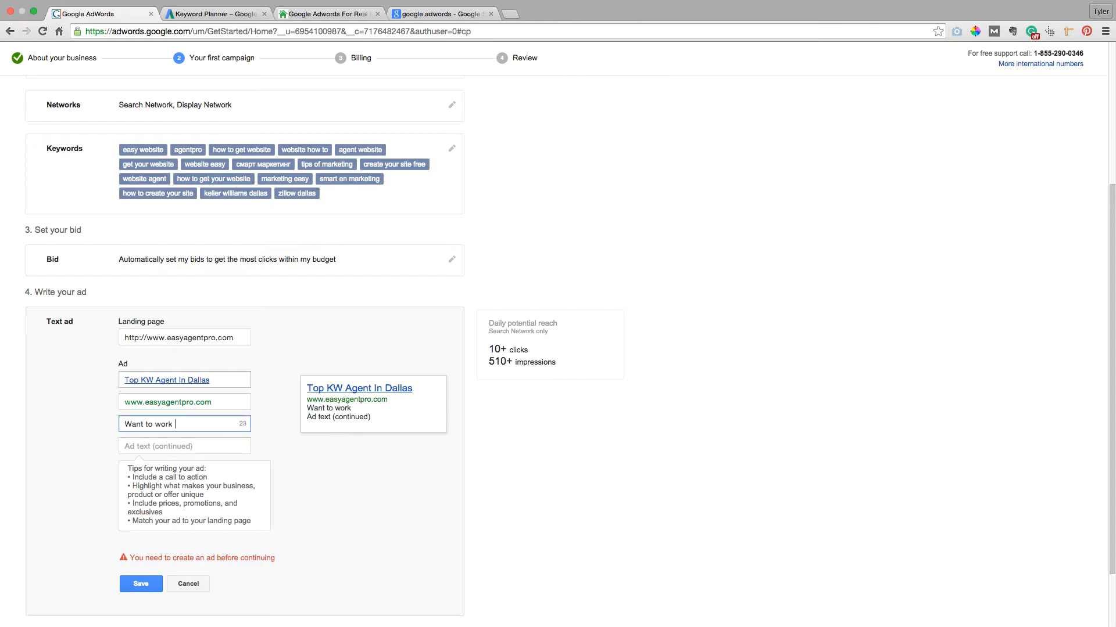
text(with the best?)
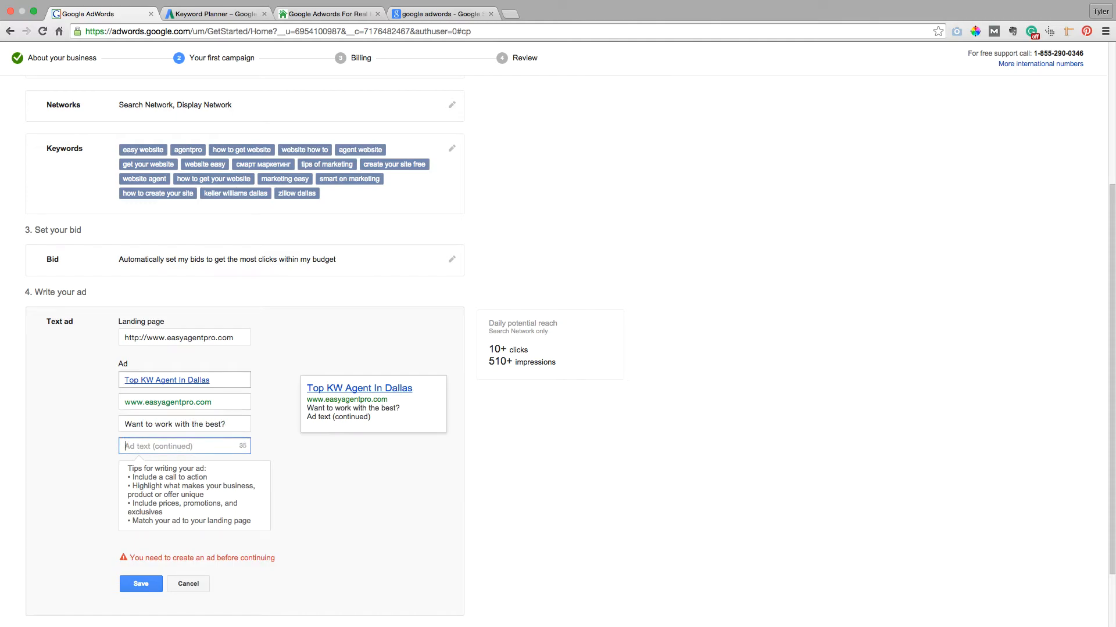
click(184, 447)
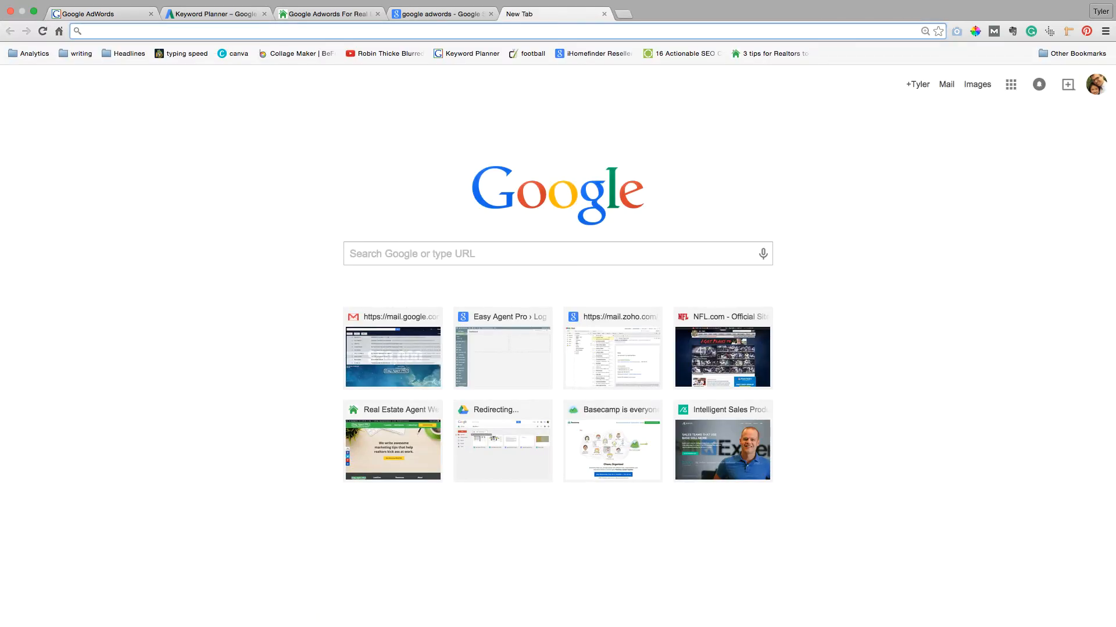
- Search Google for 'homes for sale' to see ads in the results
text(homes for sale)
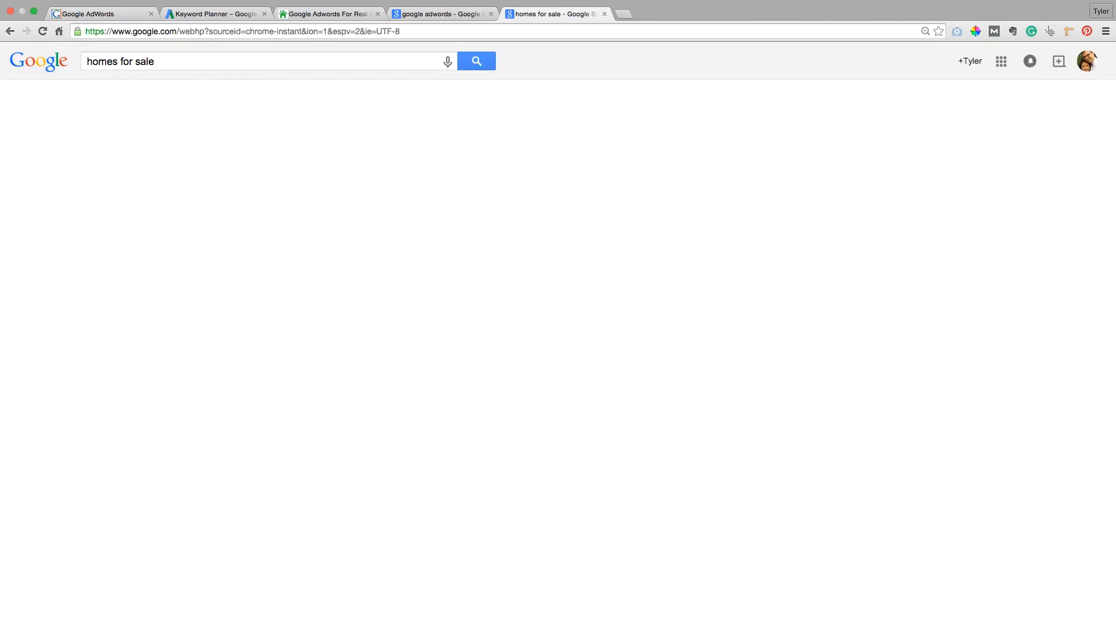
click(476, 61)
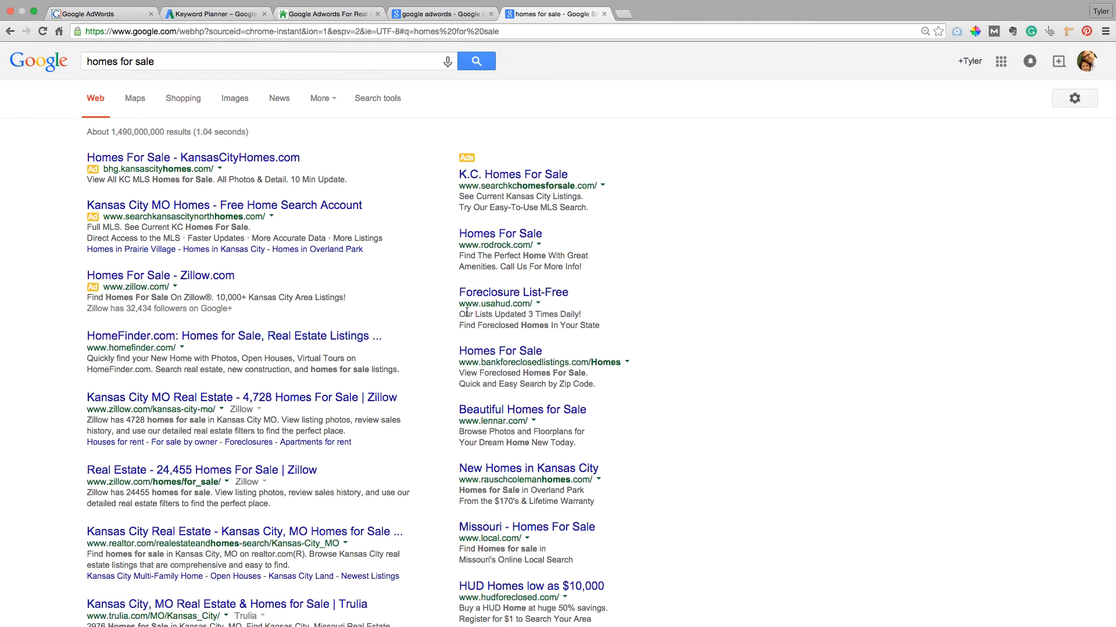
mouse_move(223, 301)
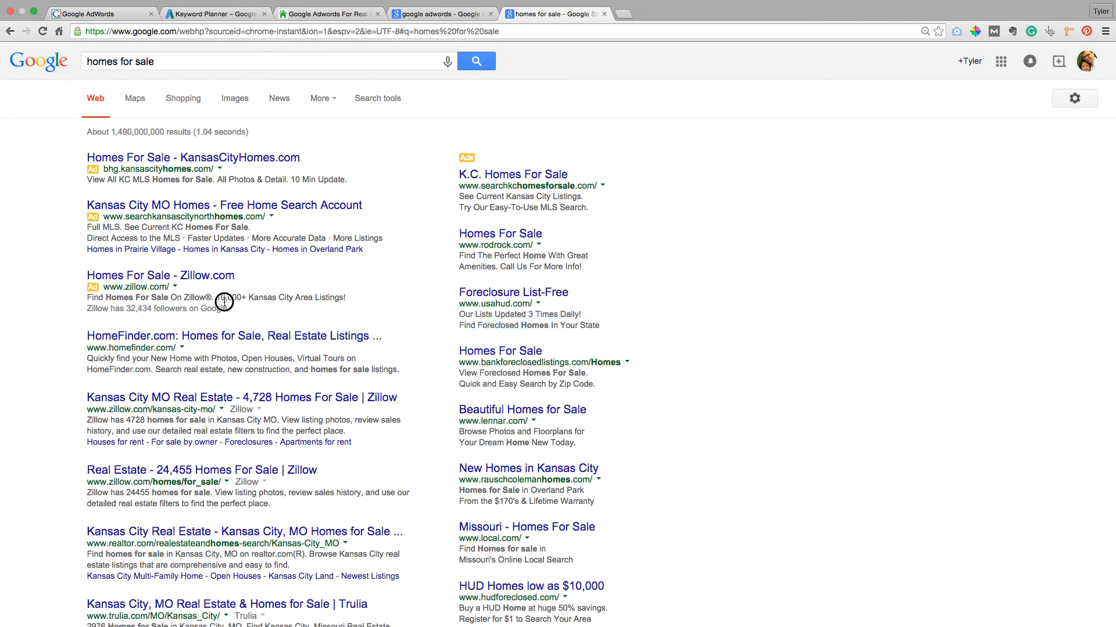
mouse_move(252, 235)
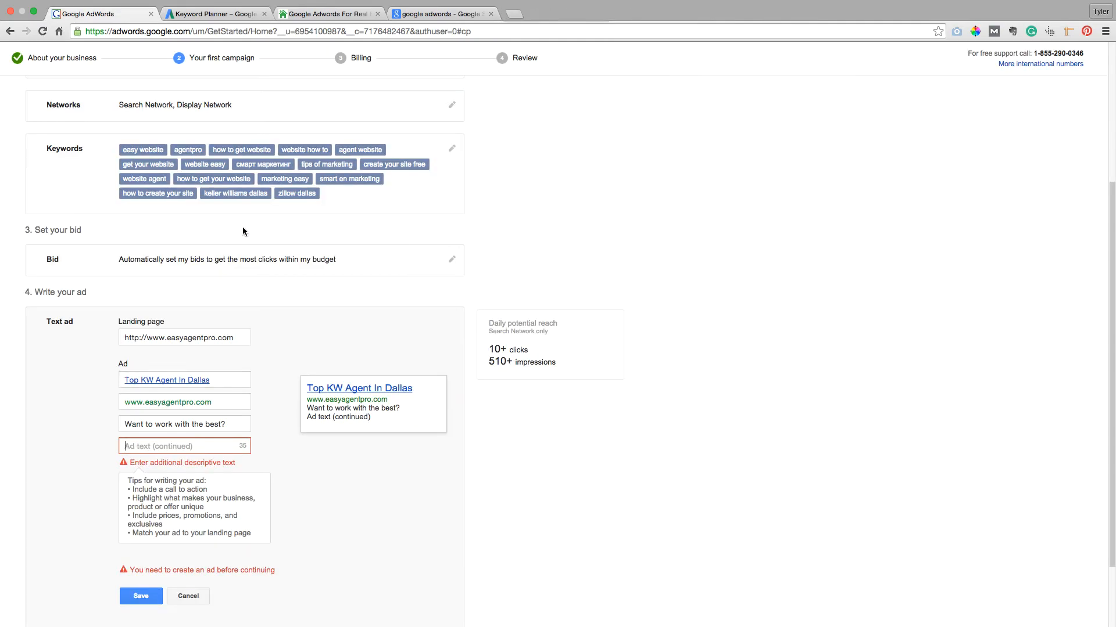
mouse_move(152, 525)
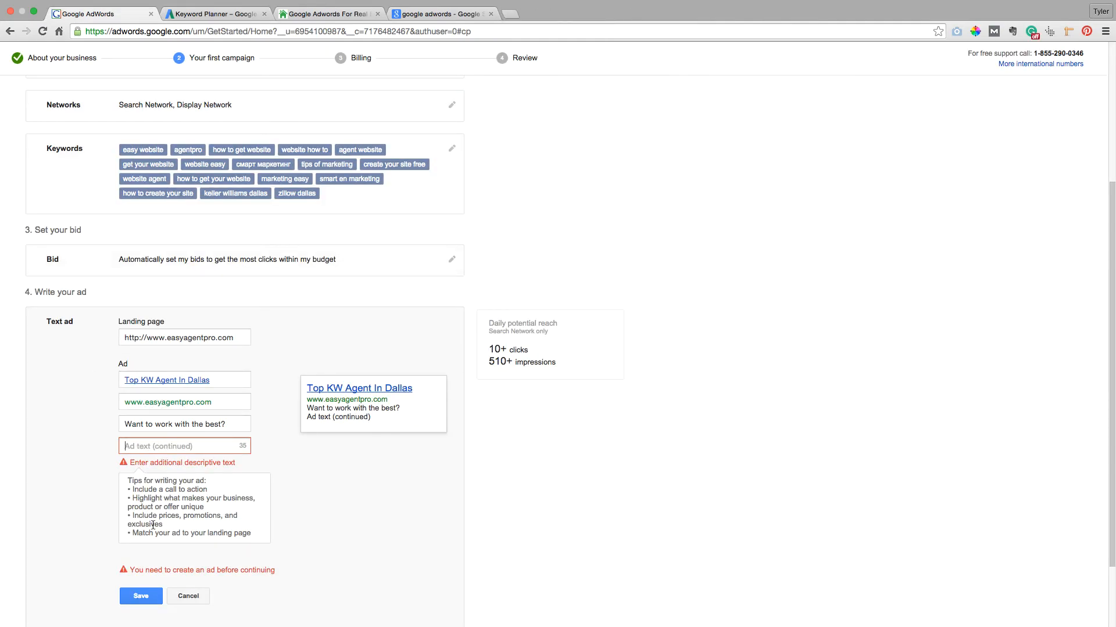
scroll(up, 3)
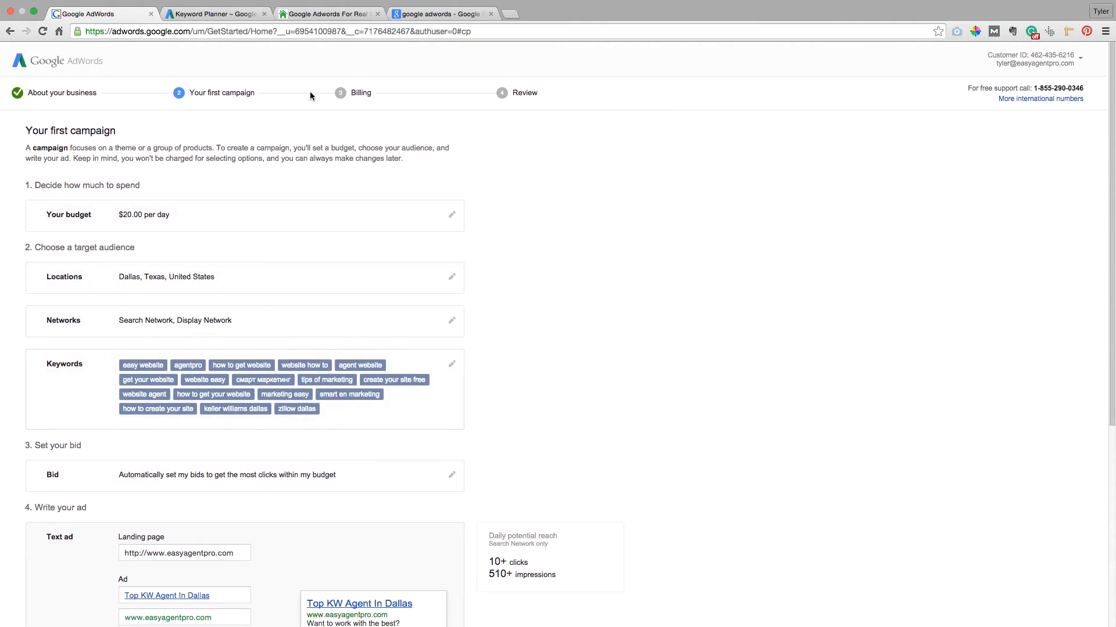
mouse_move(469, 151)
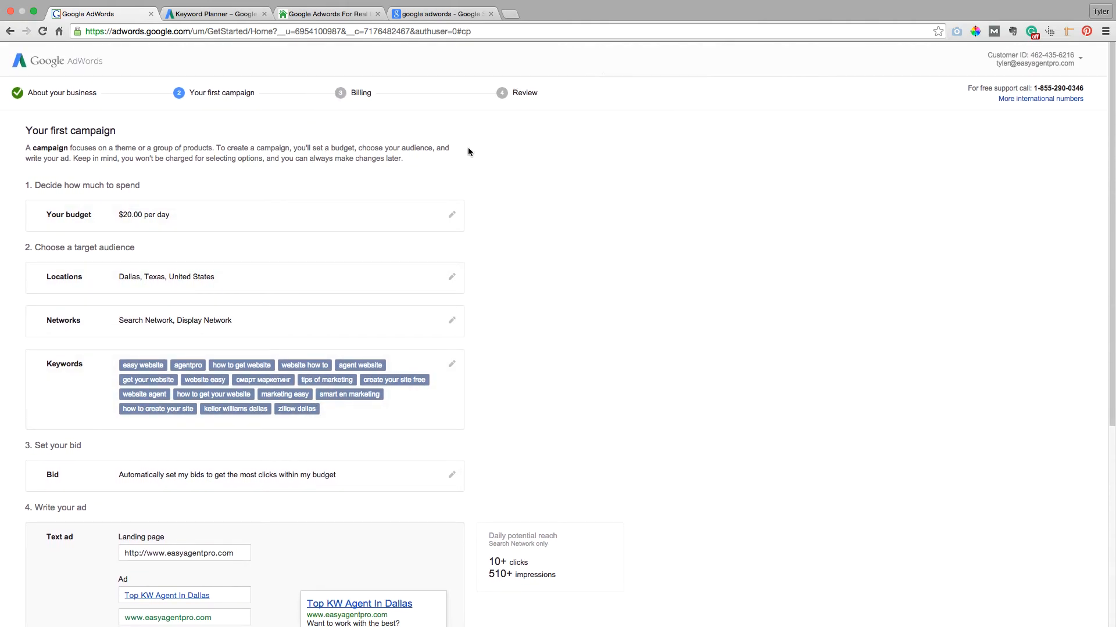
mouse_move(1040, 98)
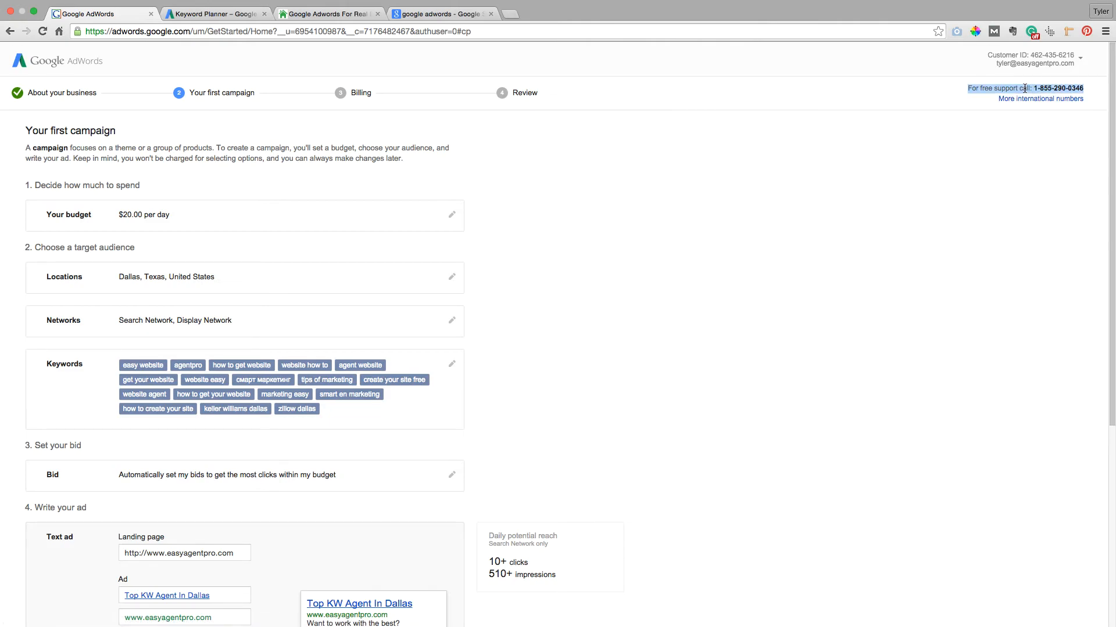
mouse_move(396, 178)
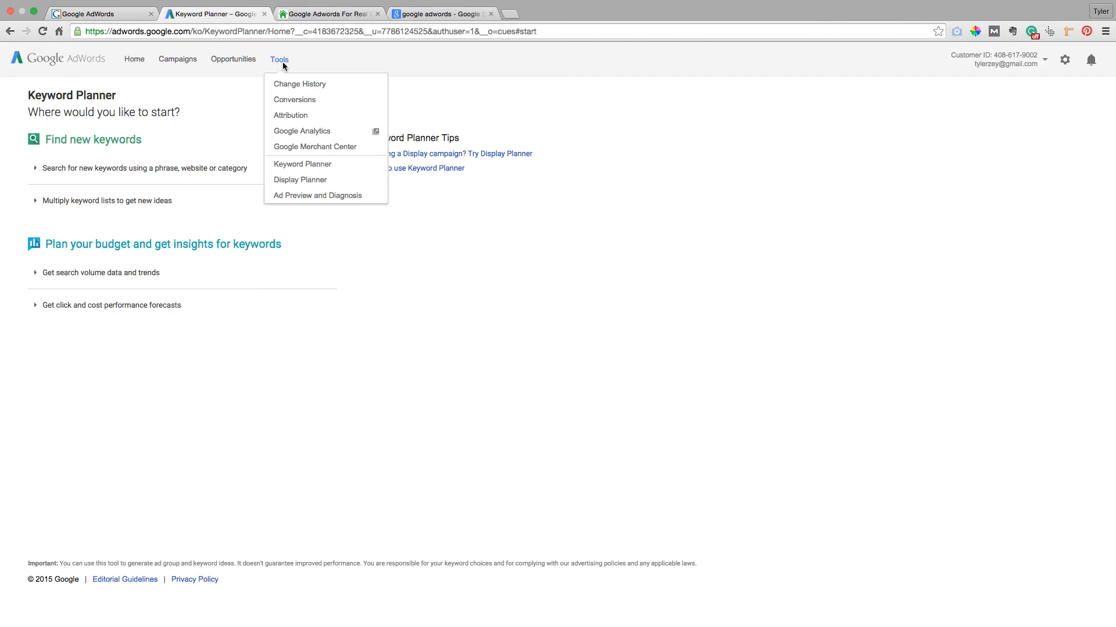
mouse_move(469, 106)
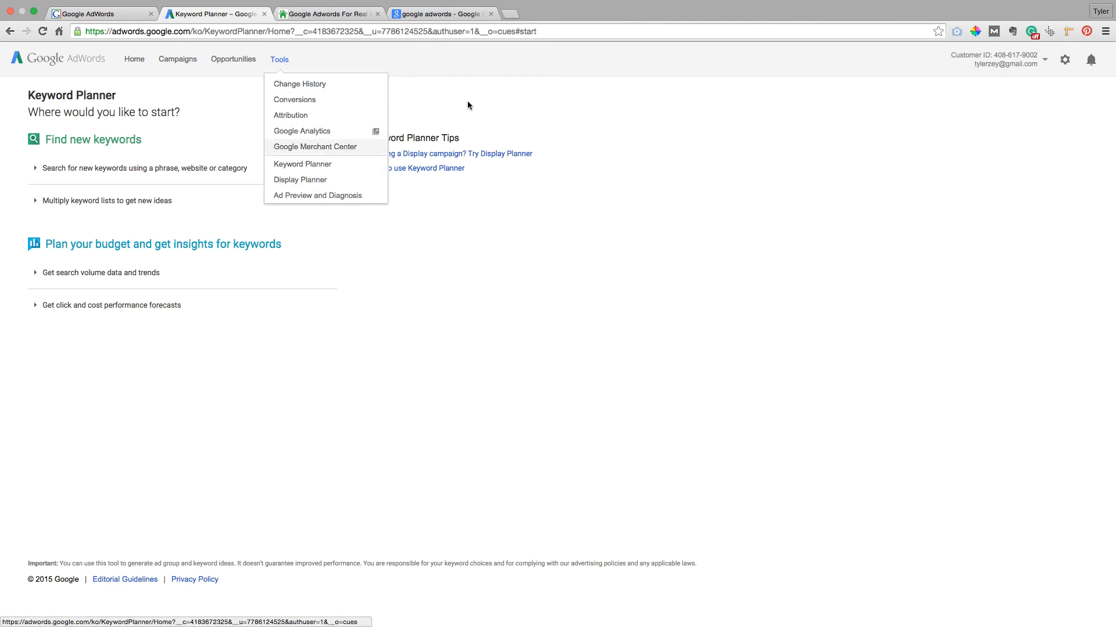
- Enter 'zillow dallas' under Search for new keywords and request keyword ideas
click(145, 168)
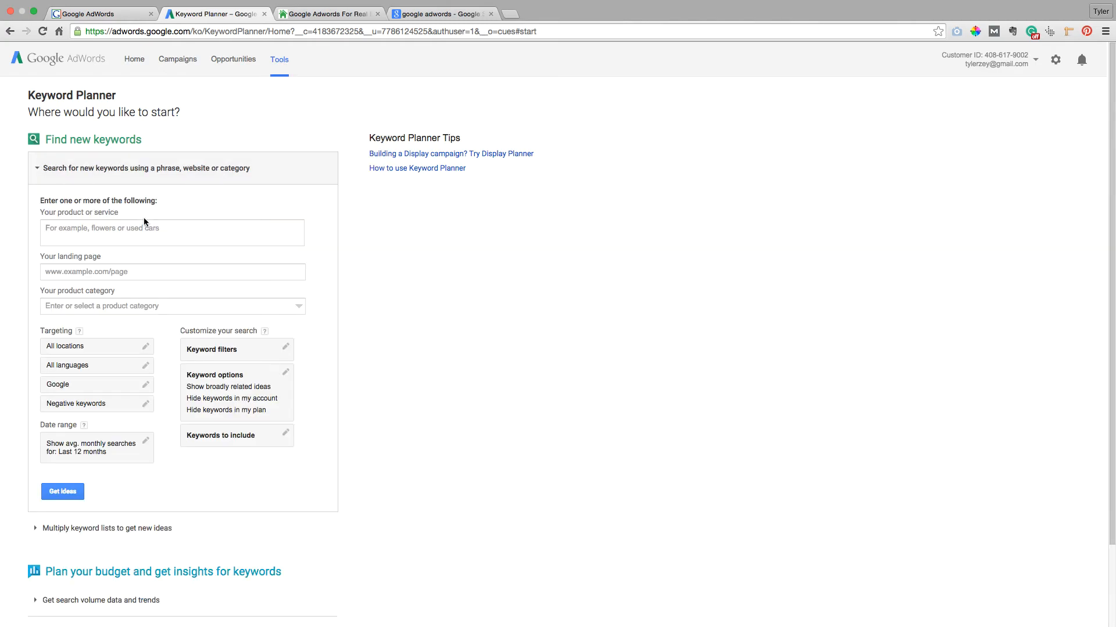
text(zillia)
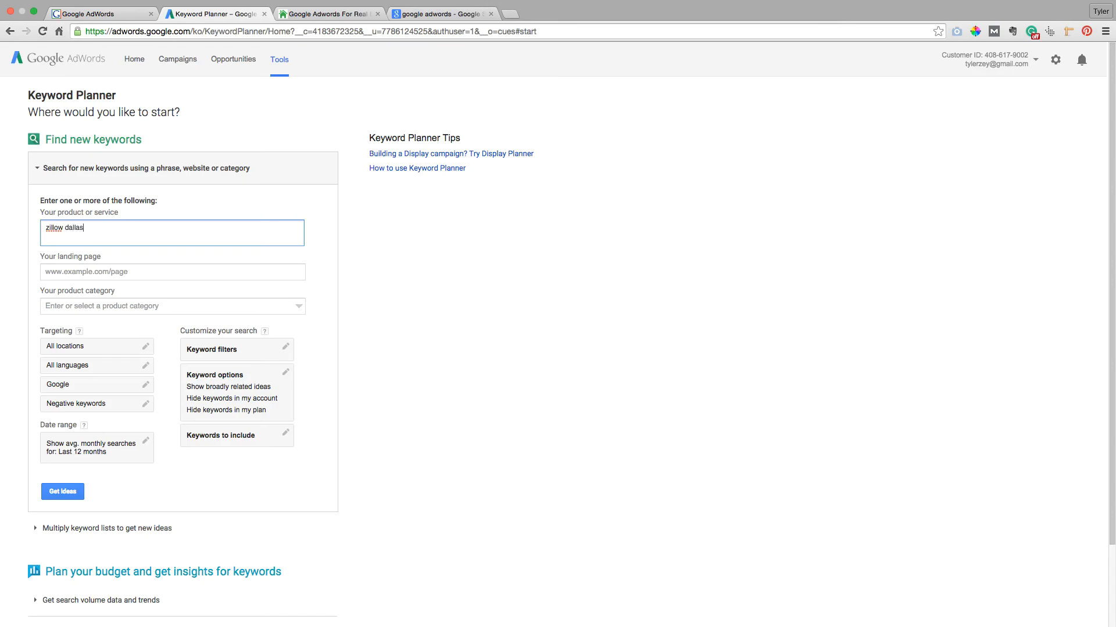
click(328, 14)
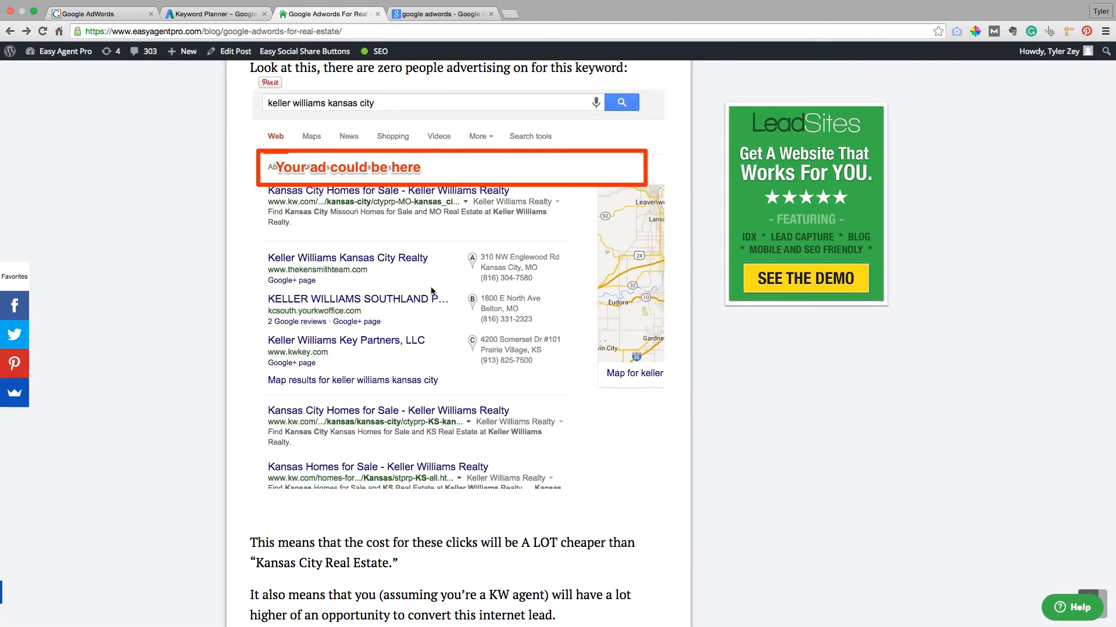
click(216, 13)
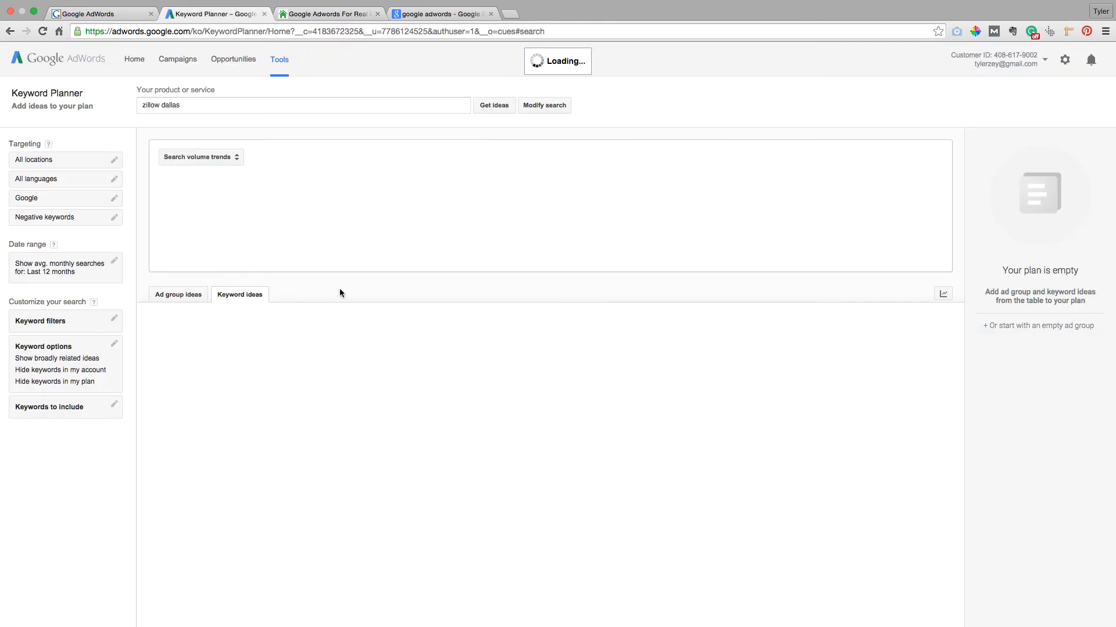
mouse_move(567, 355)
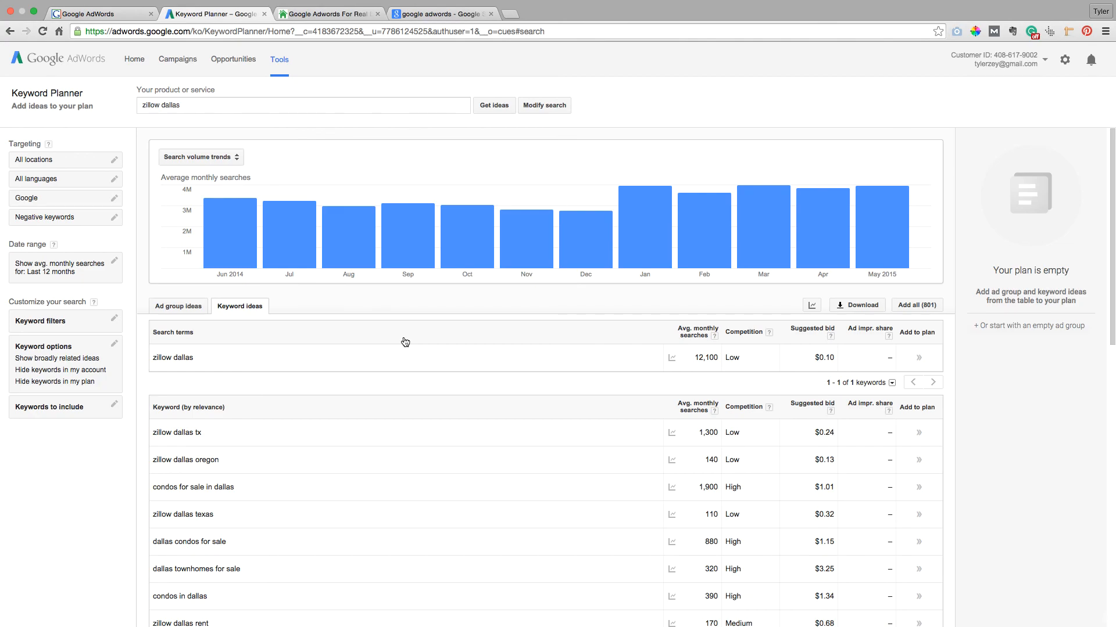
- Return to the Easy Agent Pro blog post and scroll to Google's free campaign set-up offer
click(329, 13)
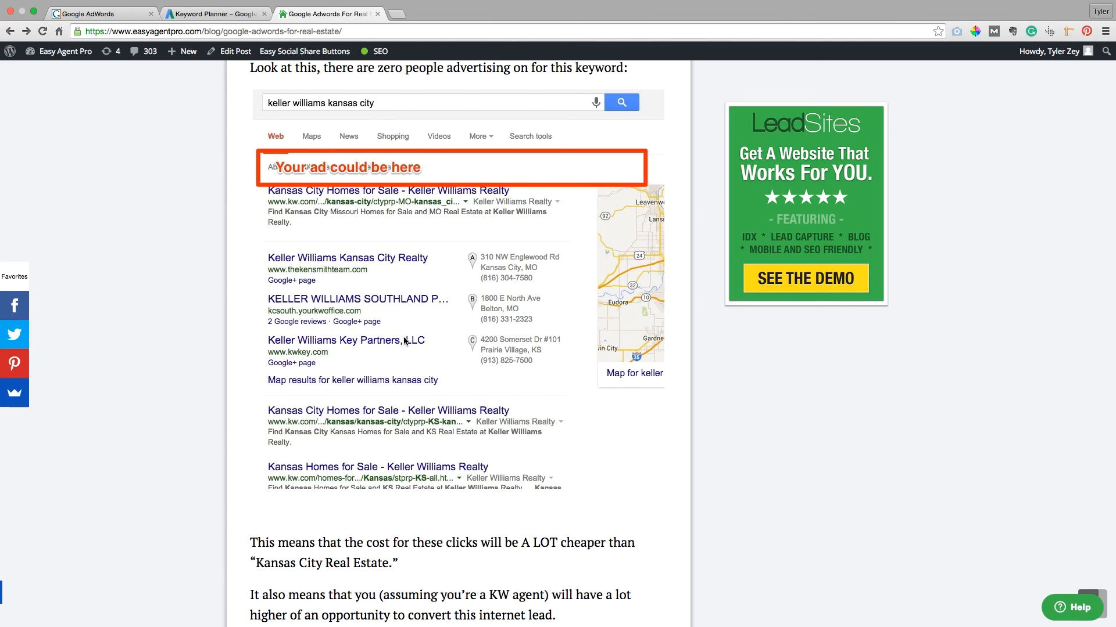
scroll(down, 3)
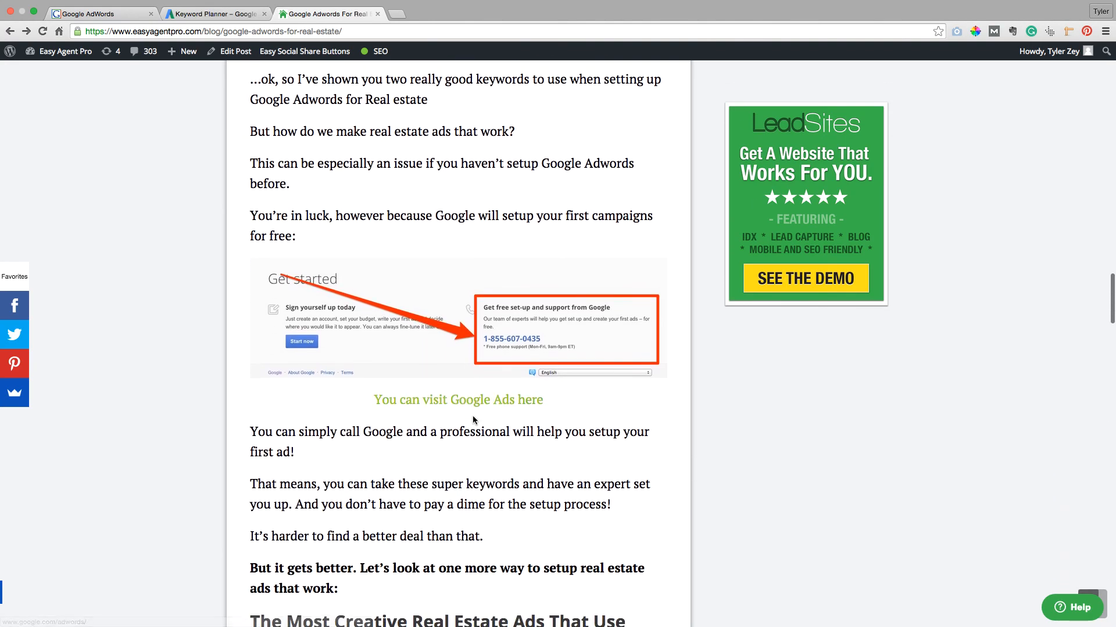
scroll(up, 3)
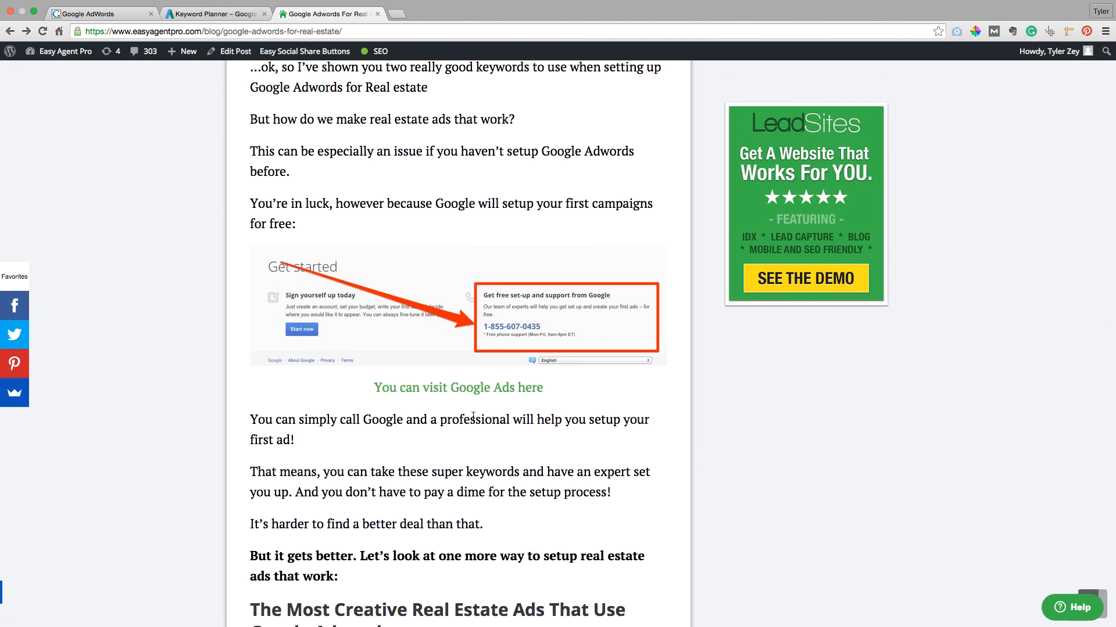